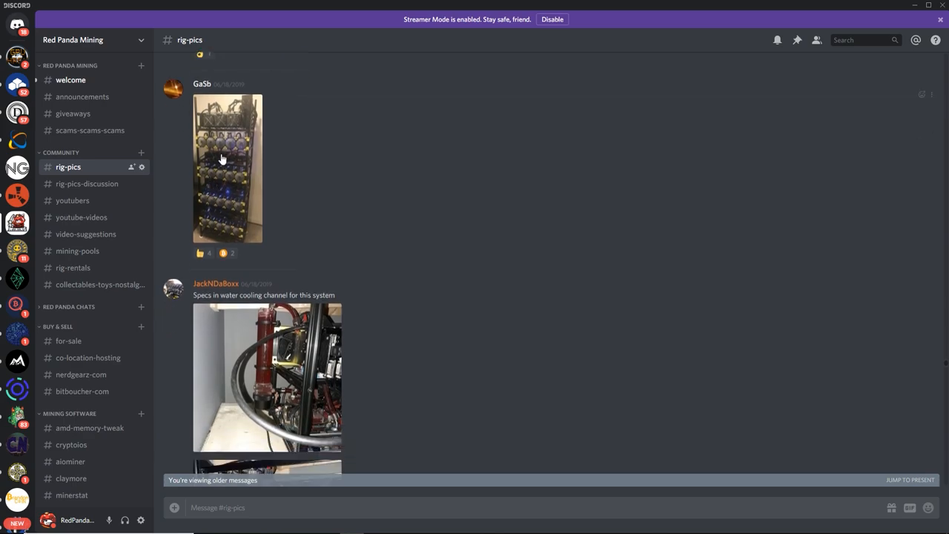
Select the 'Specs in water cooling channel' caption in #rig-pics, then deselect it.
left_click(226, 167)
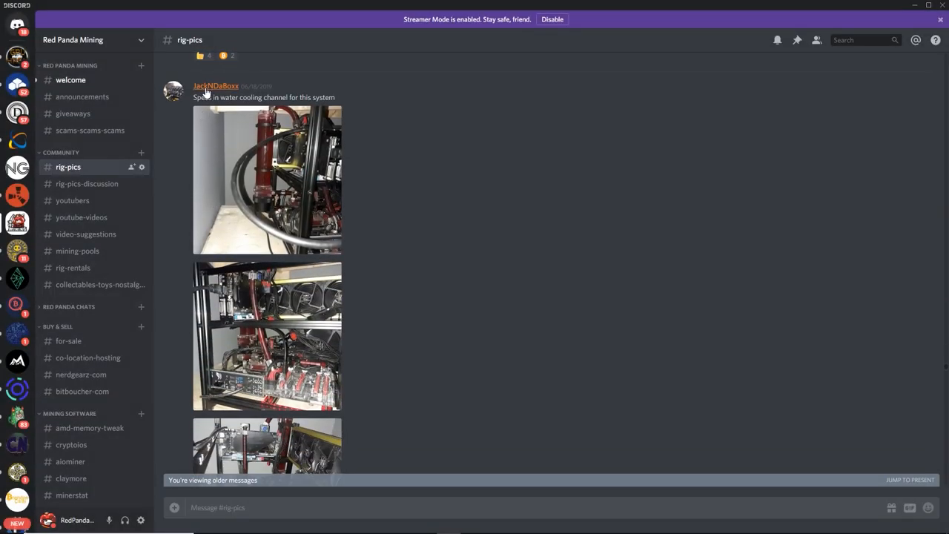
mouse_move(237, 154)
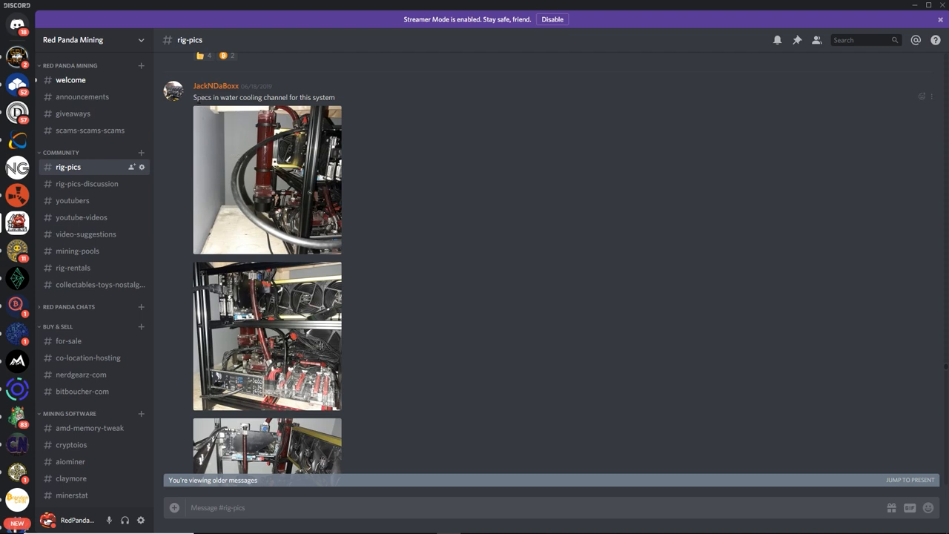
left_click_drag(195, 97, 334, 97)
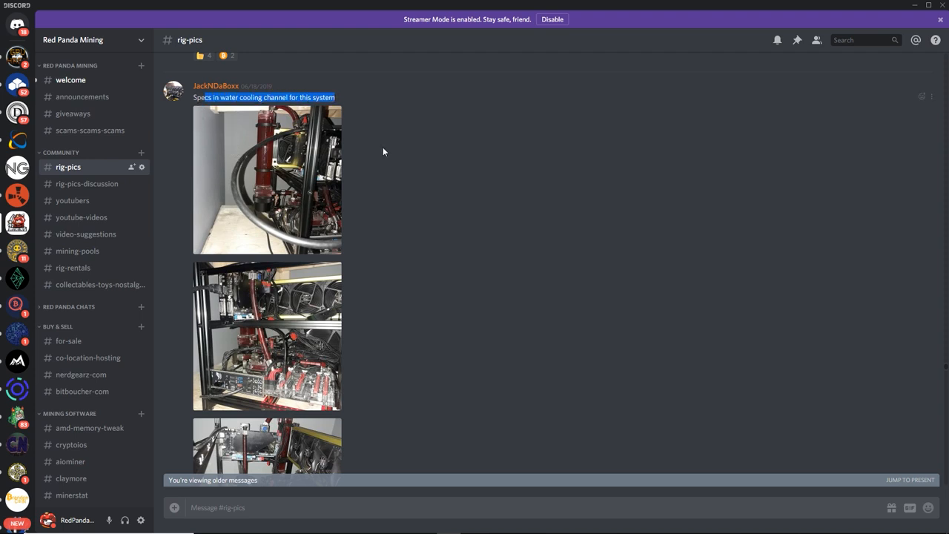
left_click(267, 180)
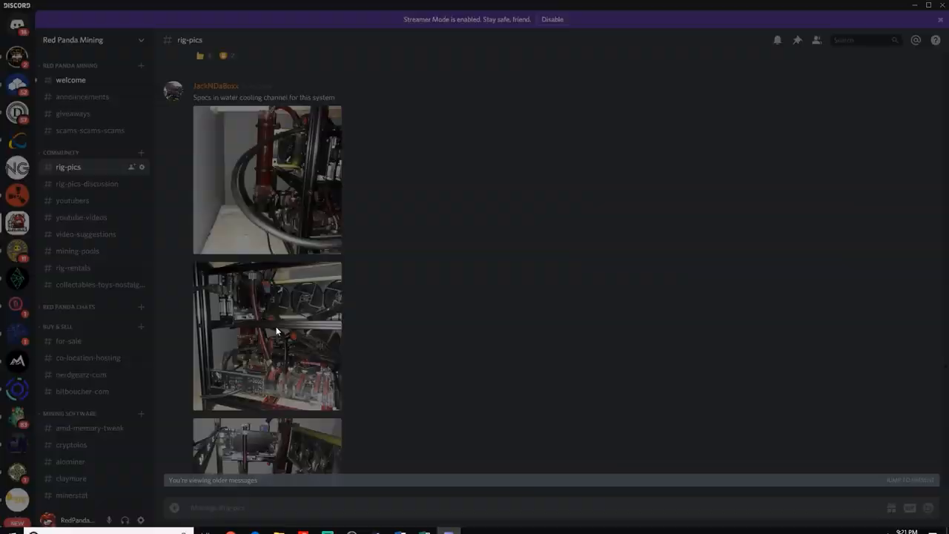
Preview the water-cooled and 850W power-supply rig photos, then enlarge the mining terminal photo.
left_click(267, 334)
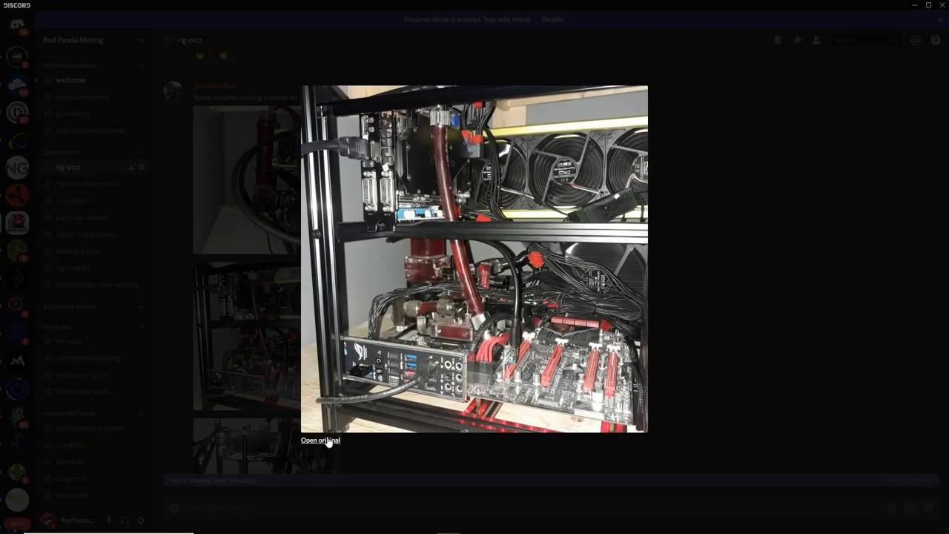
left_click(319, 439)
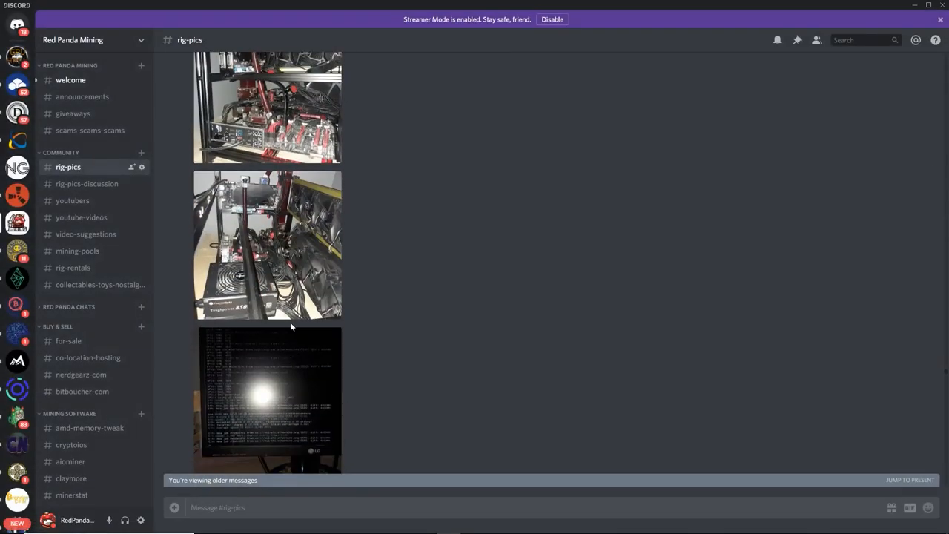
left_click(267, 245)
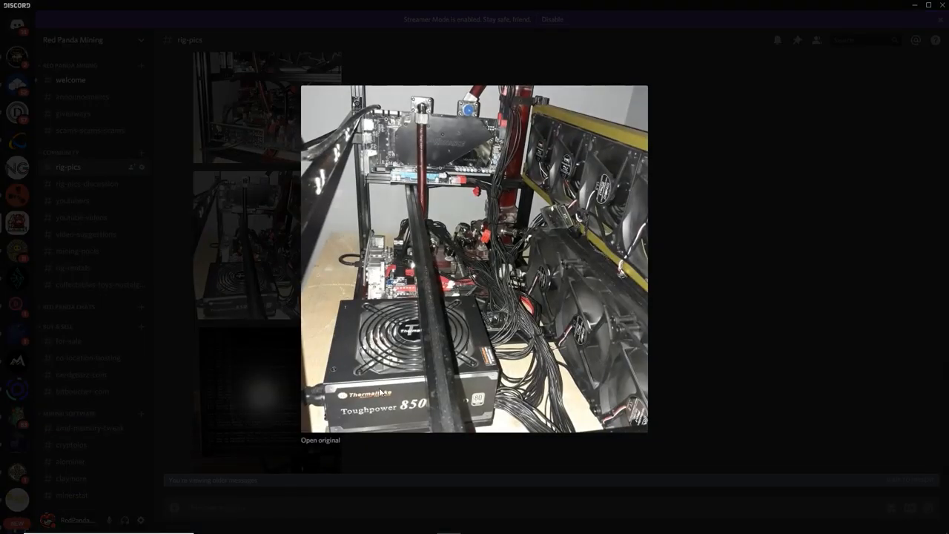
mouse_move(406, 391)
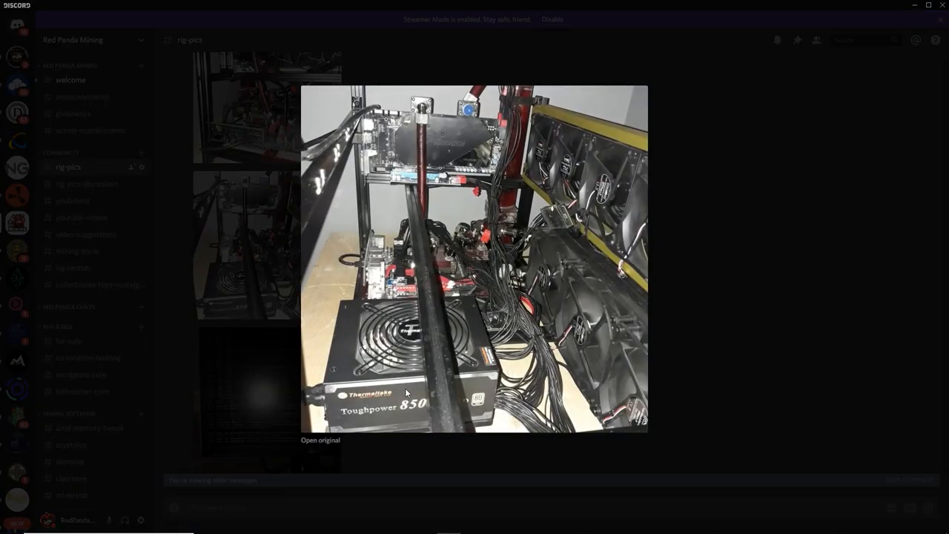
mouse_move(596, 381)
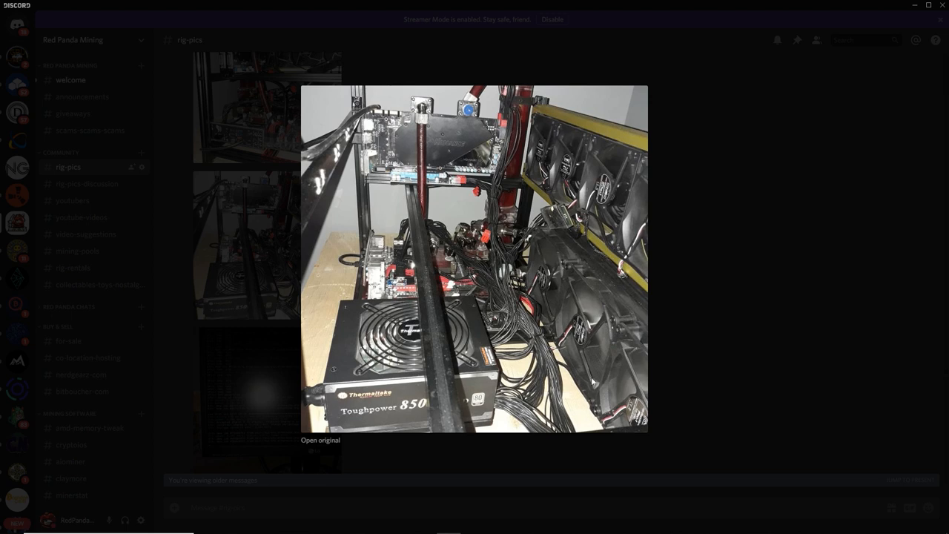
mouse_move(573, 254)
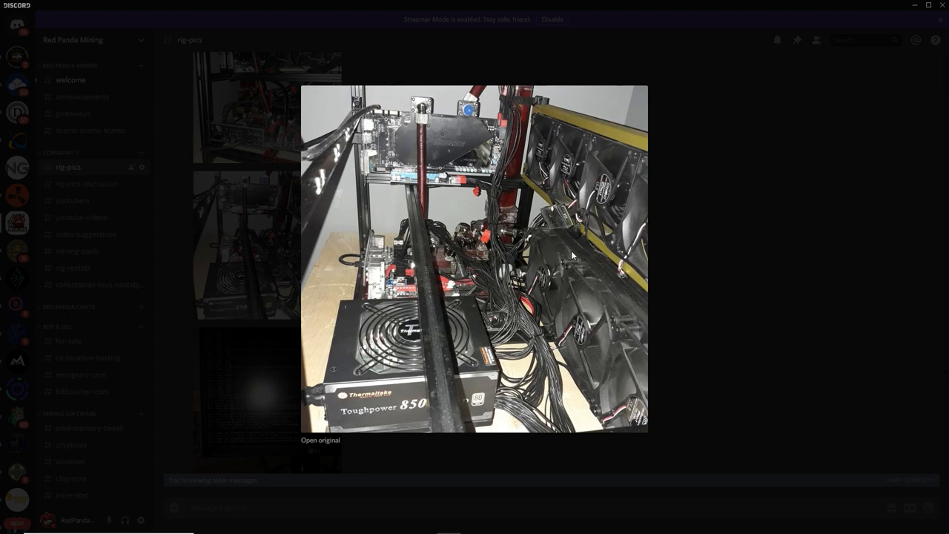
mouse_move(614, 304)
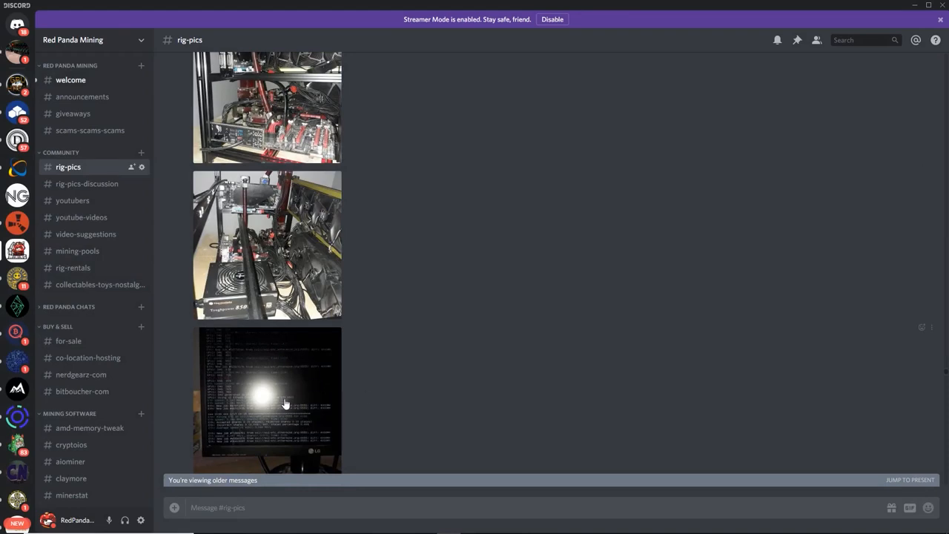
left_click(267, 399)
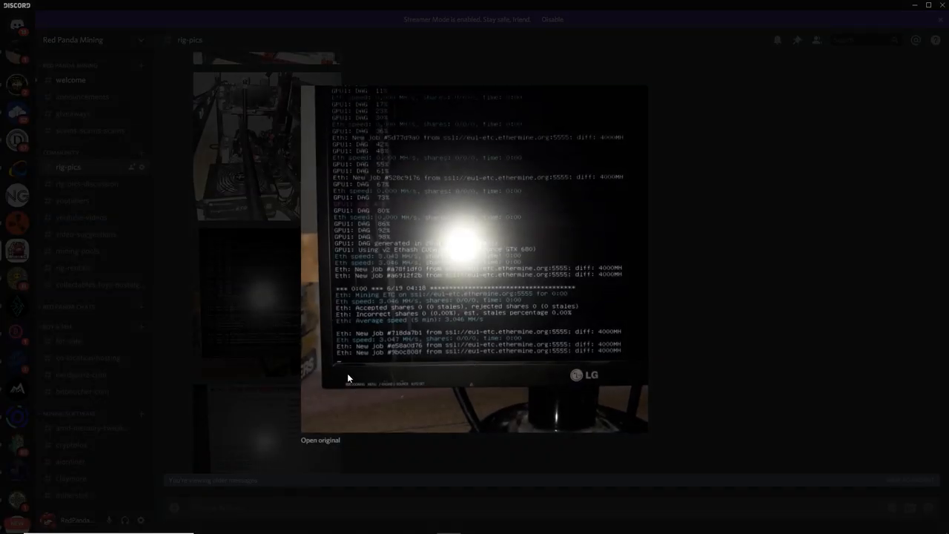
Open the terminal photo's original in a new Chrome tab and scroll it.
left_click(320, 440)
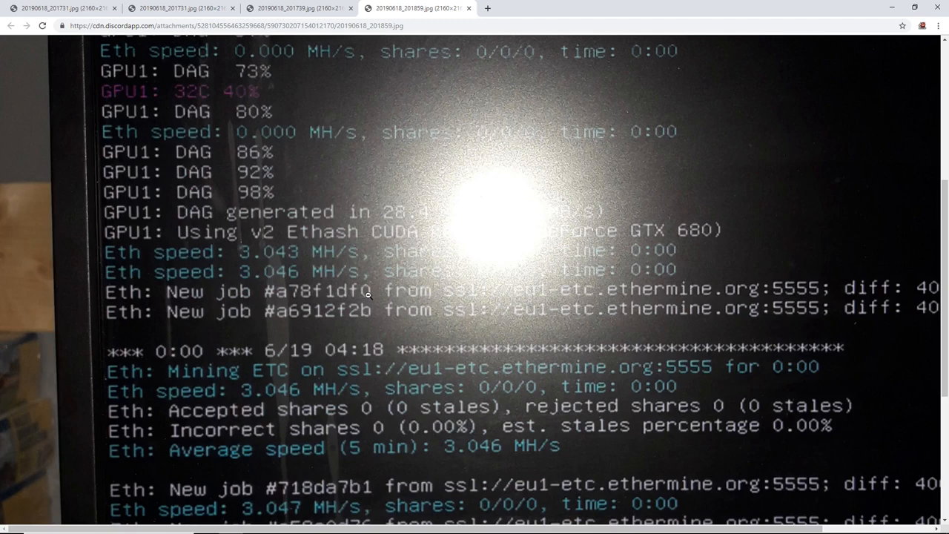
mouse_move(246, 402)
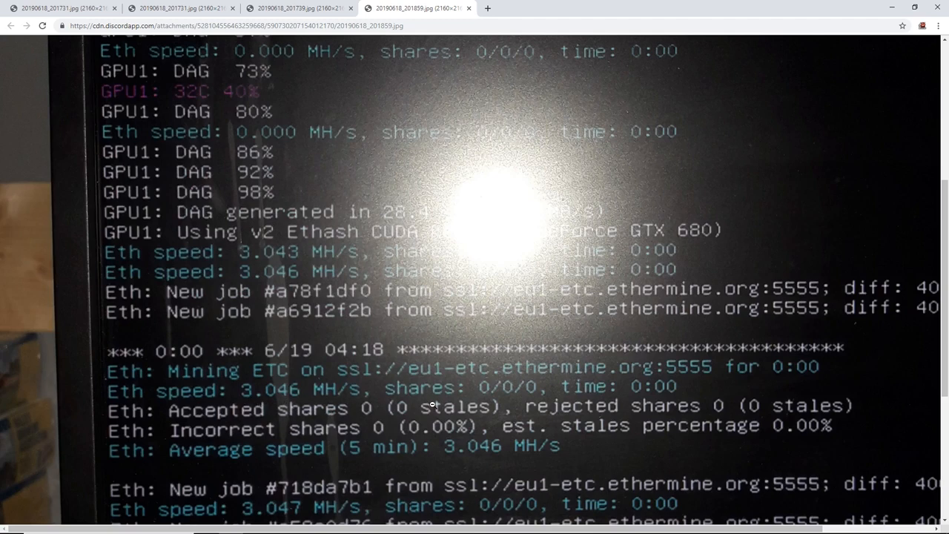
scroll("down", 3)
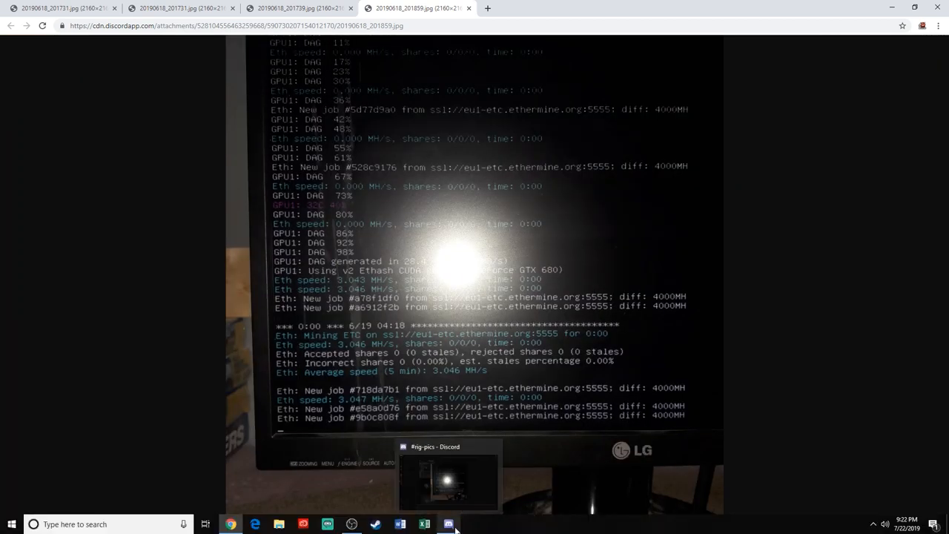
Back in Discord, preview the mining dashboard screenshot and nearby rig photos.
left_click(447, 524)
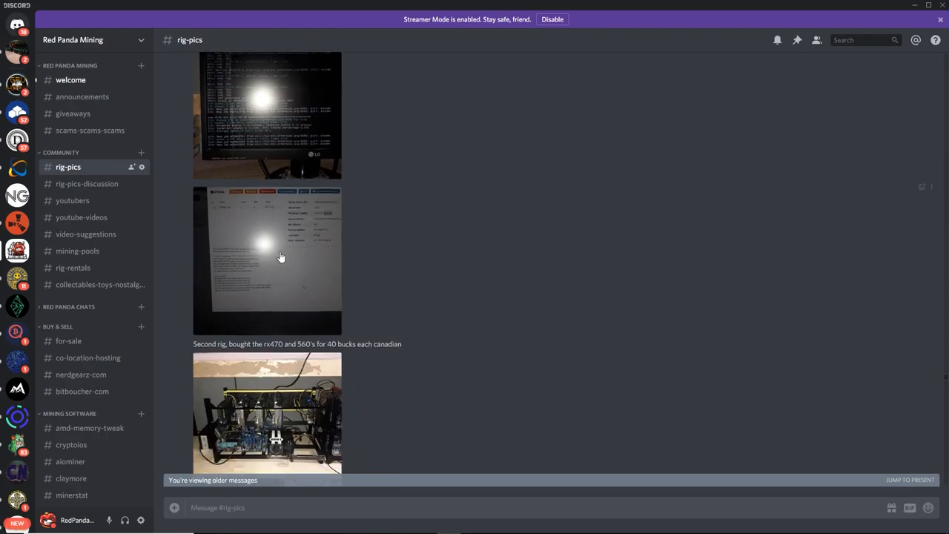
left_click(267, 259)
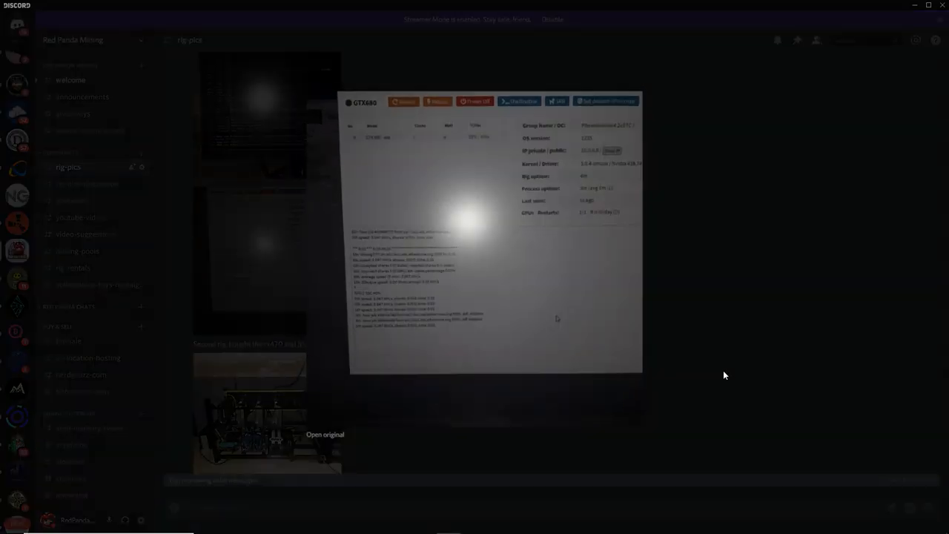
left_click(325, 434)
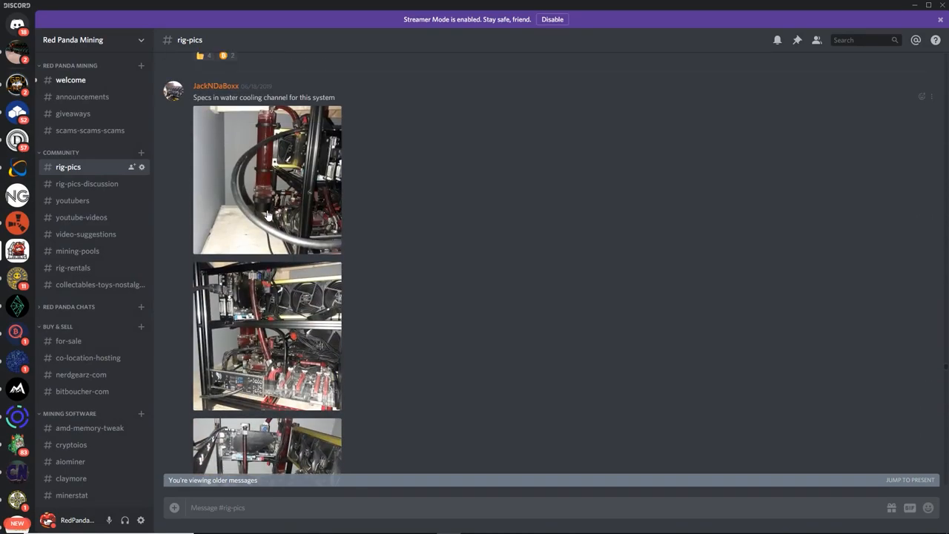
left_click(267, 179)
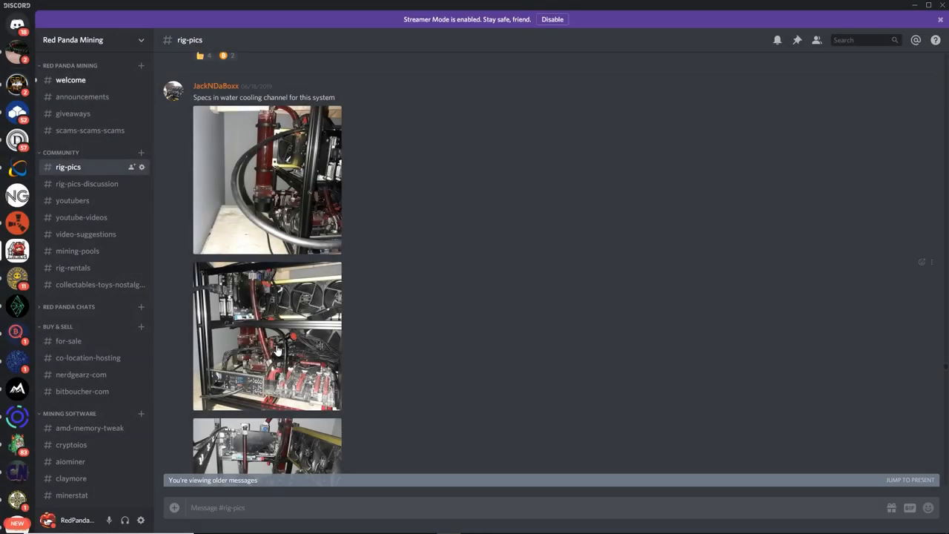
scroll("down", 3)
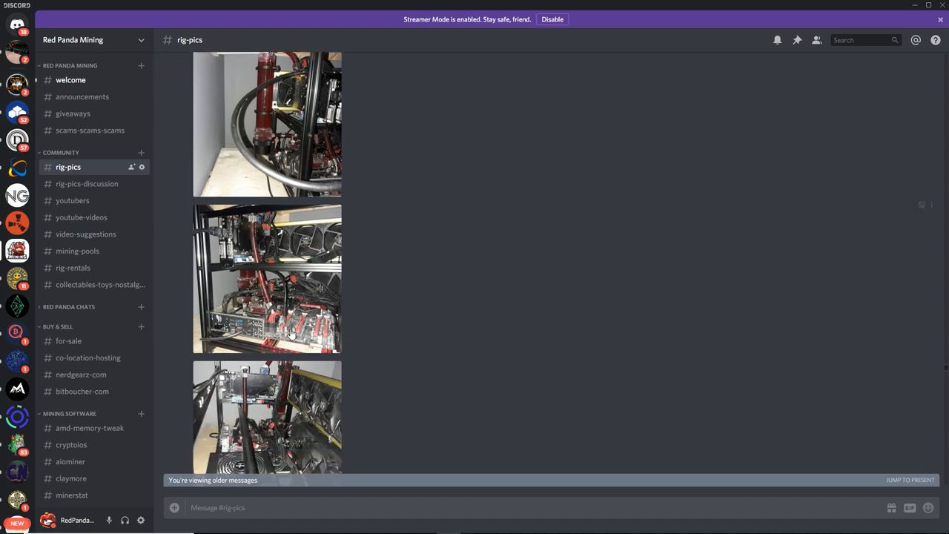
left_click(267, 278)
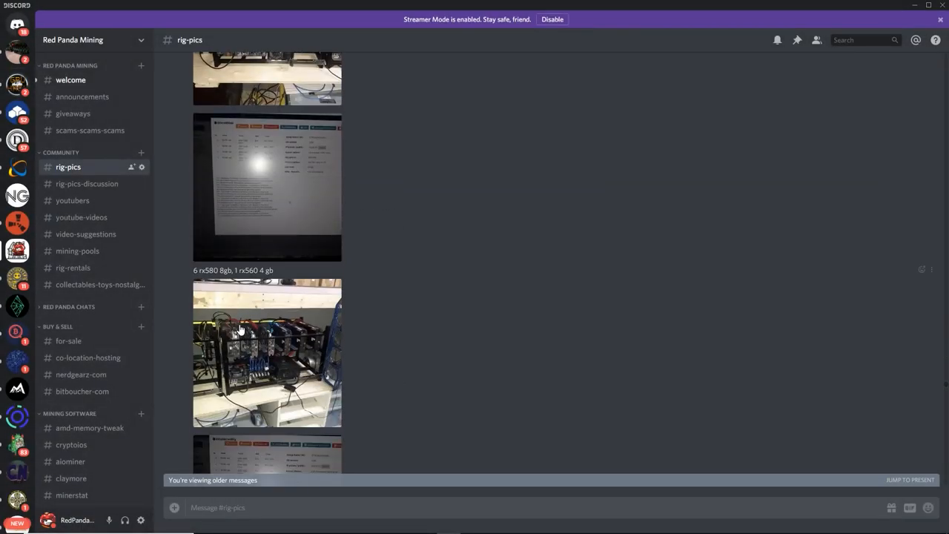
Enlarge the six-card RX580 rig and the room-of-rigs photo, opening its original in Chrome.
left_click(267, 353)
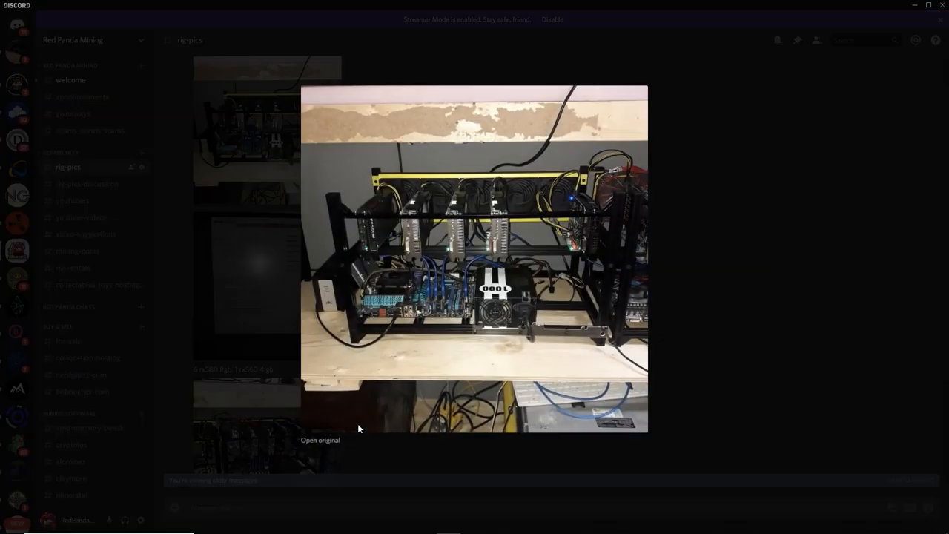
mouse_move(391, 390)
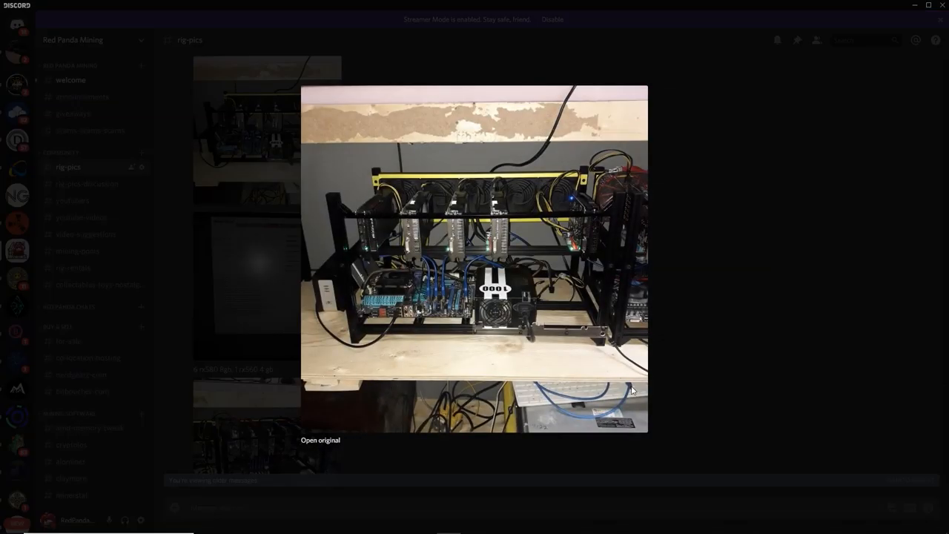
mouse_move(779, 286)
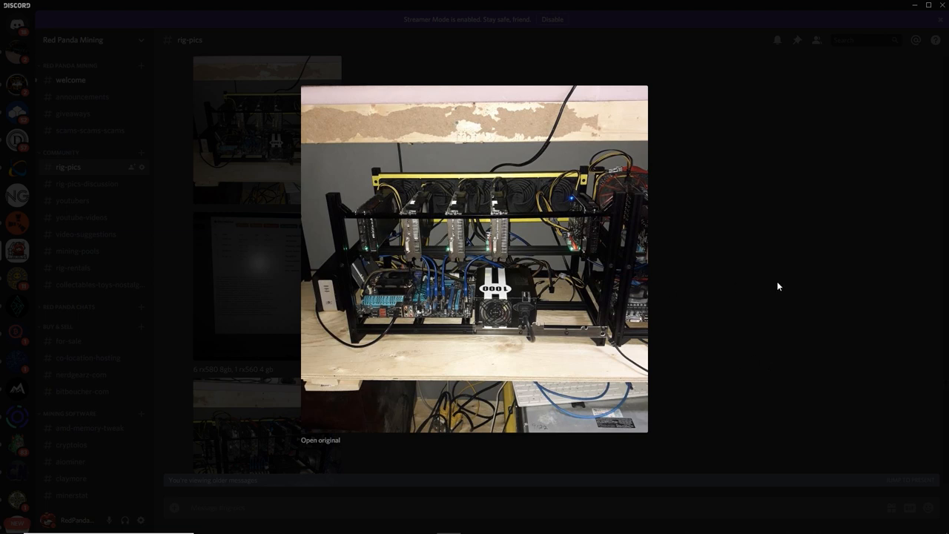
mouse_move(497, 296)
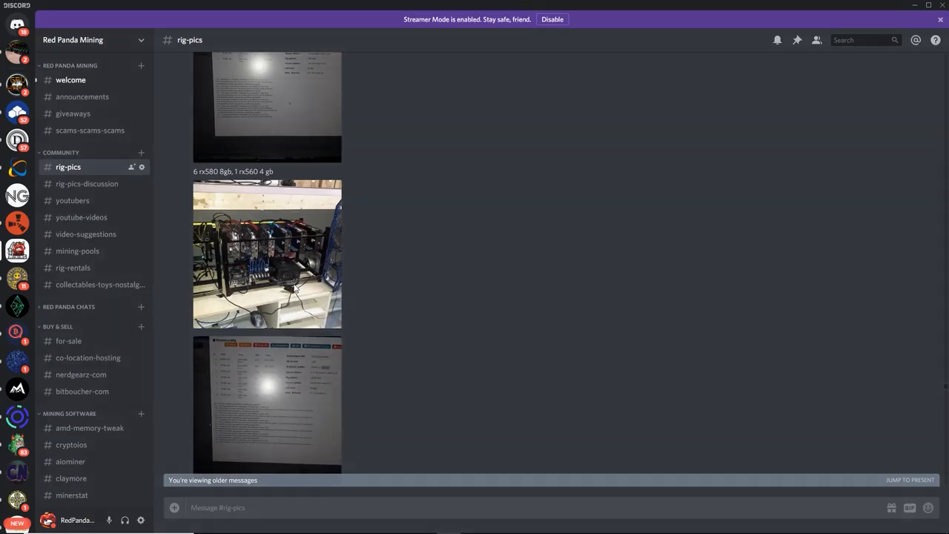
left_click(267, 254)
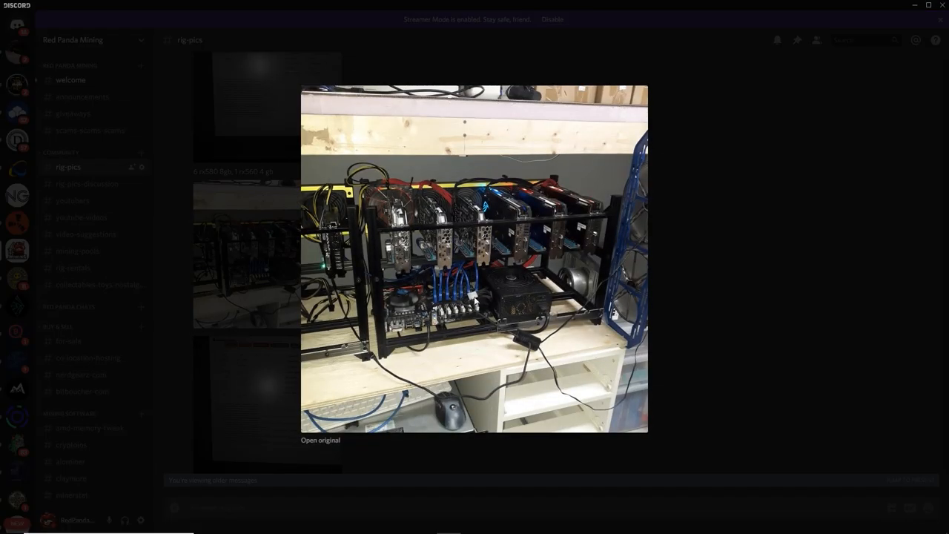
mouse_move(393, 305)
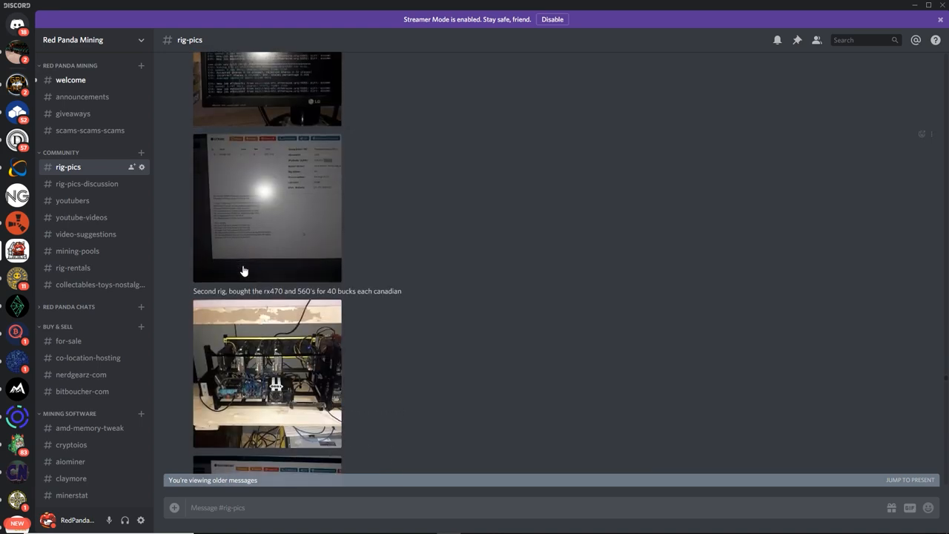
scroll("down", 3)
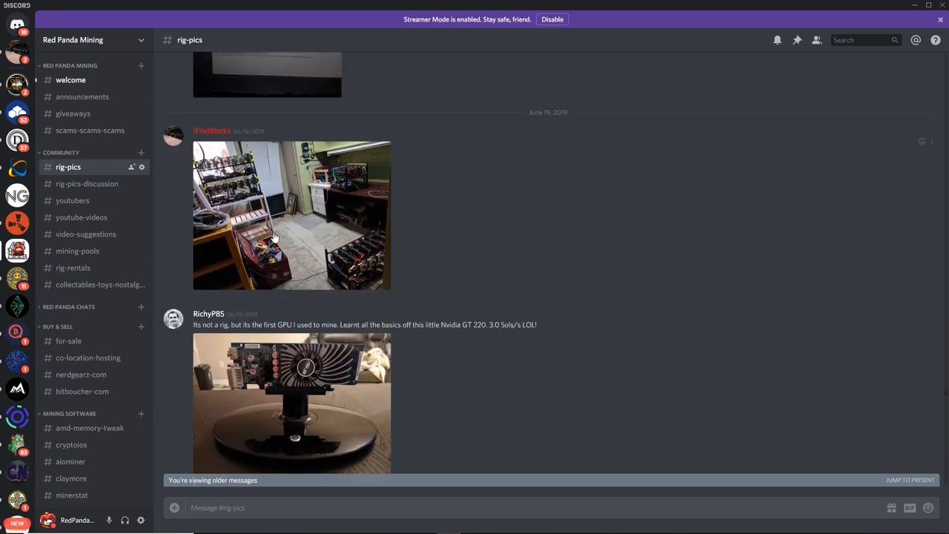
left_click(291, 215)
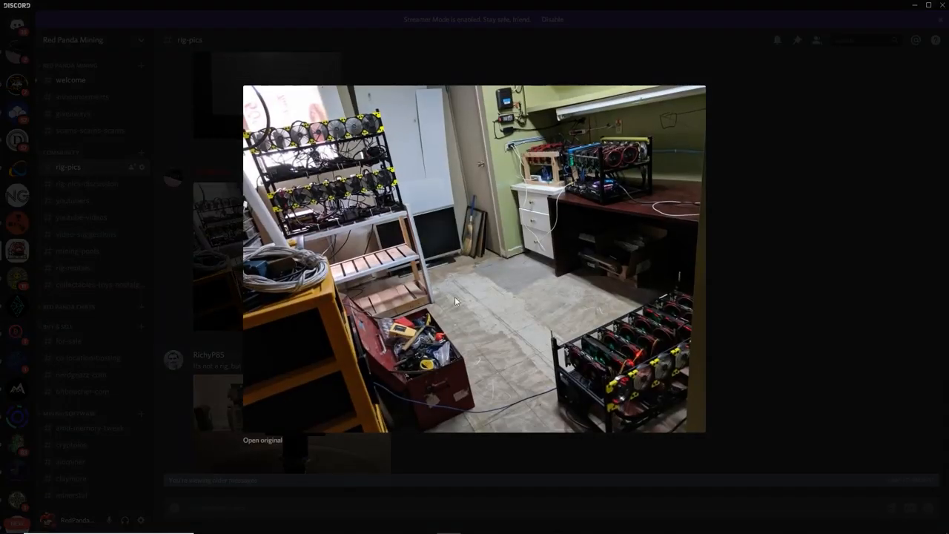
mouse_move(441, 248)
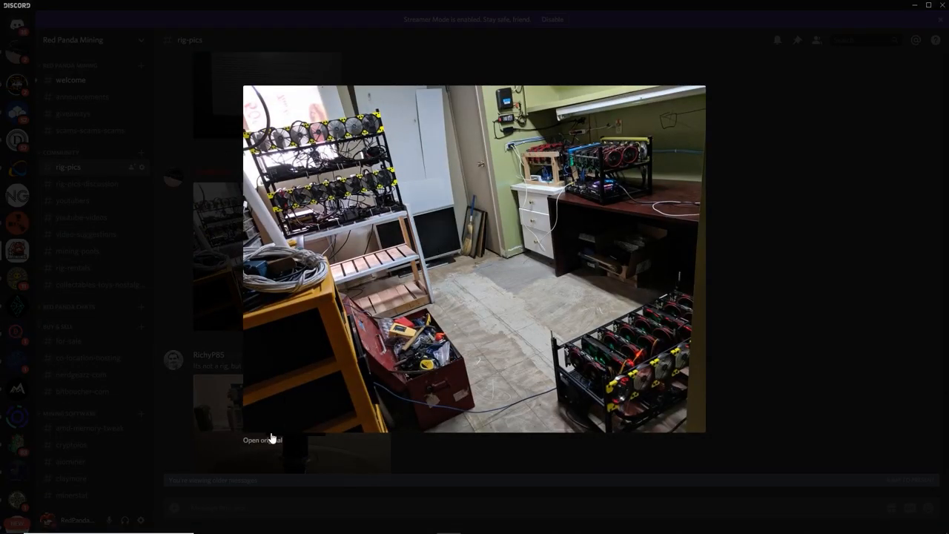
left_click(259, 438)
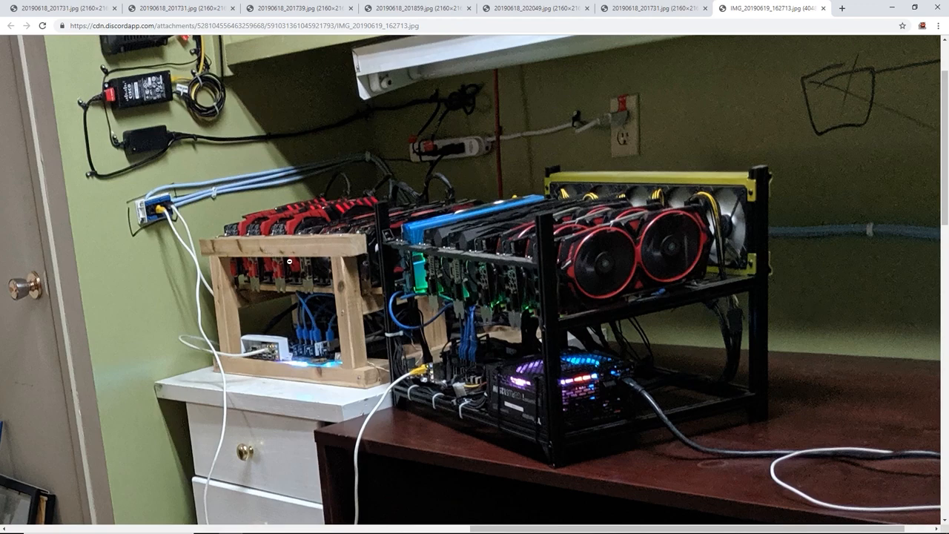
mouse_move(302, 243)
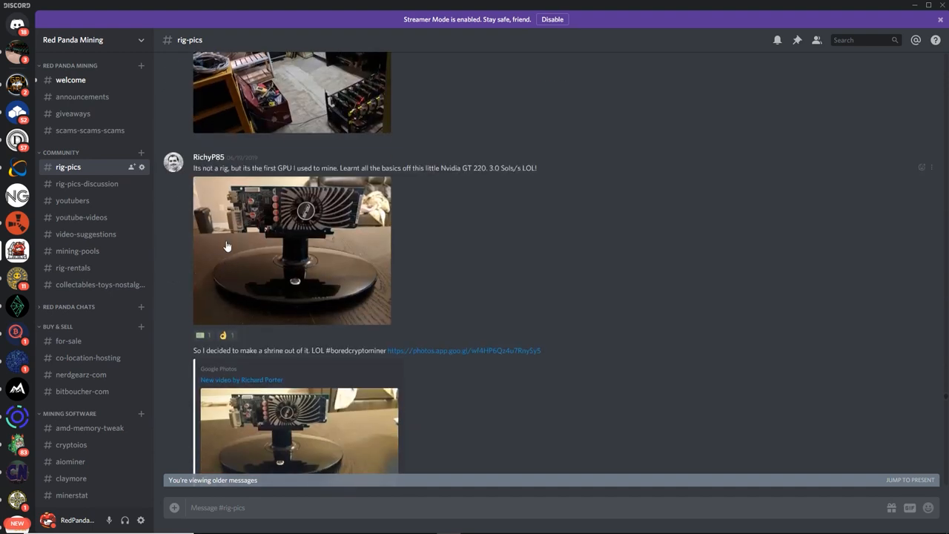
mouse_move(222, 165)
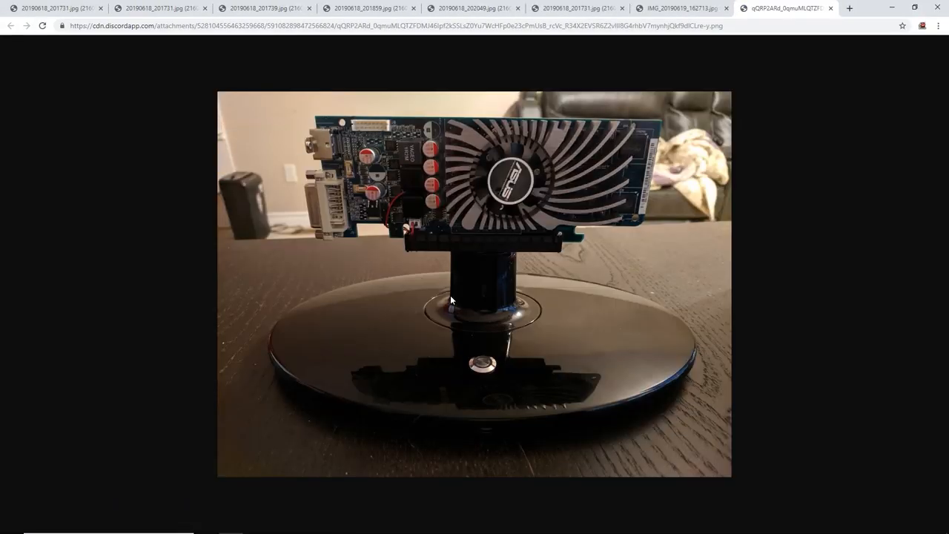
mouse_move(463, 247)
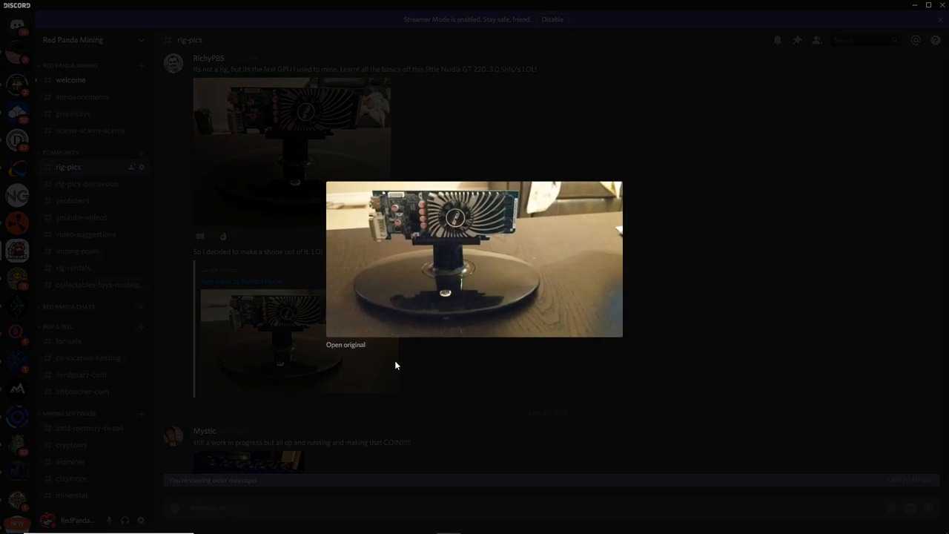
mouse_move(345, 345)
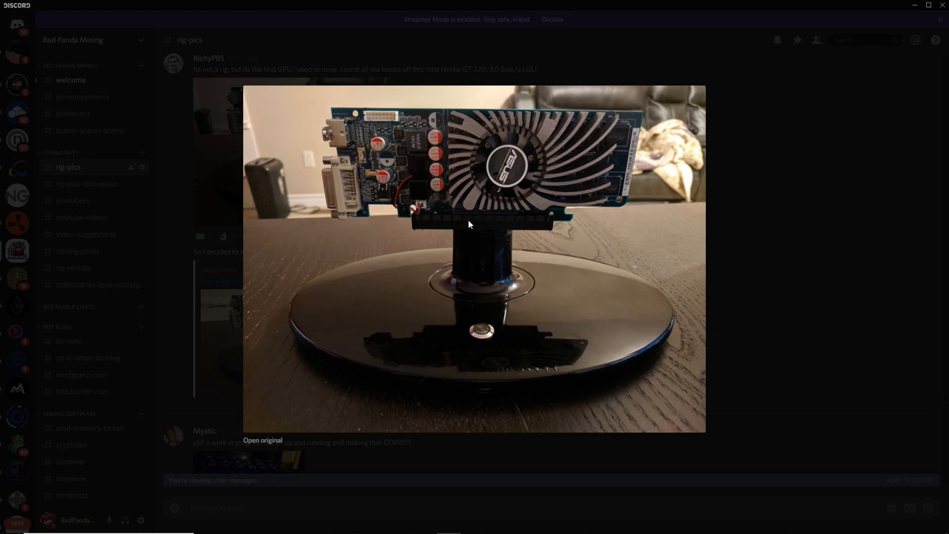
mouse_move(413, 331)
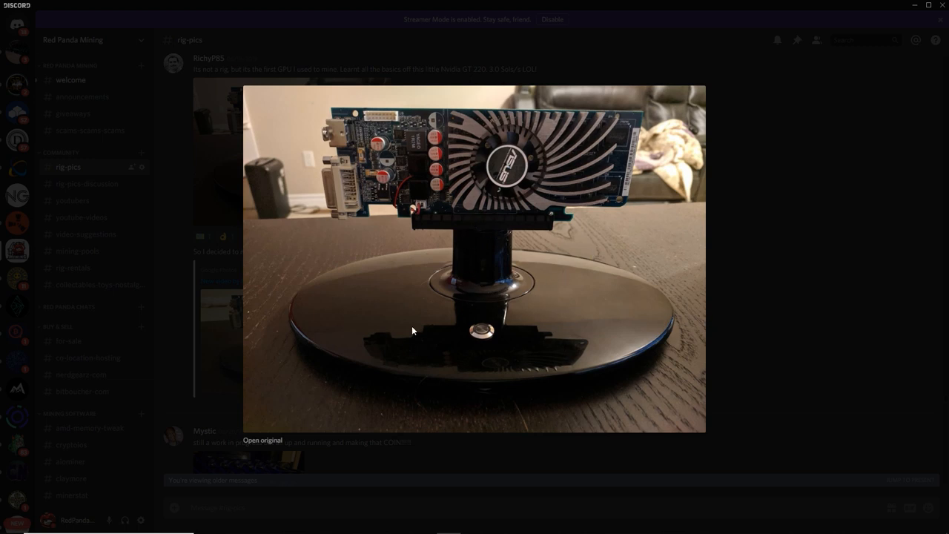
mouse_move(544, 267)
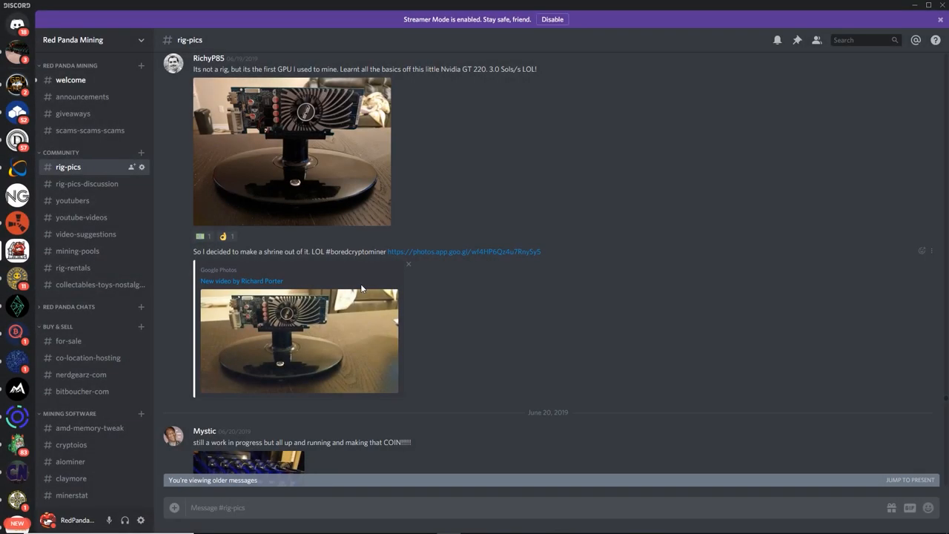
Scroll #rig-pics to the June 20 post of the purple-lit 24-GTX-1070 rig.
scroll("up", 3)
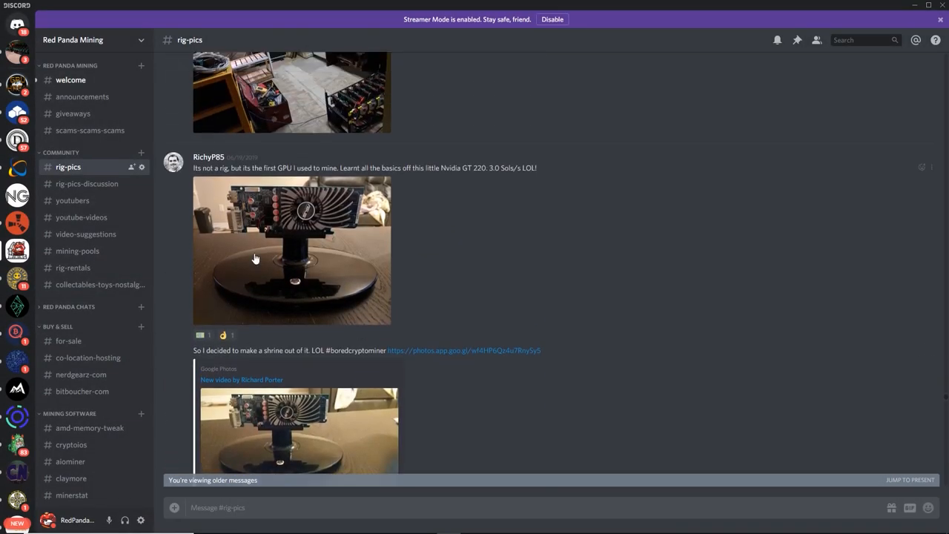
scroll("down", 3)
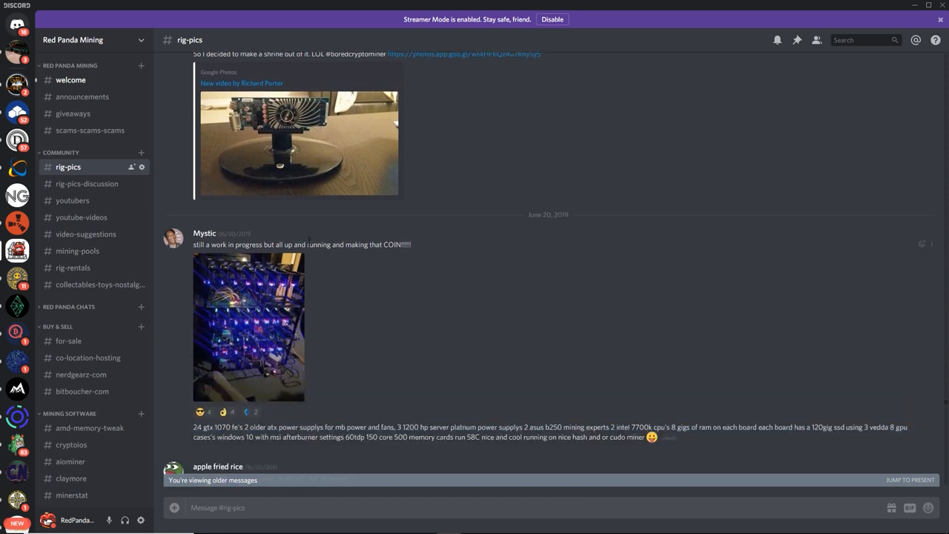
scroll("down", 3)
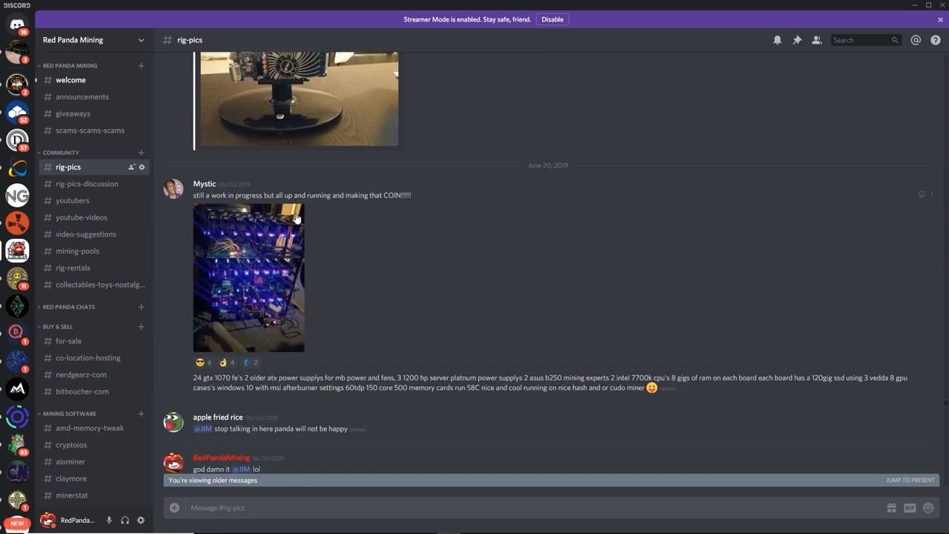
mouse_move(216, 234)
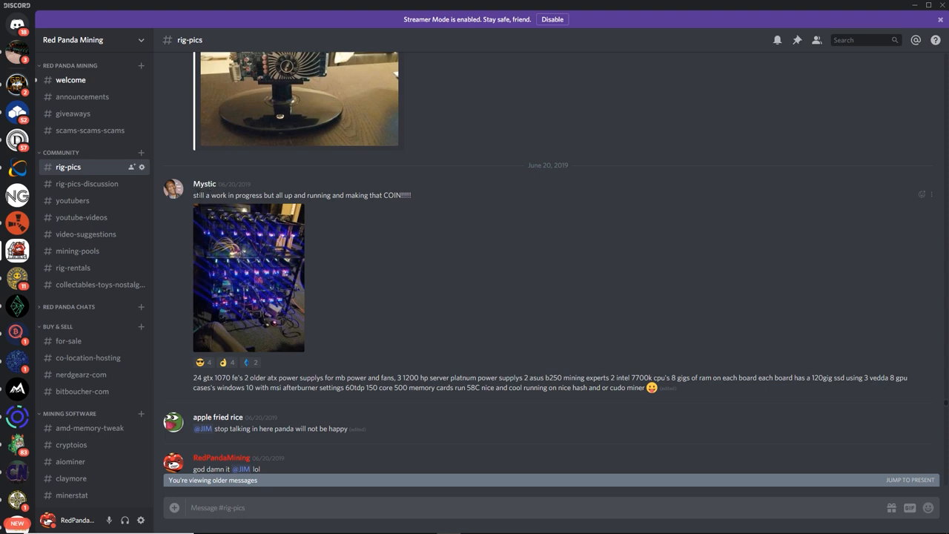
Enlarge the purple-lit 24-GTX-1070 rig photo and open its original in Chrome.
left_click_drag(194, 195, 277, 195)
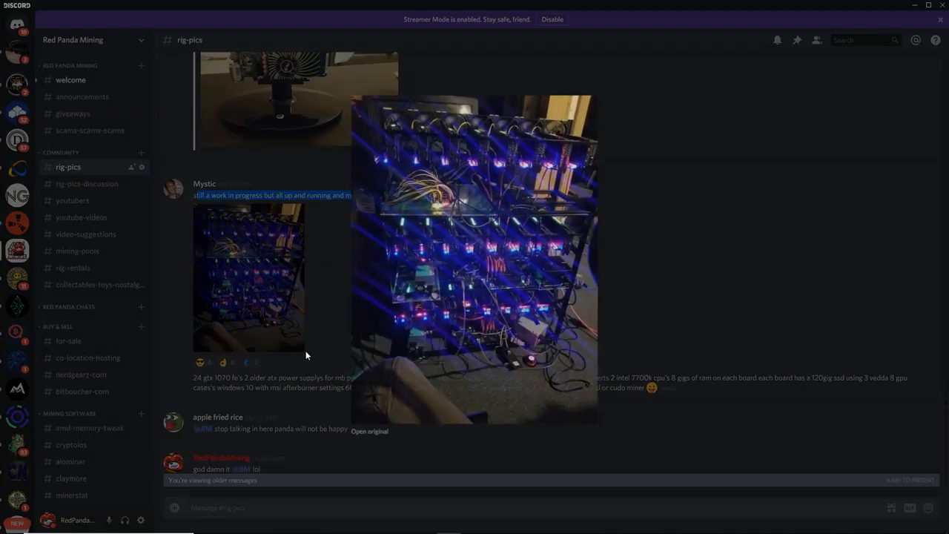
left_click(474, 259)
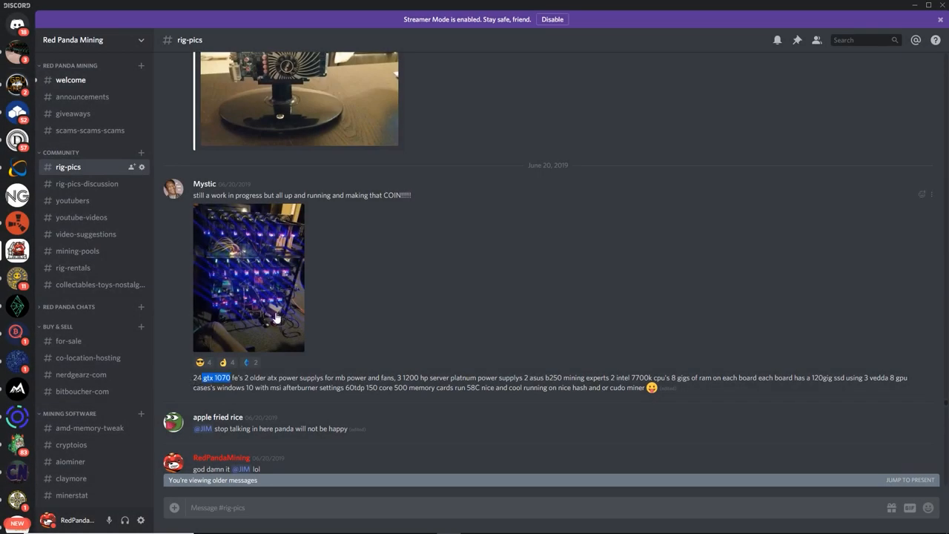
left_click(248, 278)
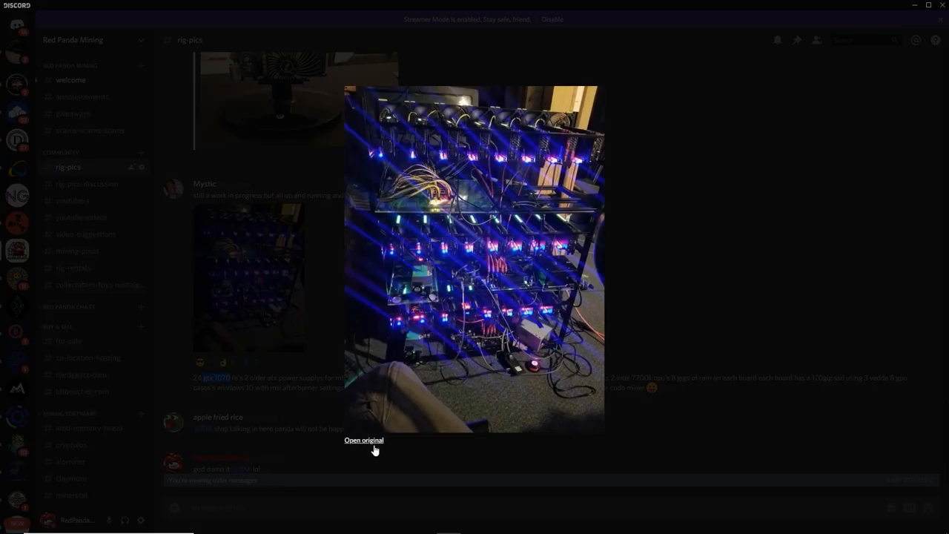
left_click(363, 440)
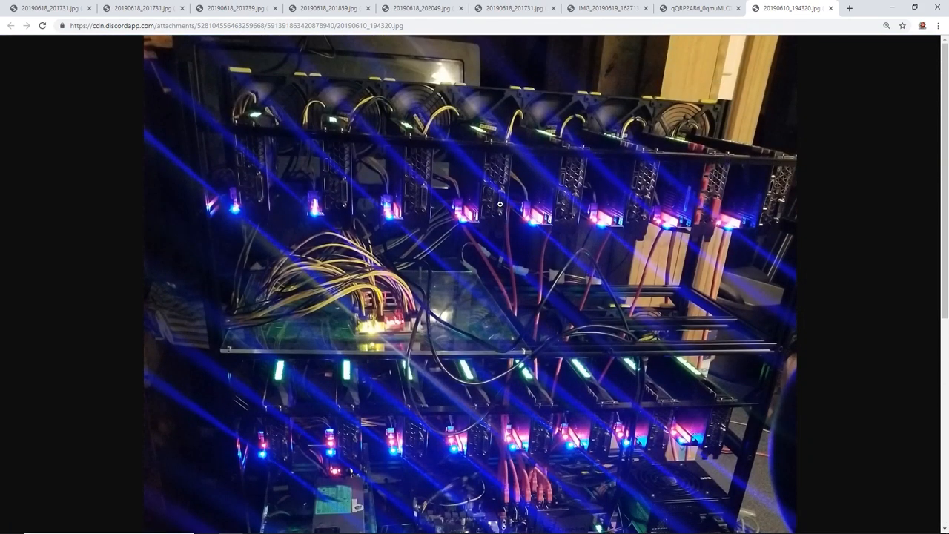
Scroll through the full-resolution purple-lit rig photo in Chrome.
scroll("down", 3)
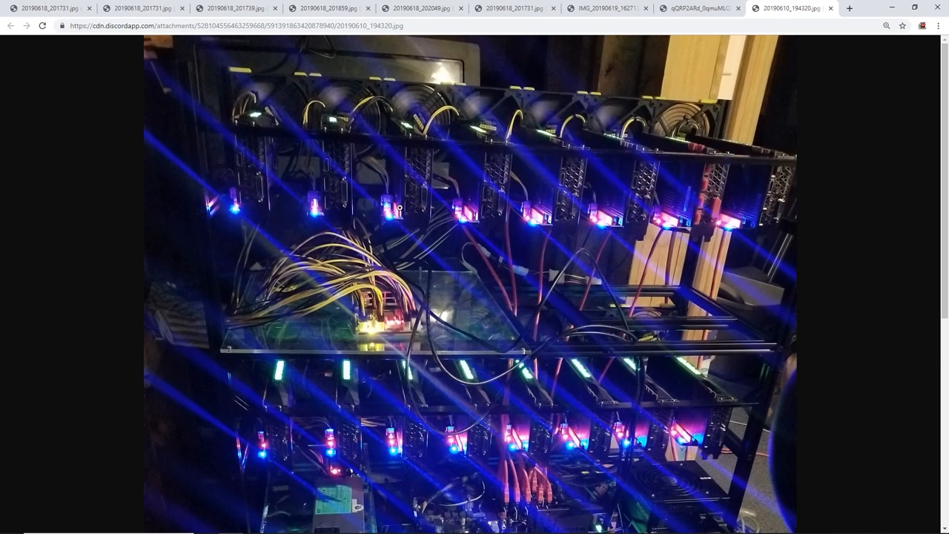
scroll("down", 3)
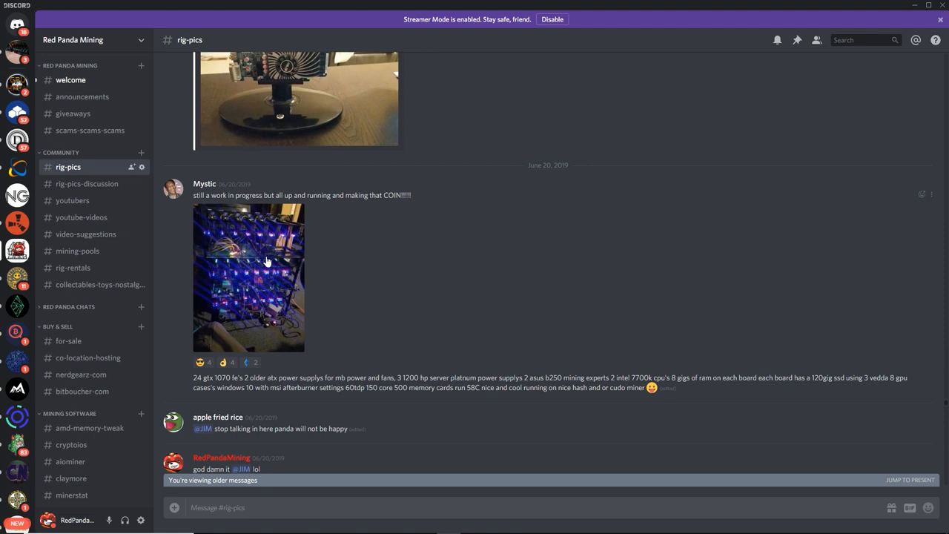
Scroll to the June 21 RTX 2070 post and open its desk-setup photo original in Chrome.
scroll("down", 3)
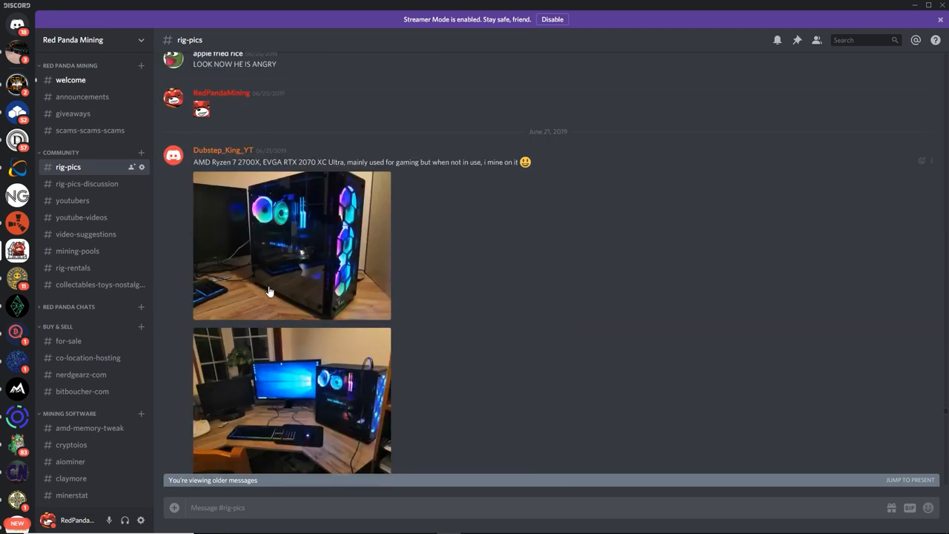
scroll("down", 3)
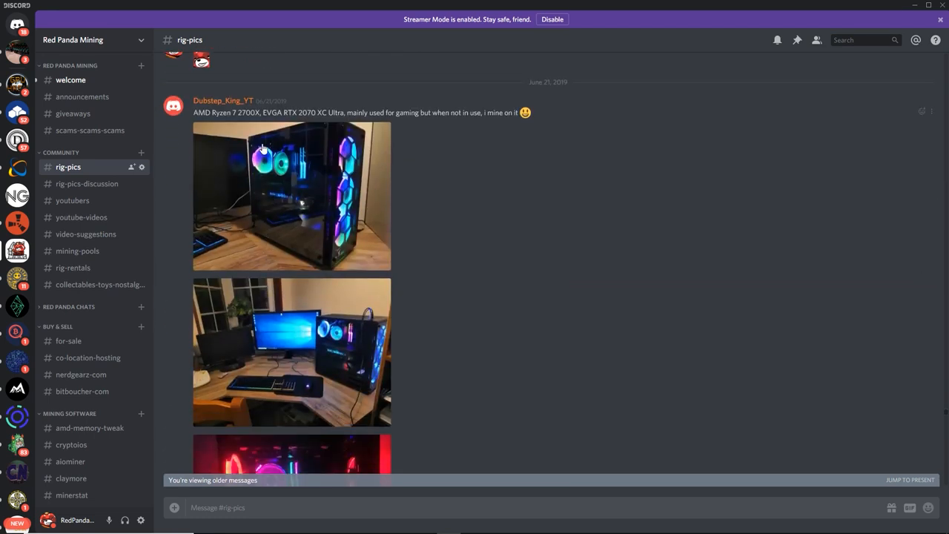
left_click(291, 195)
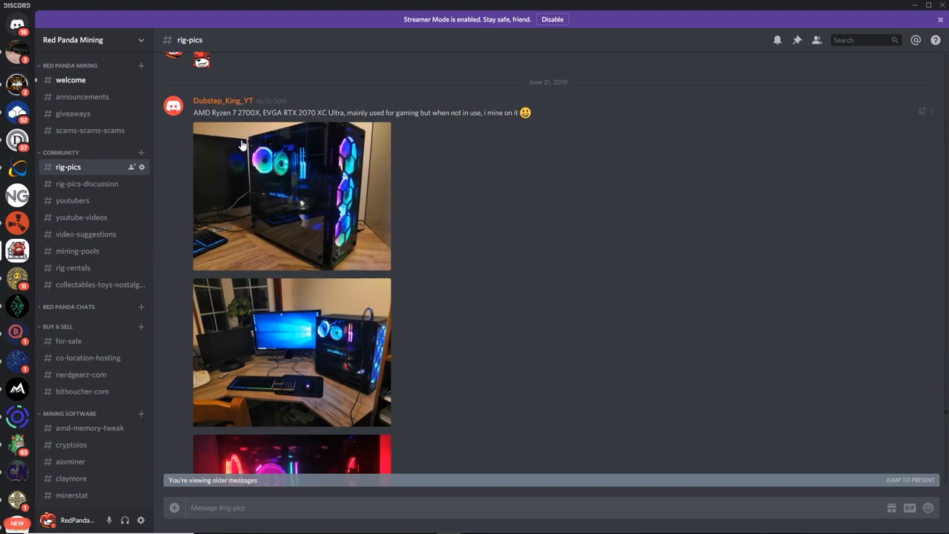
mouse_move(241, 146)
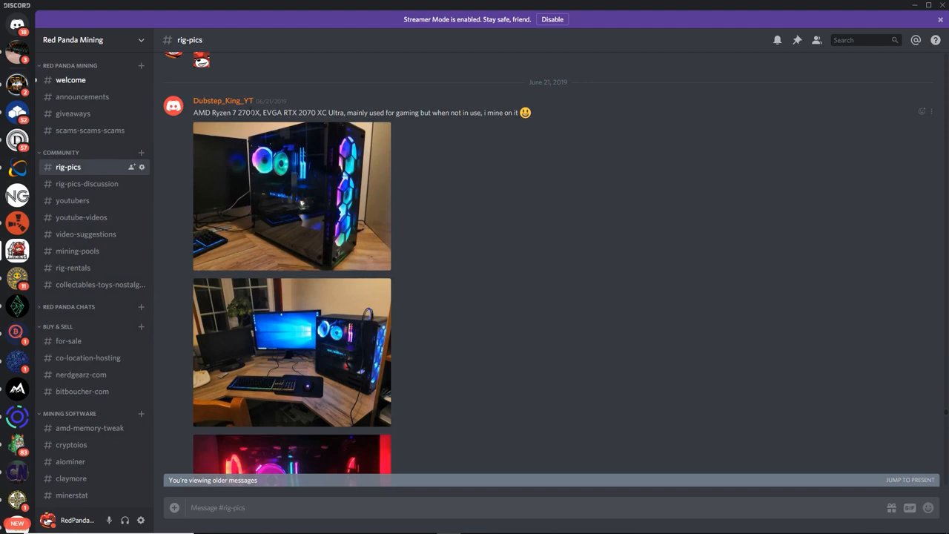
left_click(291, 196)
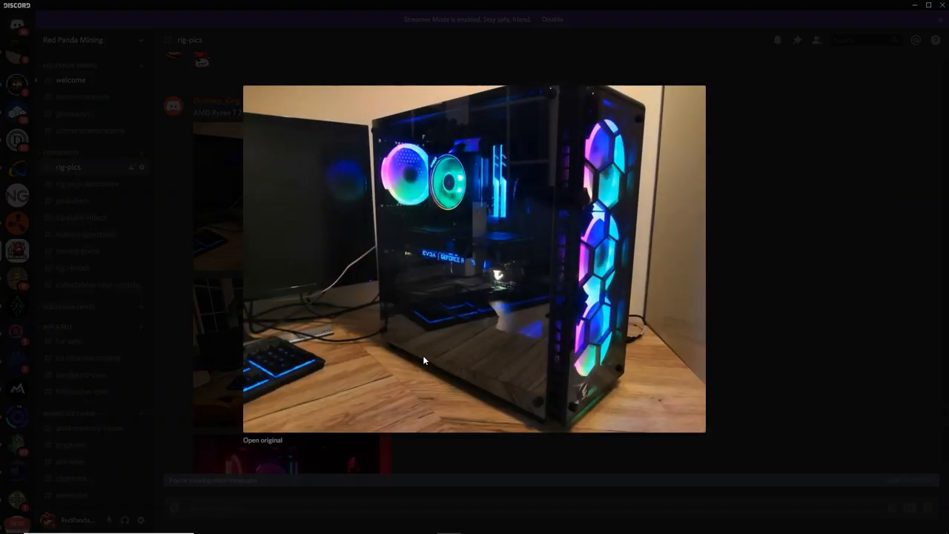
mouse_move(459, 274)
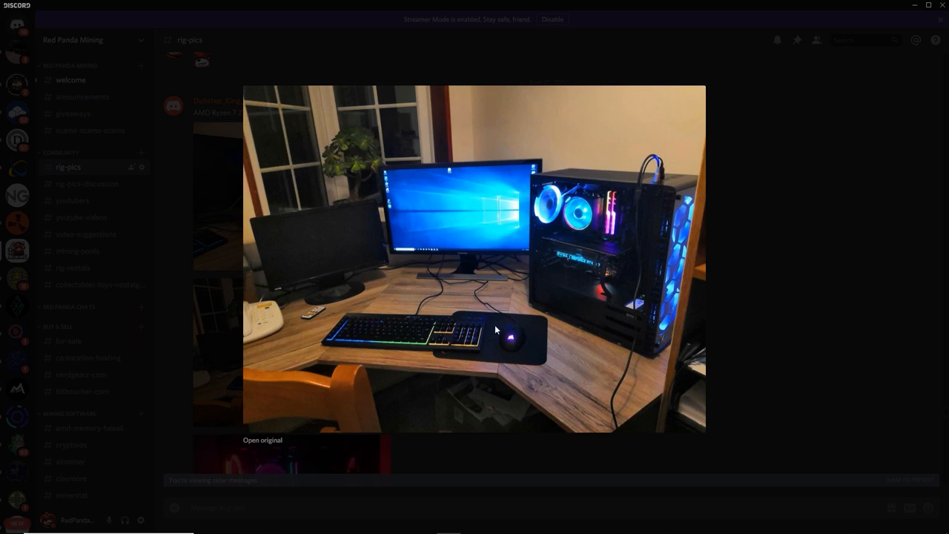
mouse_move(357, 360)
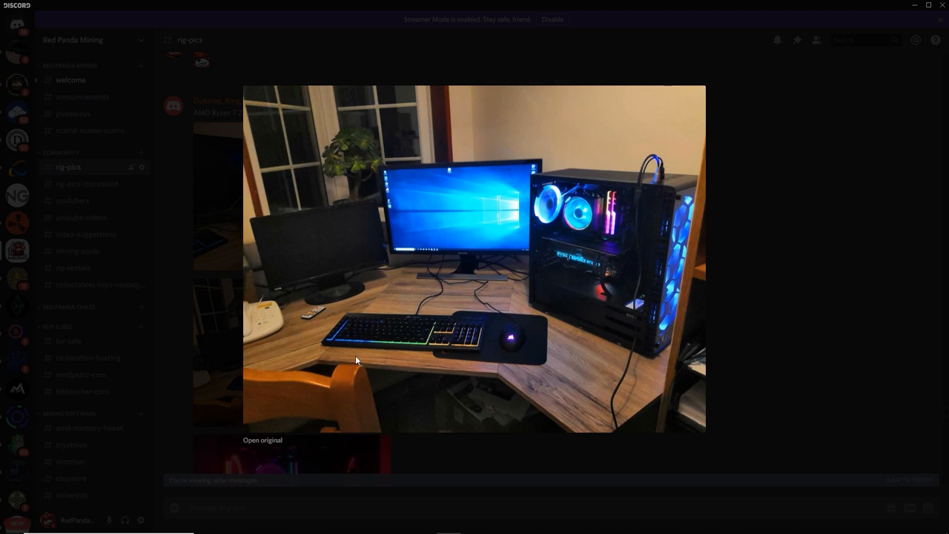
left_click(263, 440)
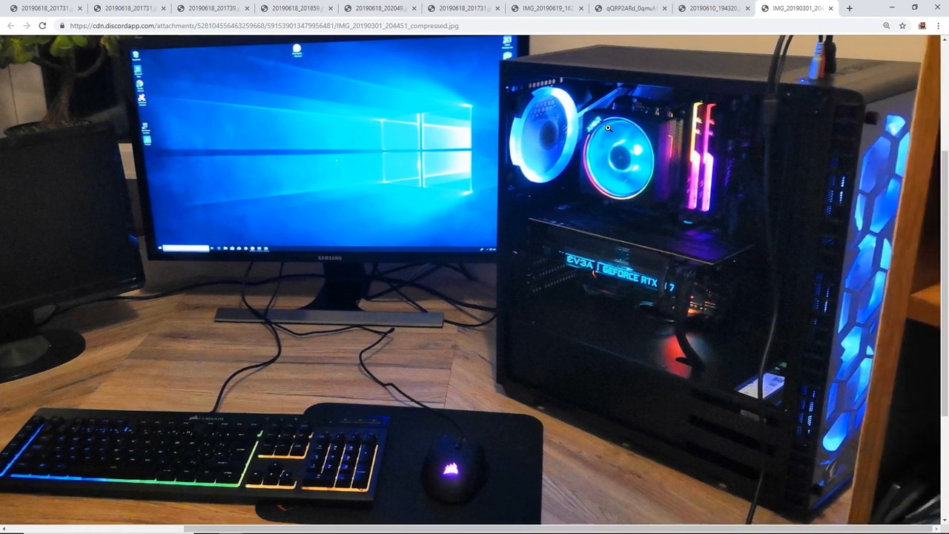
mouse_move(604, 133)
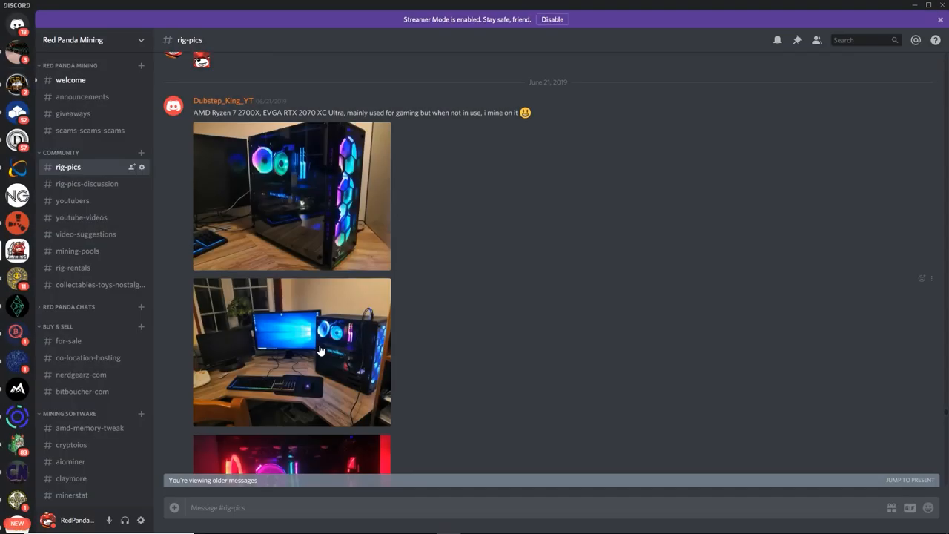
Scroll #rig-pics past the June 21 gaming rig to the open-case GPU build post.
scroll("down", 3)
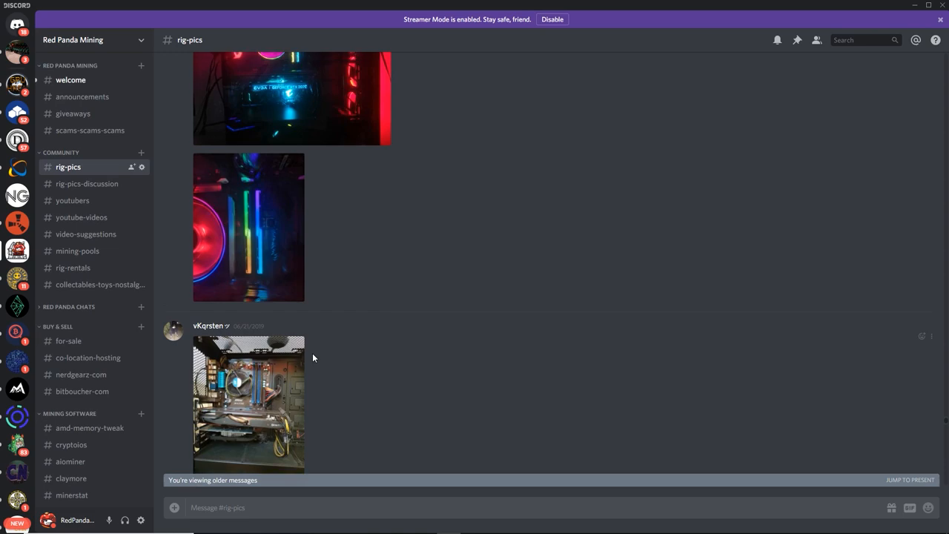
scroll("down", 3)
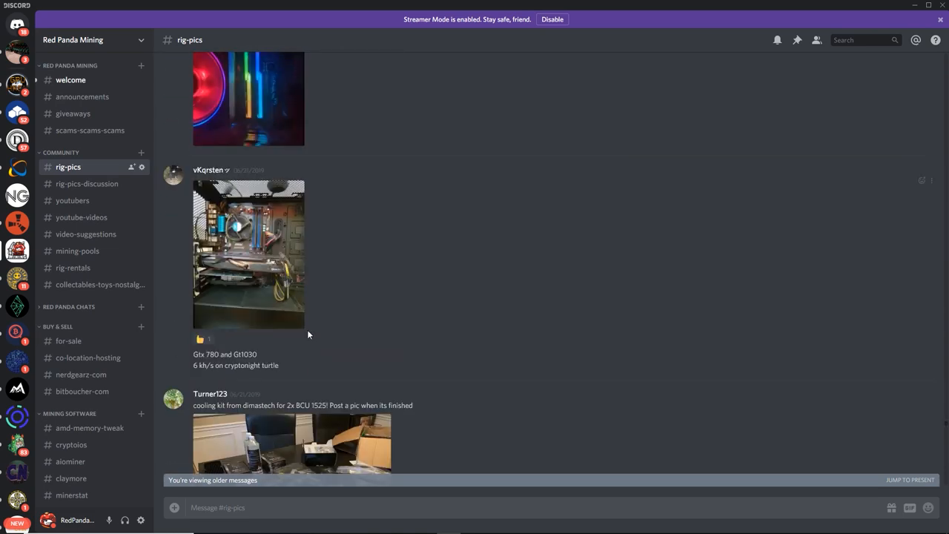
mouse_move(207, 170)
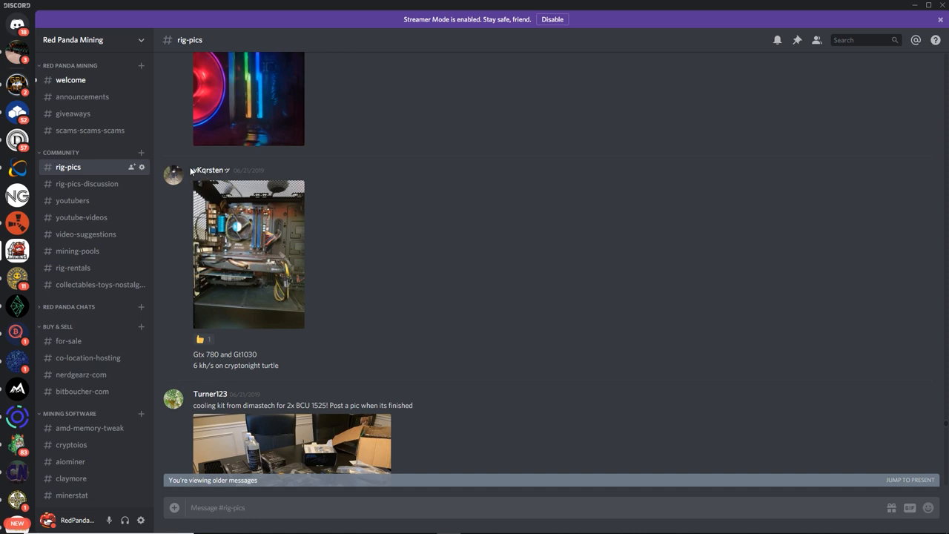
mouse_move(210, 171)
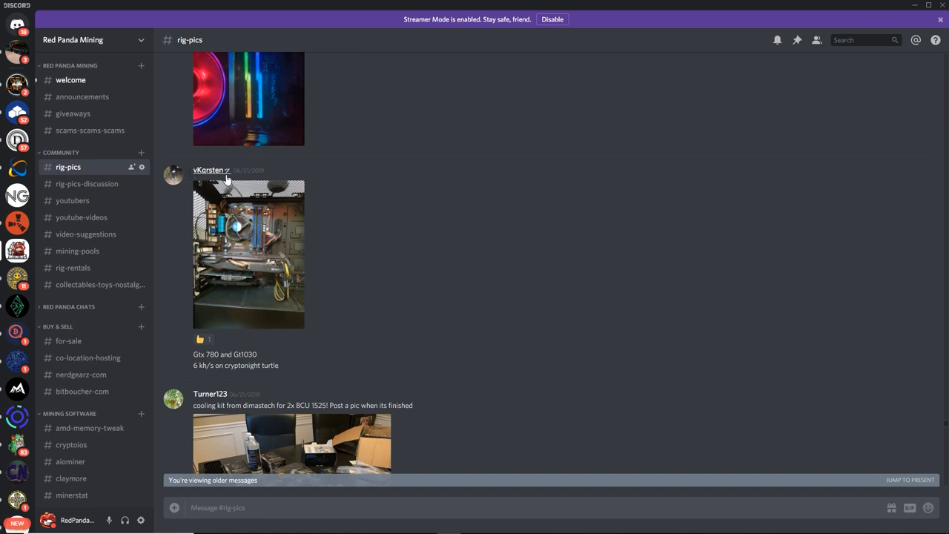
left_click(248, 255)
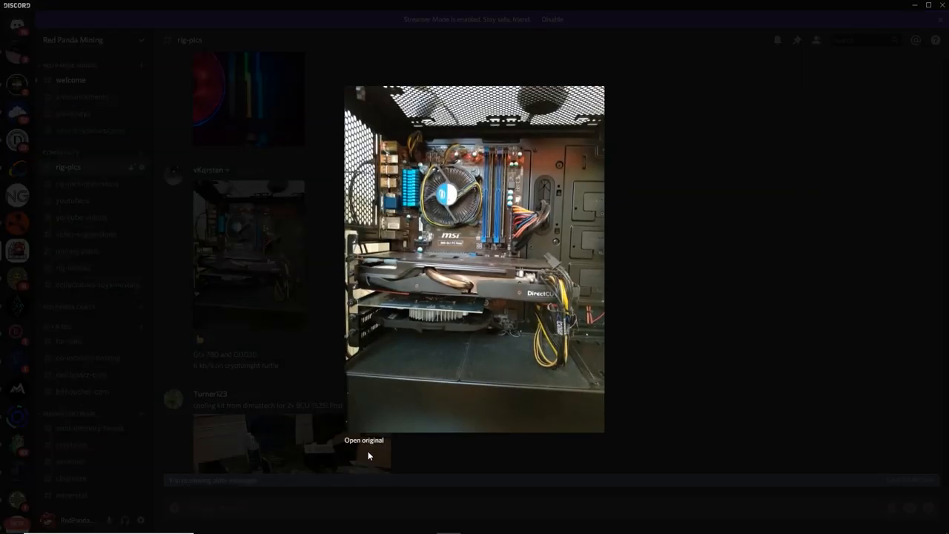
left_click(364, 440)
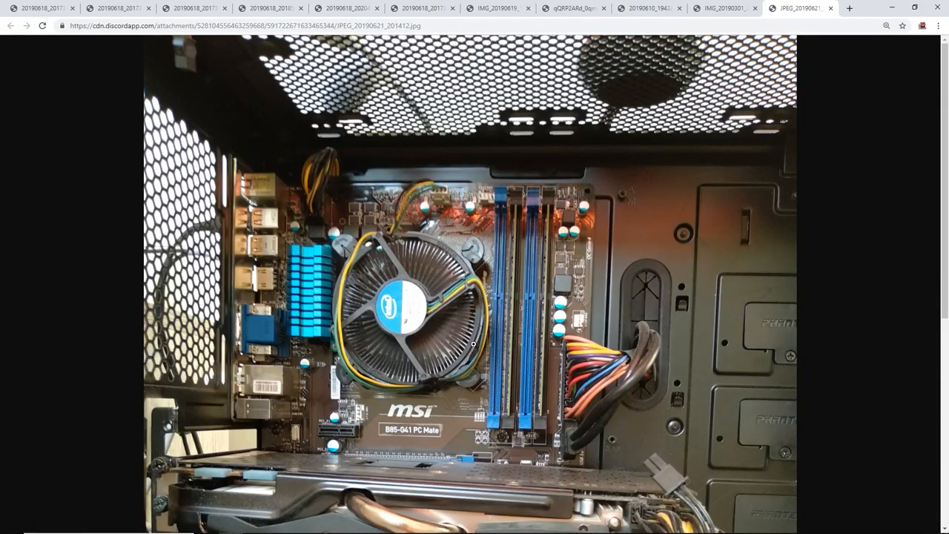
Scroll the full-size motherboard photo in Chrome, then switch back to Discord's #rig-pics.
scroll("down", 3)
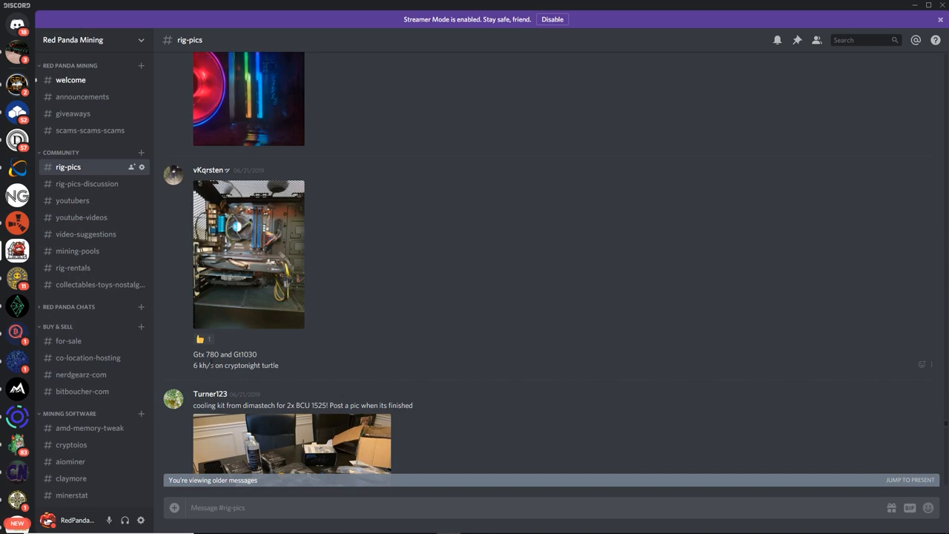
double_click(205, 354)
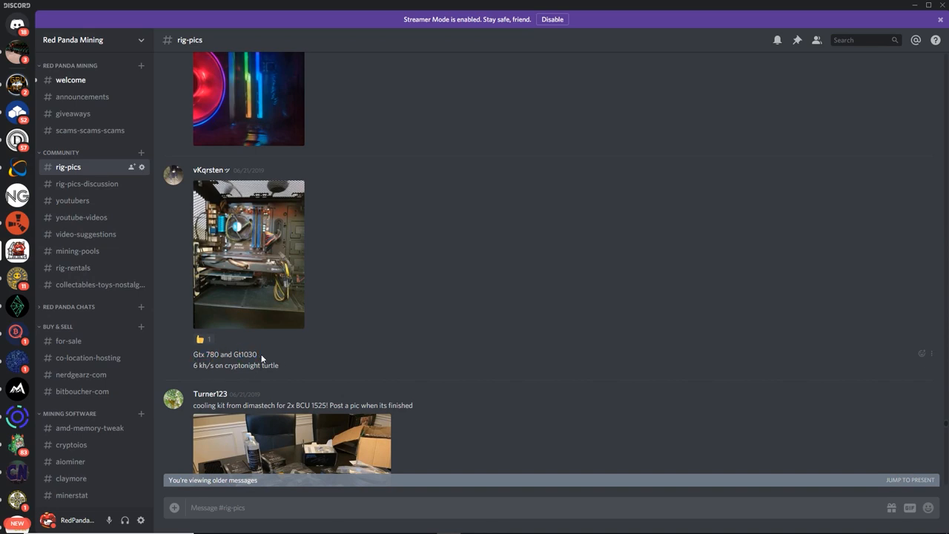
mouse_move(253, 421)
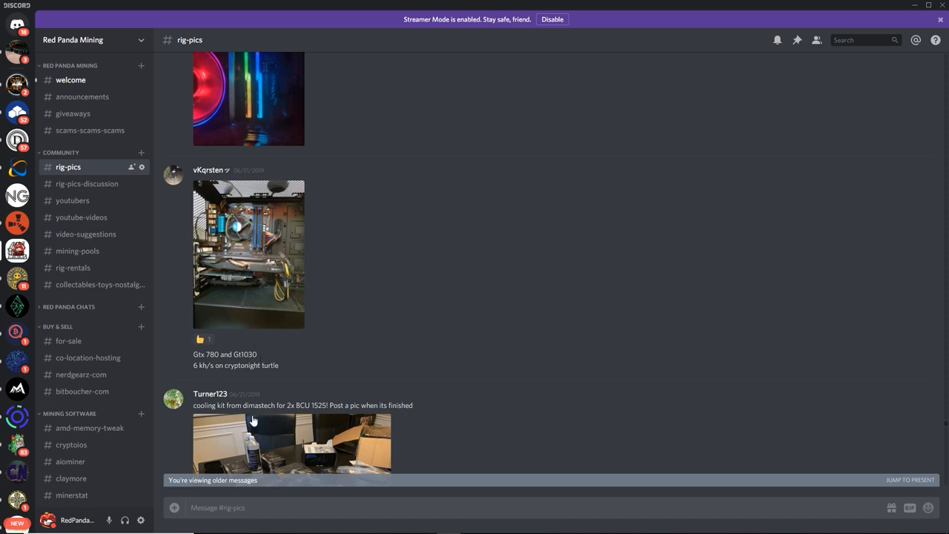
mouse_move(191, 373)
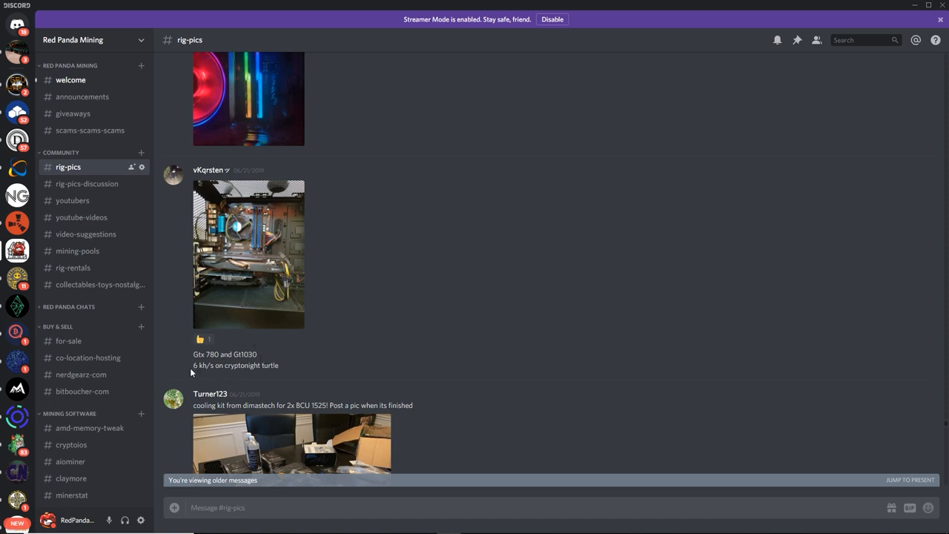
Highlight the 6 kh/s hashrate line and enlarge the GPU rig photo twice.
left_click_drag(192, 364, 281, 365)
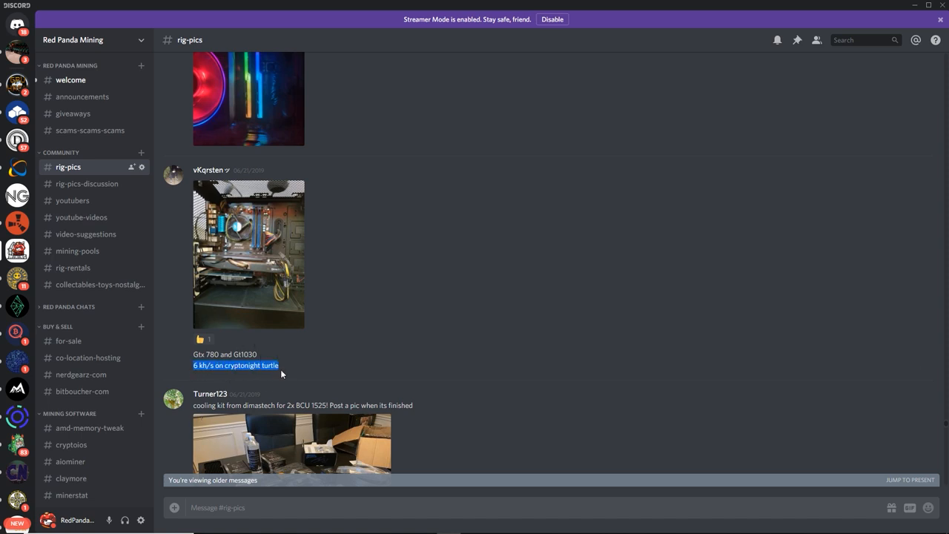
left_click(248, 255)
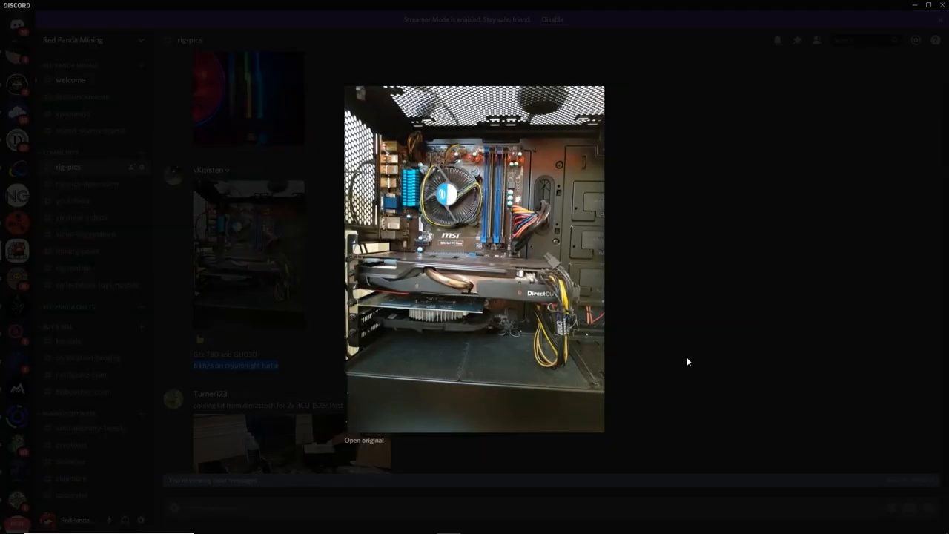
left_click(687, 362)
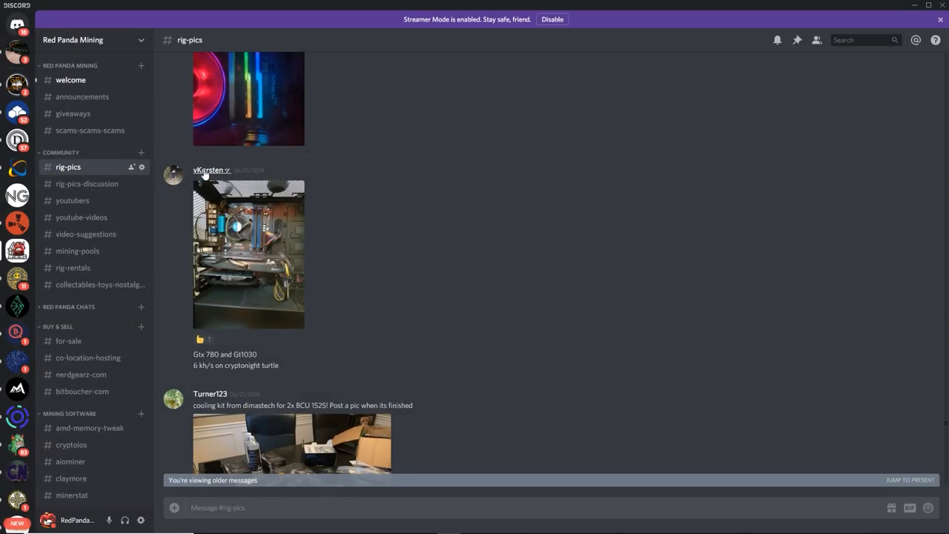
mouse_move(447, 305)
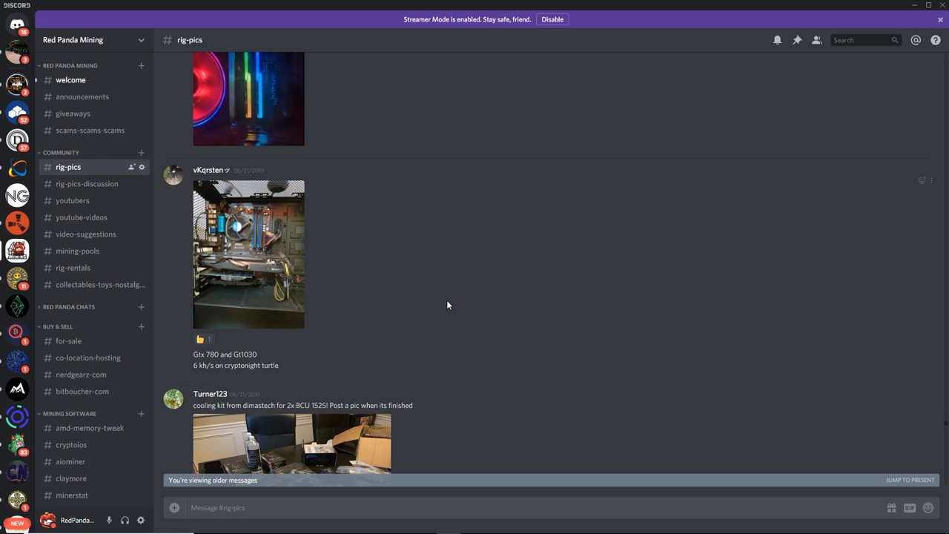
scroll("down", 3)
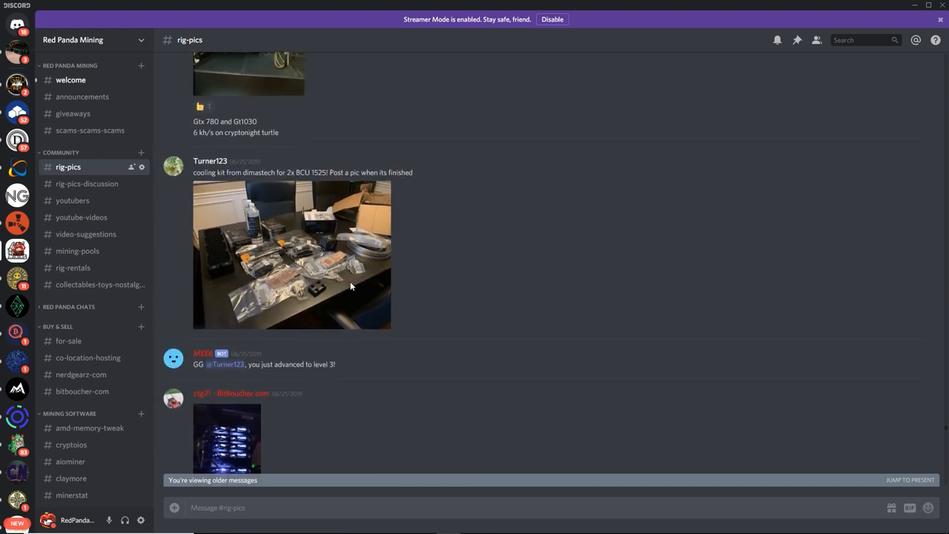
left_click(227, 438)
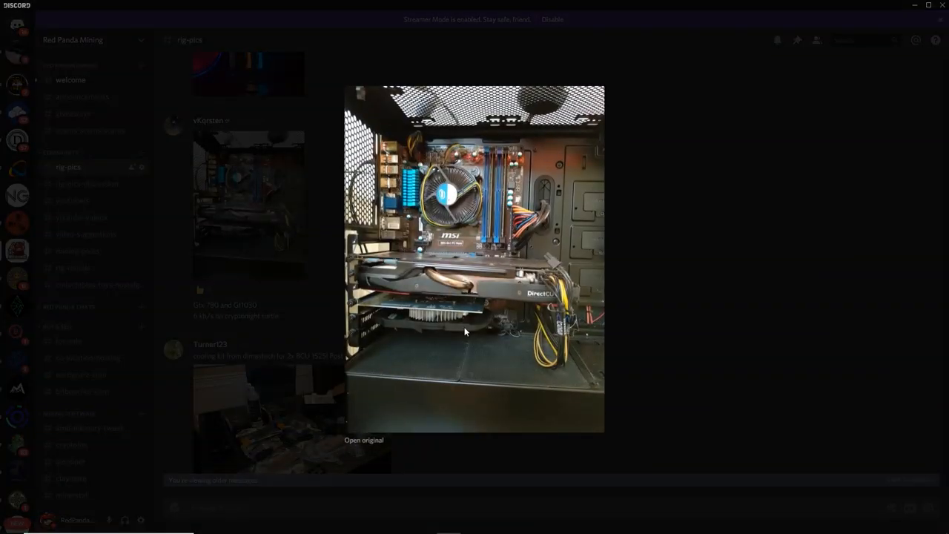
mouse_move(727, 263)
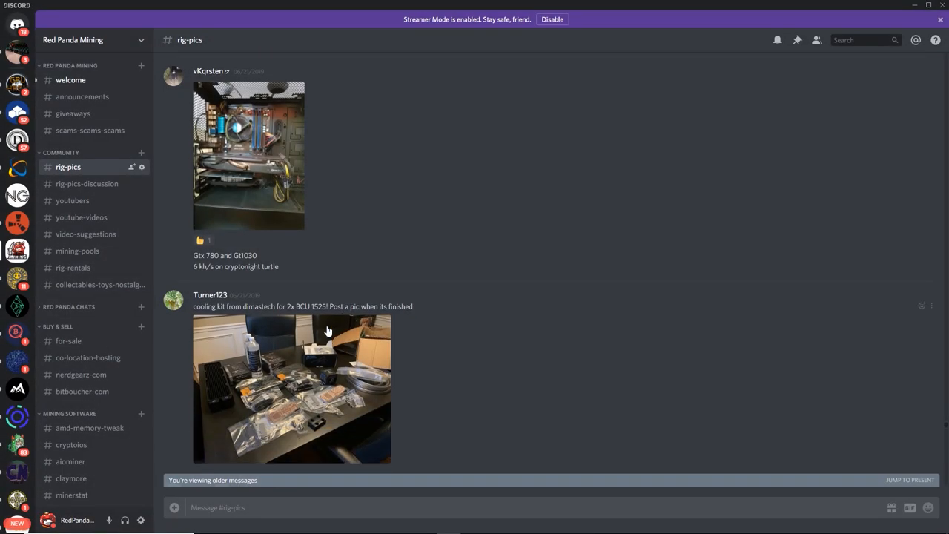
scroll("down", 3)
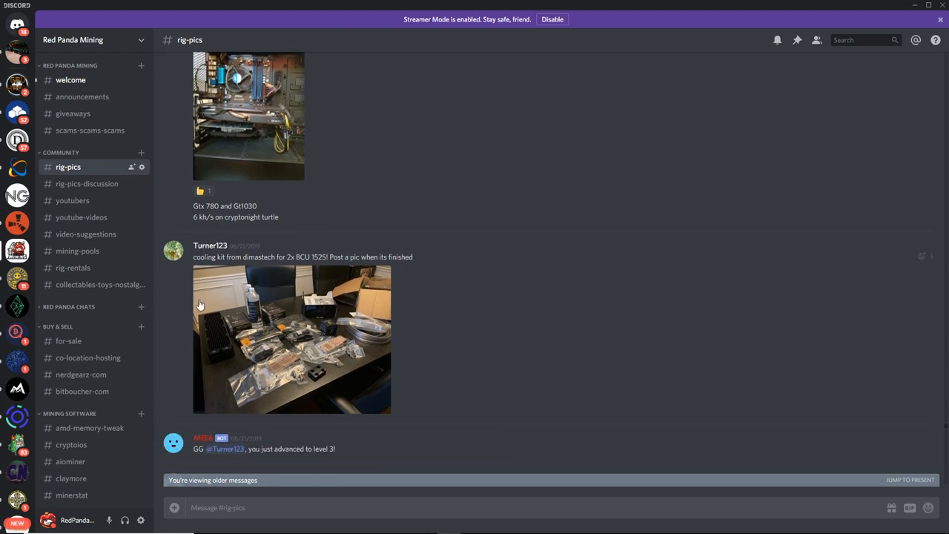
scroll("down", 3)
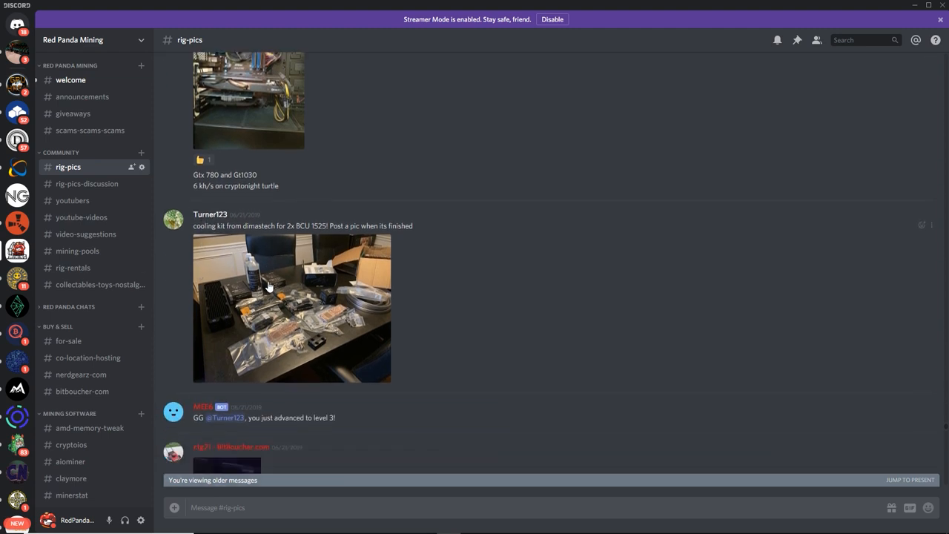
scroll("down", 3)
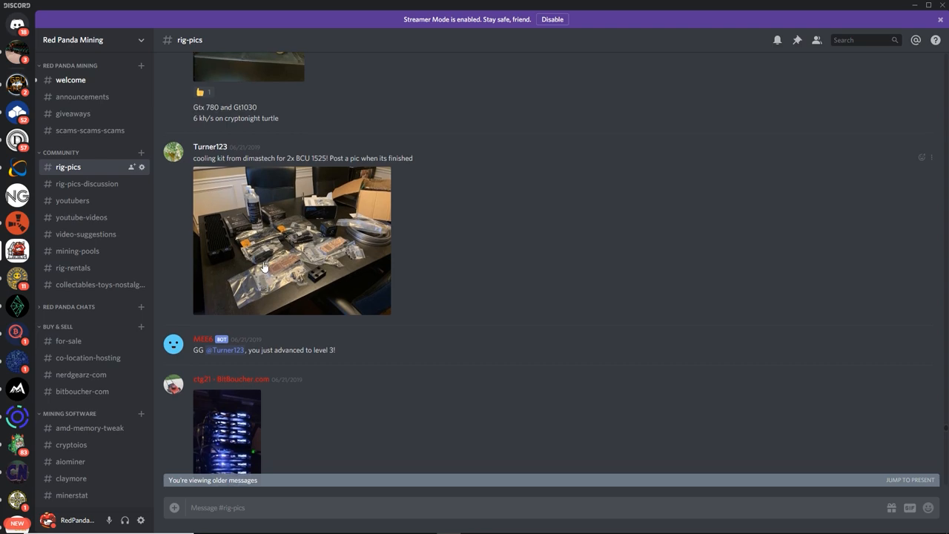
left_click(291, 240)
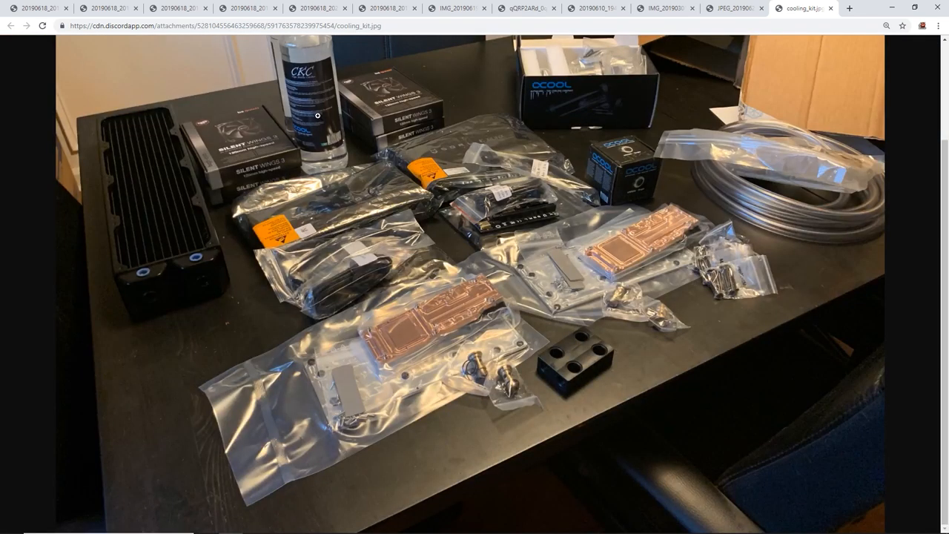
mouse_move(317, 112)
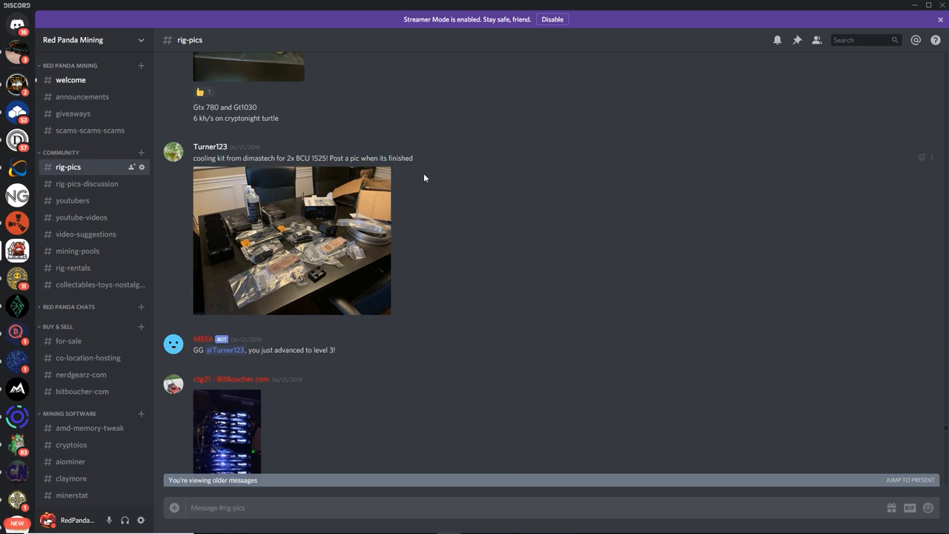
mouse_move(406, 284)
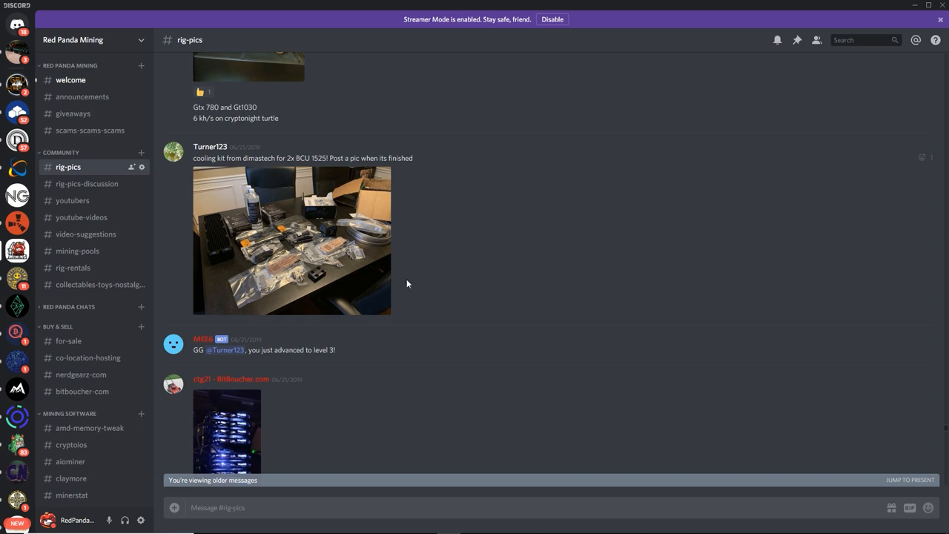
Open the nine-GPU XFX rig photo's original in the browser, return, and highlight the GPU model.
scroll("down", 3)
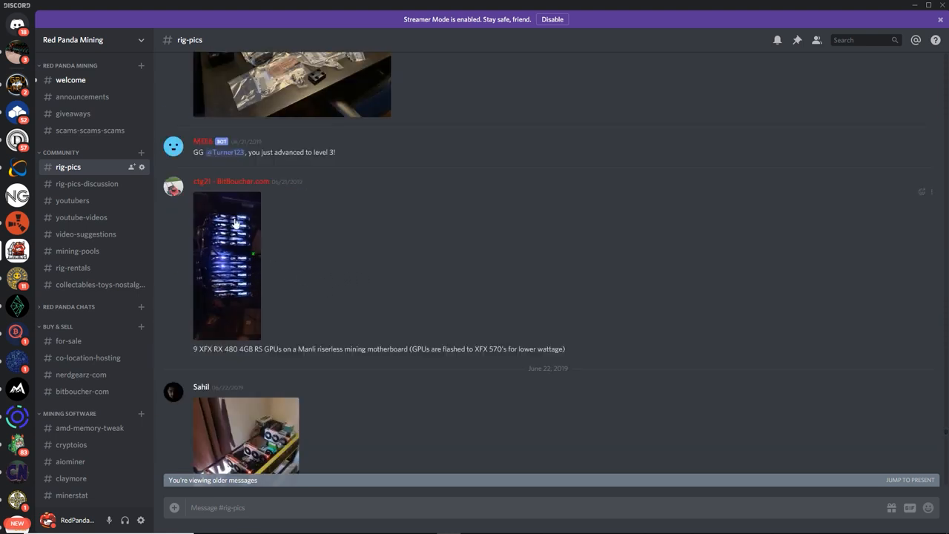
mouse_move(237, 204)
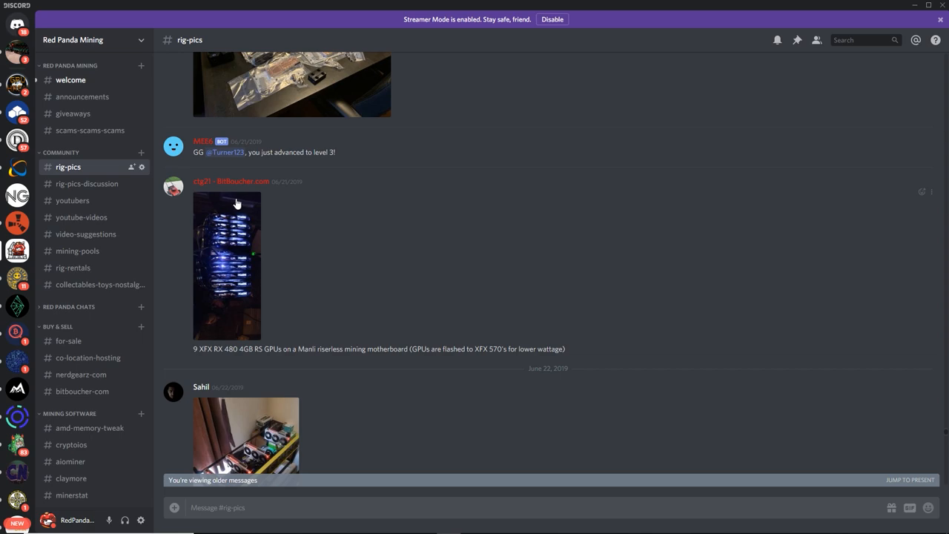
left_click(226, 265)
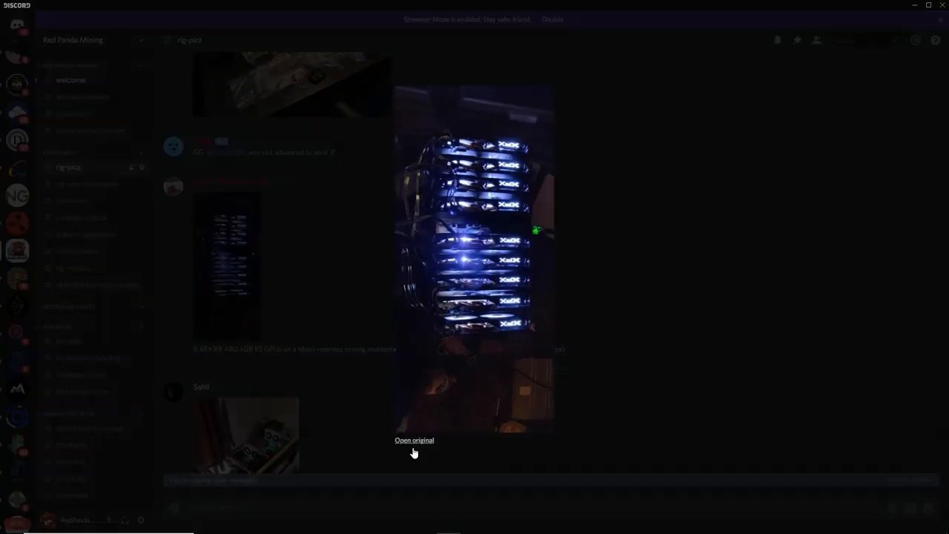
left_click(414, 440)
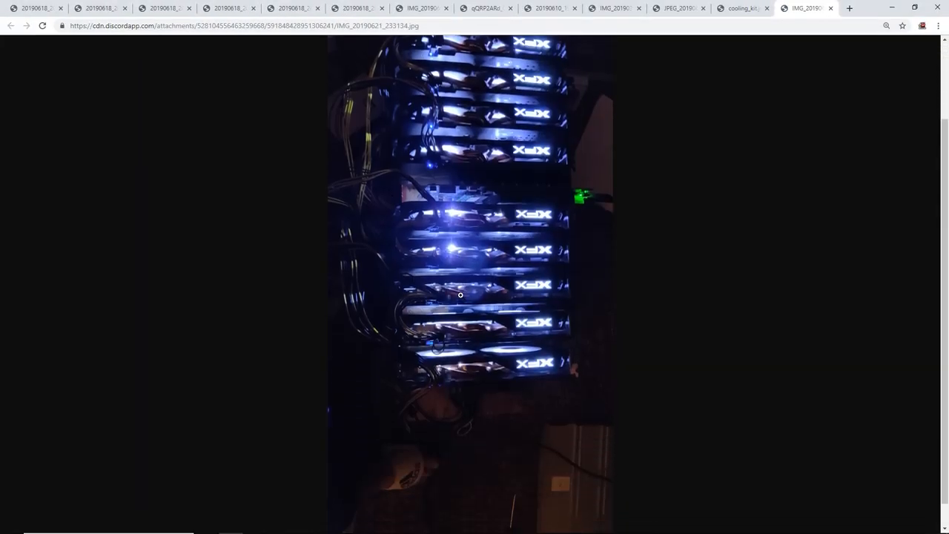
left_click(447, 524)
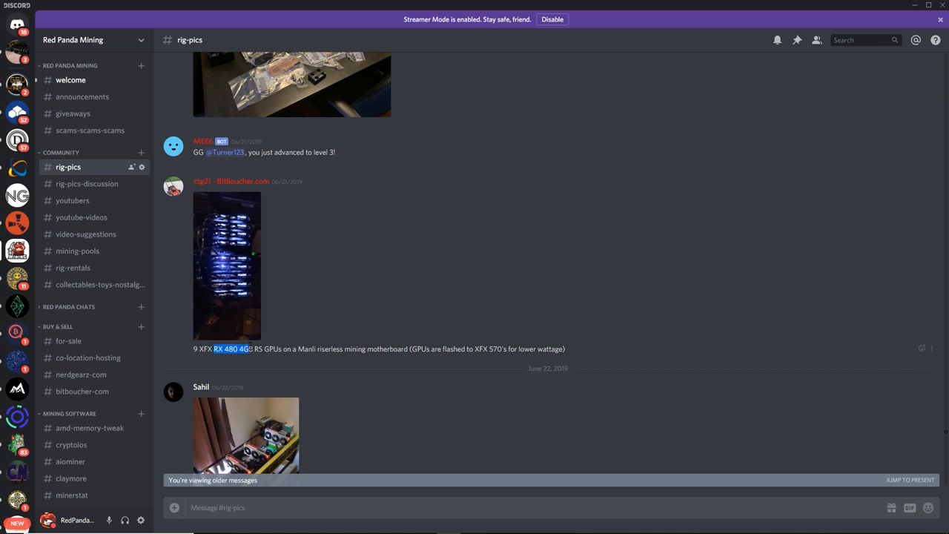
left_click_drag(237, 349, 293, 348)
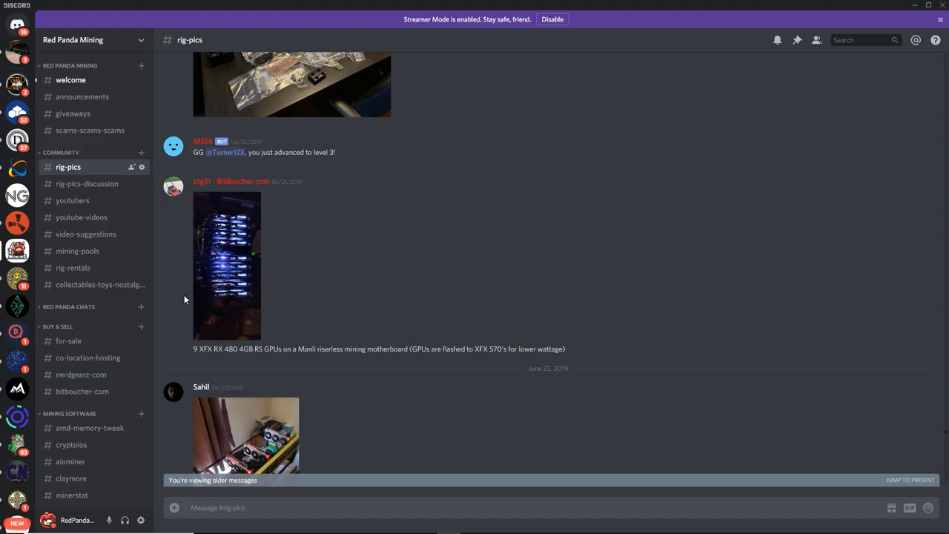
left_click(226, 264)
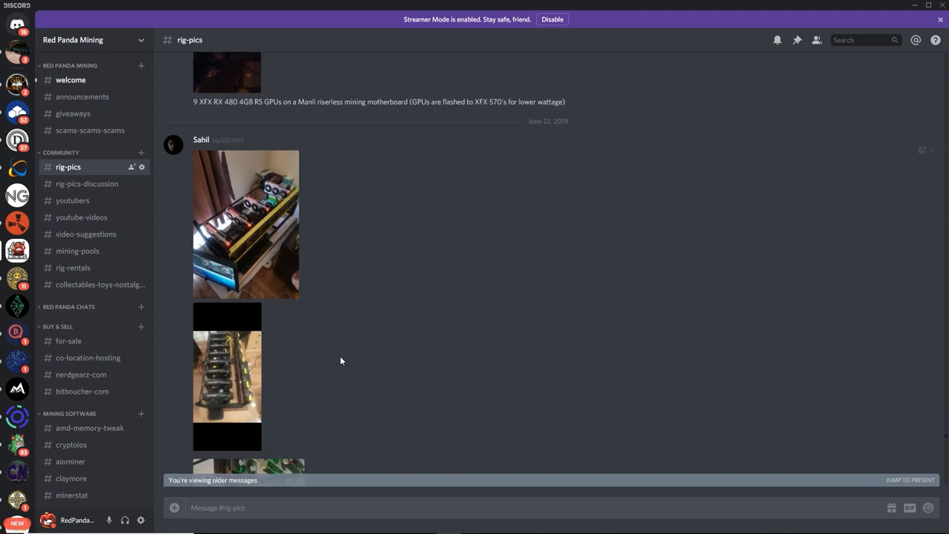
mouse_move(281, 268)
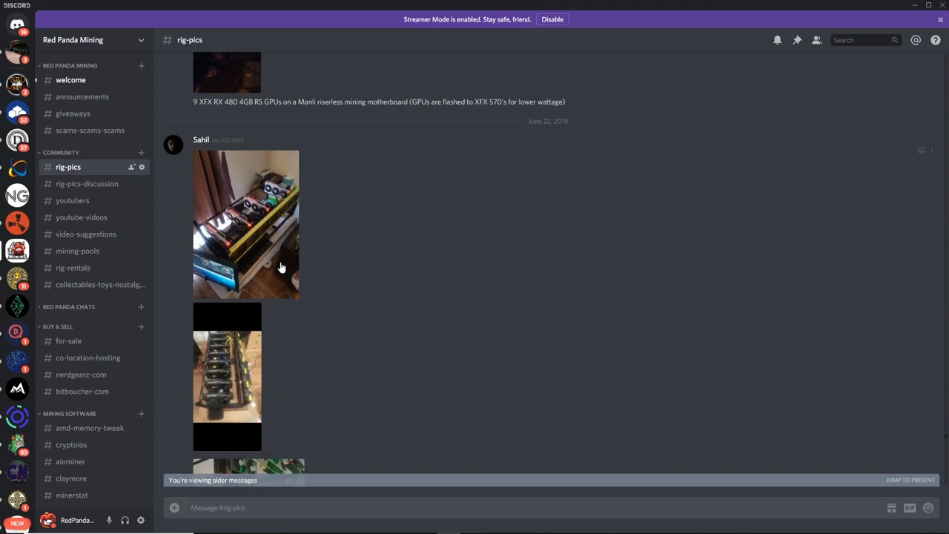
Enlarge and close the first June 22 rig photo, then scroll toward the green-lit rigs.
left_click(245, 224)
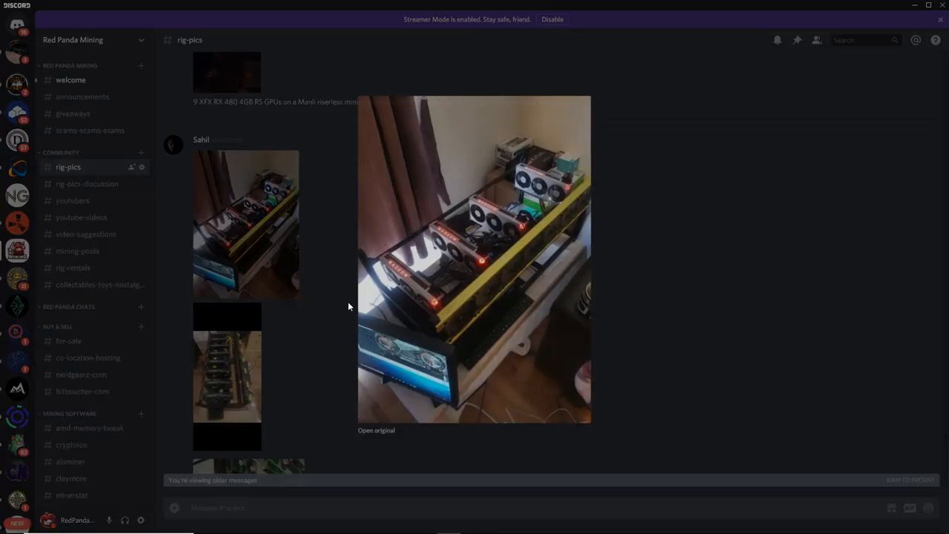
left_click(376, 431)
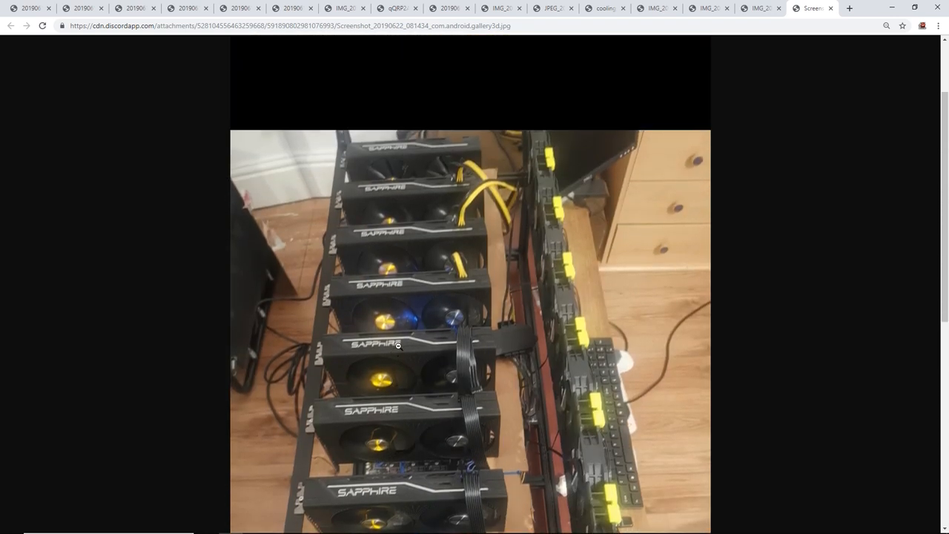
scroll("down", 3)
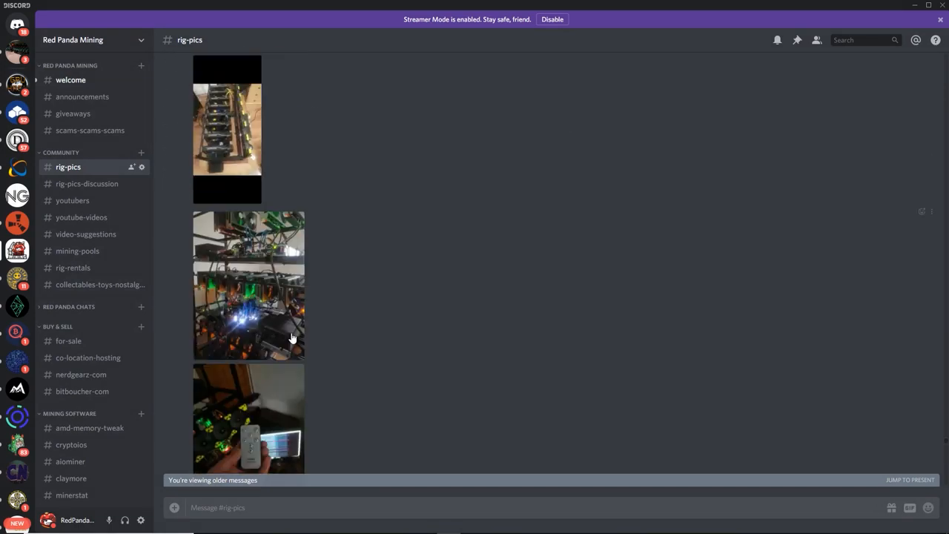
Open the green-lit GPU rig photo full size in Chrome and zoom into it.
left_click(249, 285)
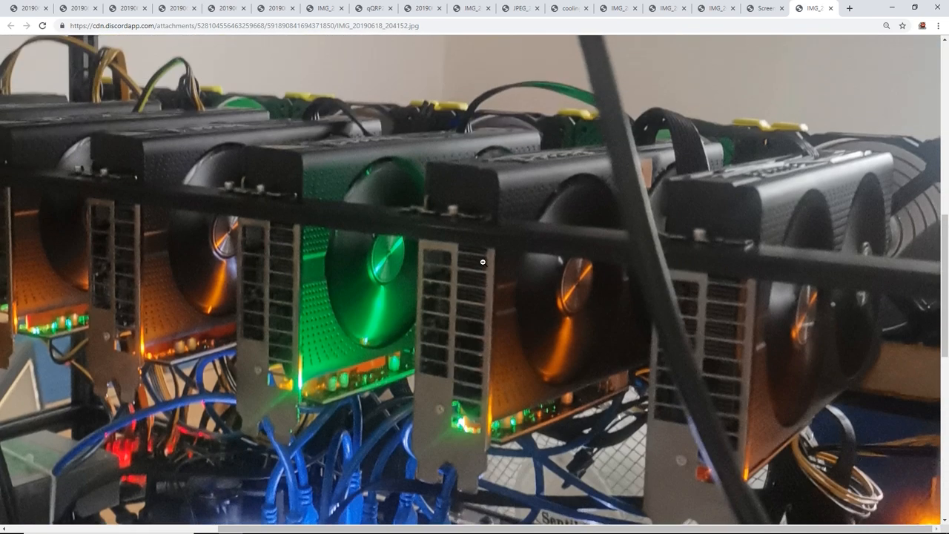
left_click(482, 261)
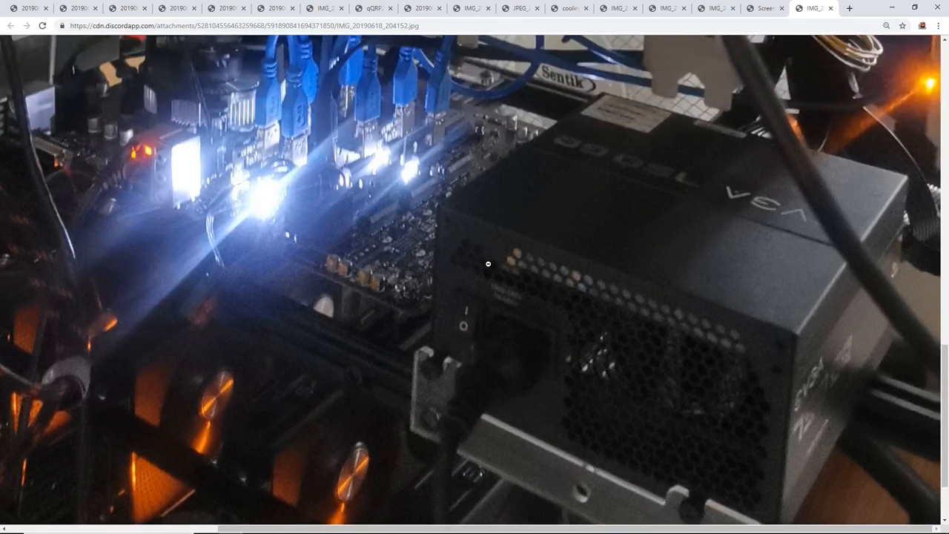
mouse_move(496, 268)
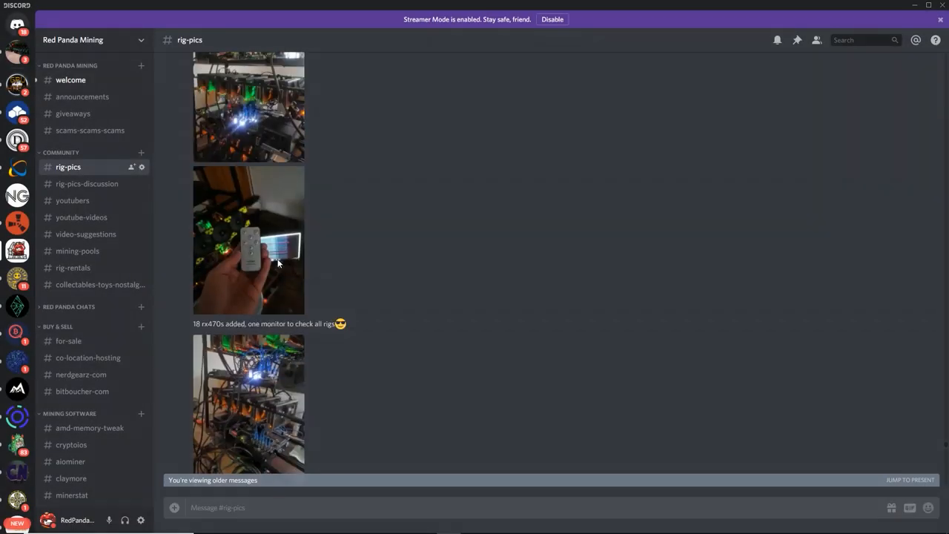
Enlarge and close the hand-held remote photo, then scroll down to the energy usage screenshots.
left_click(248, 240)
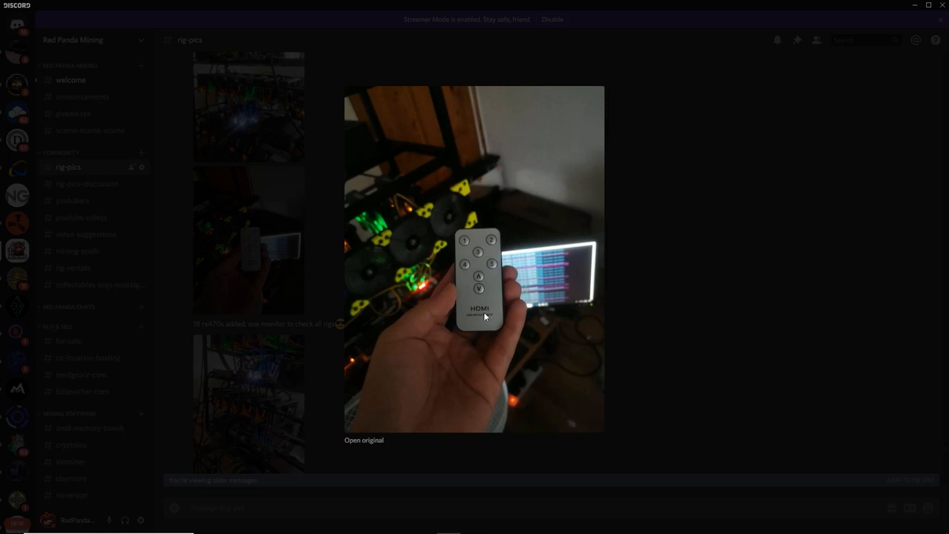
left_click(364, 440)
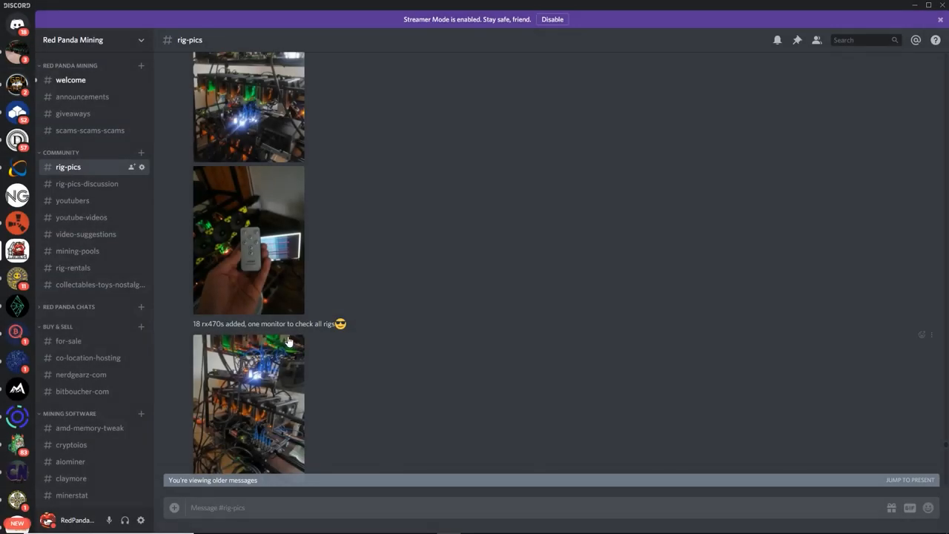
scroll("down", 3)
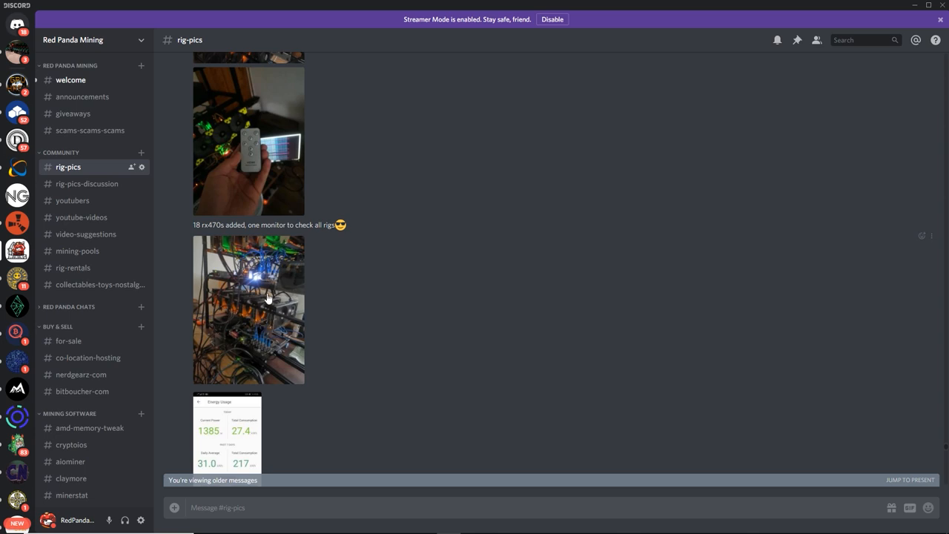
left_click(248, 310)
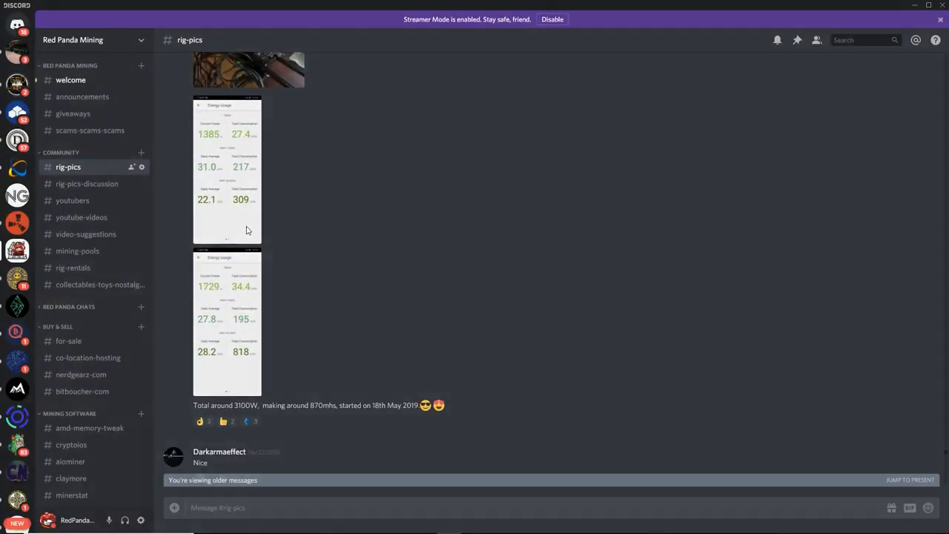
Select the word 'started' in the 3100W total message.
left_click(227, 170)
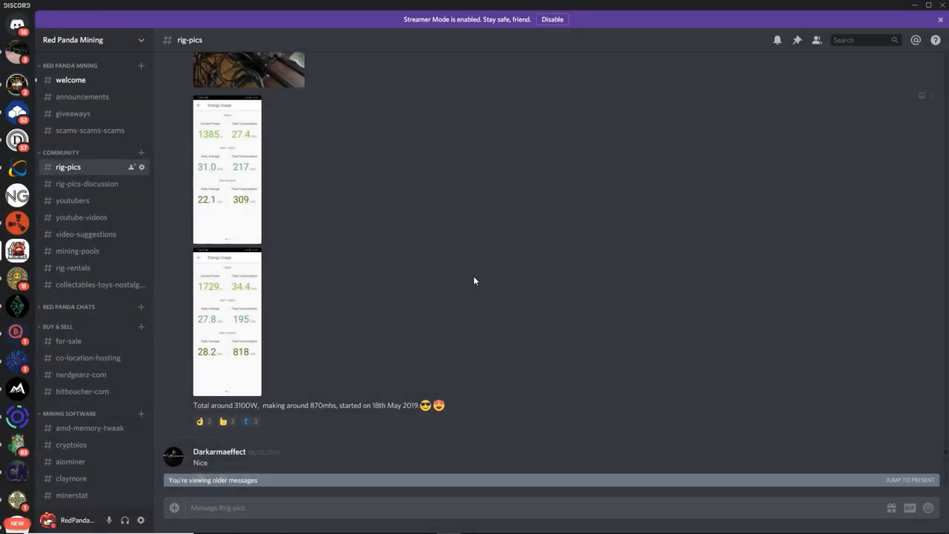
left_click(227, 323)
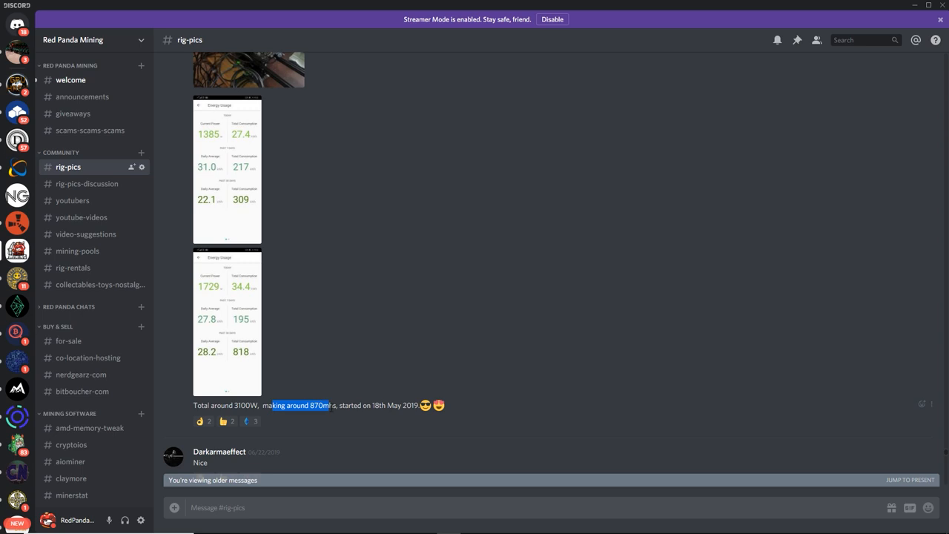
double_click(351, 406)
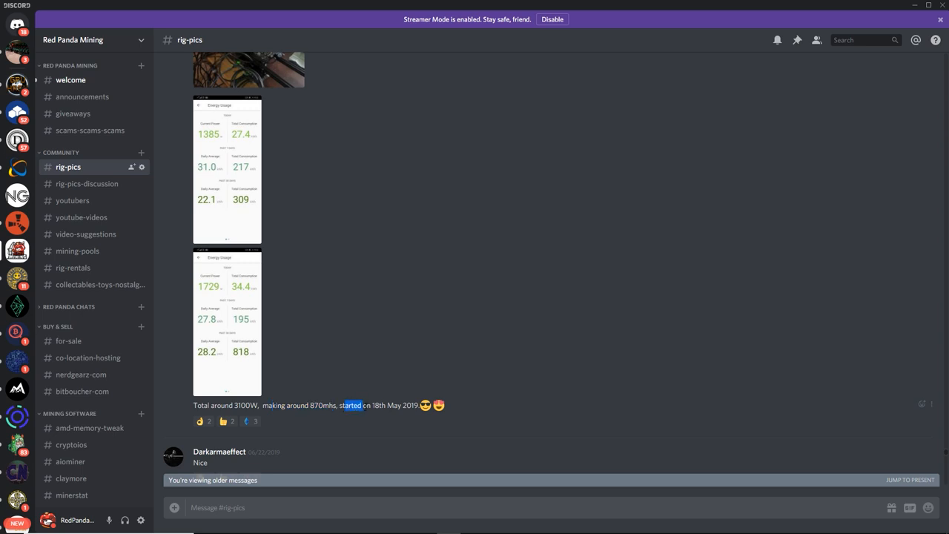
mouse_move(397, 360)
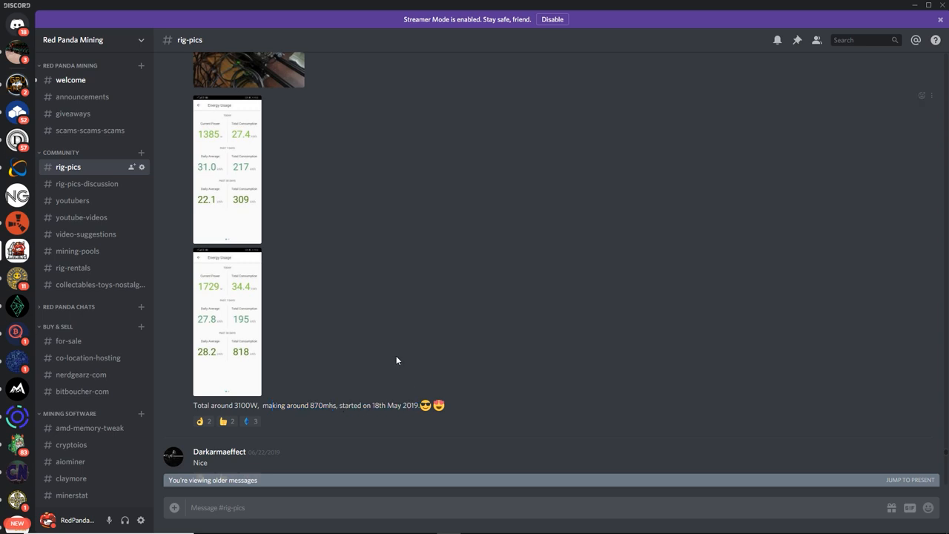
mouse_move(428, 339)
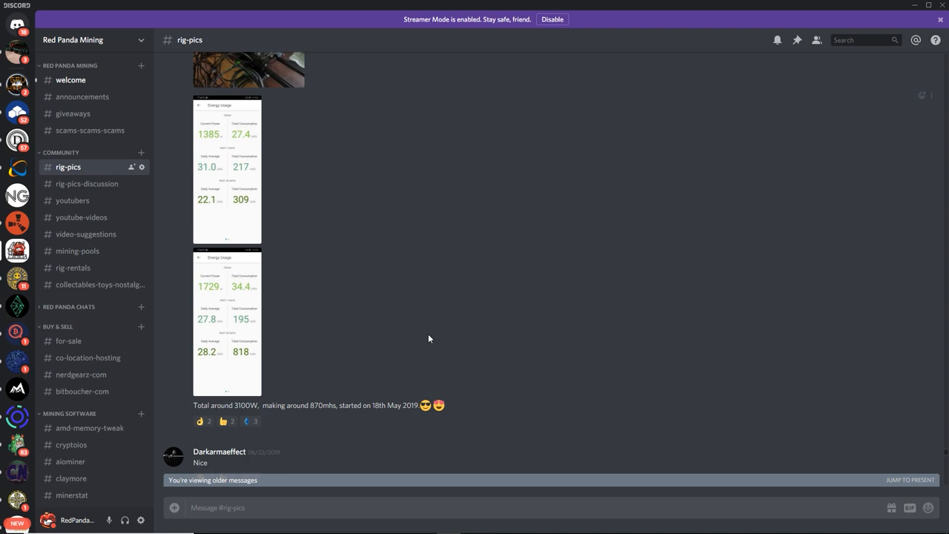
mouse_move(441, 335)
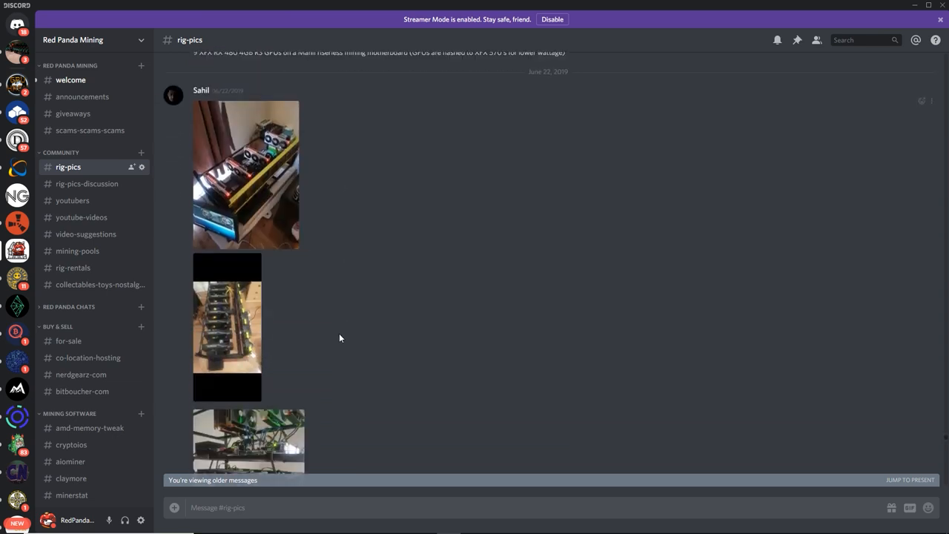
scroll("down", 3)
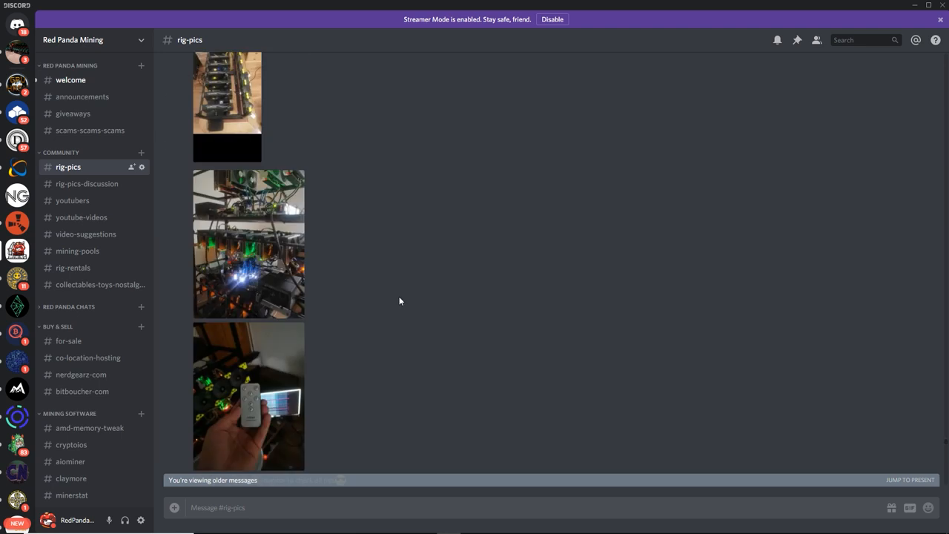
scroll("down", 3)
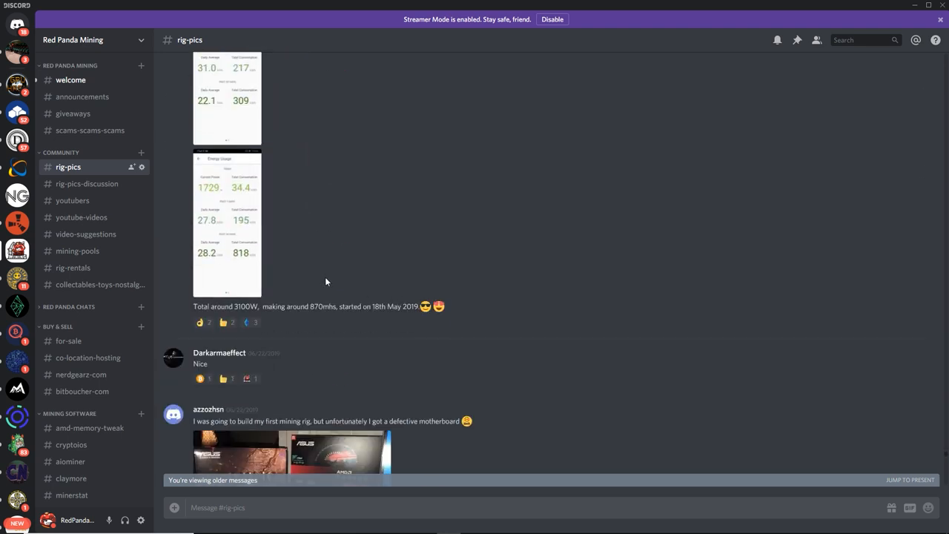
left_click(227, 222)
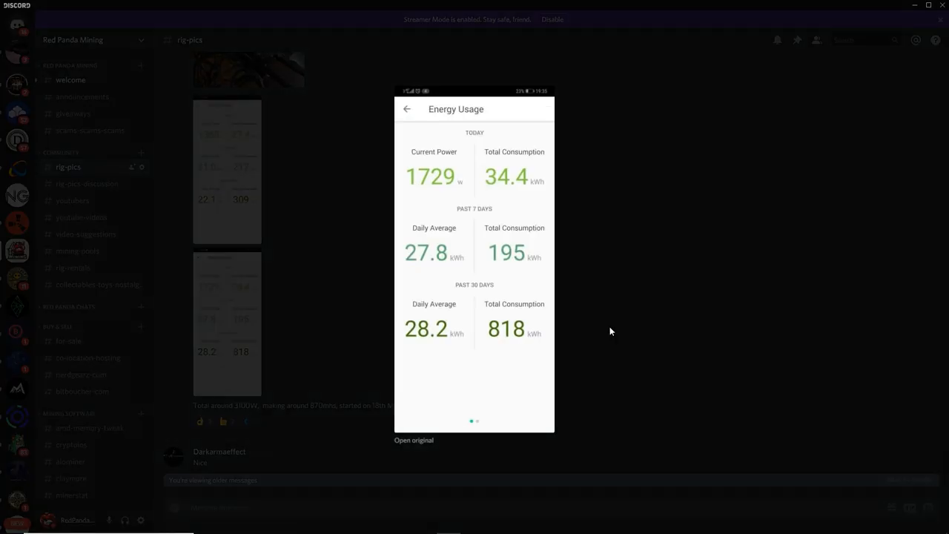
mouse_move(487, 353)
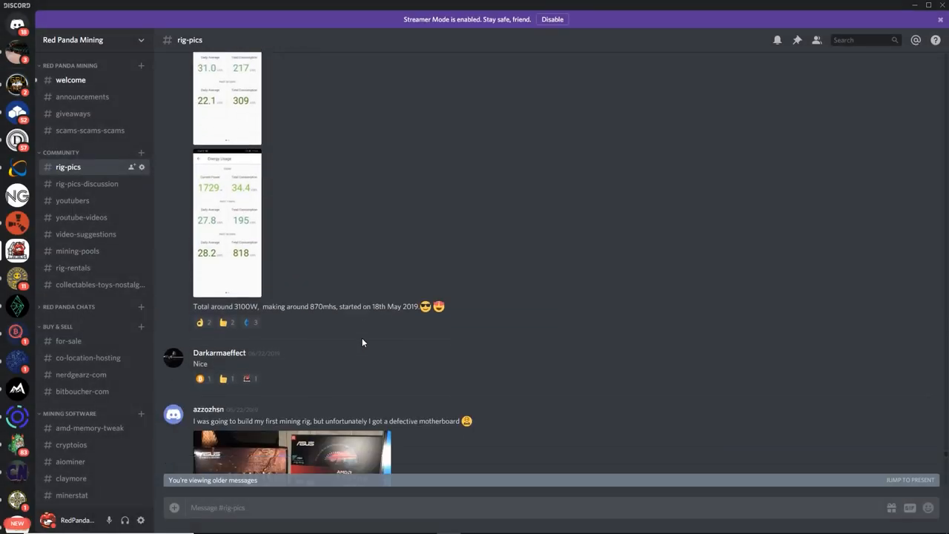
scroll("down", 3)
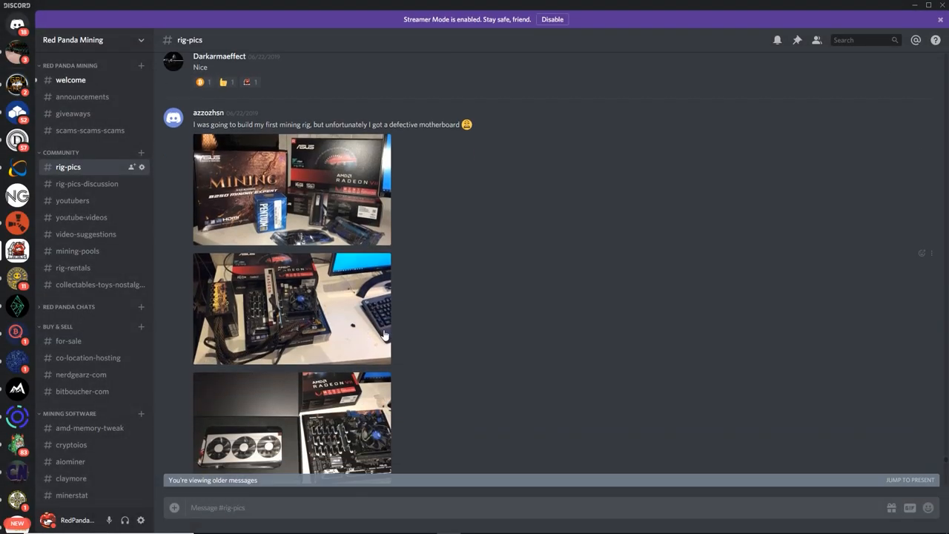
mouse_move(376, 294)
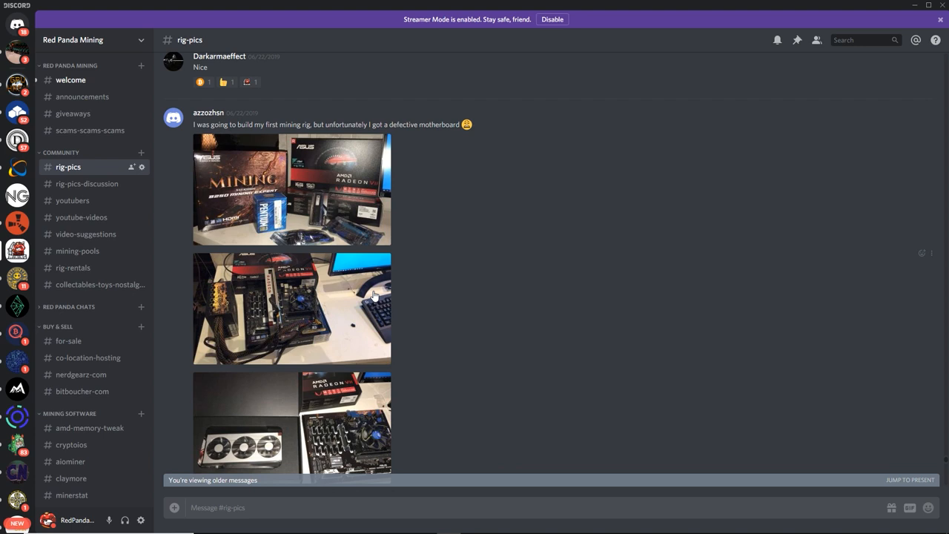
mouse_move(365, 252)
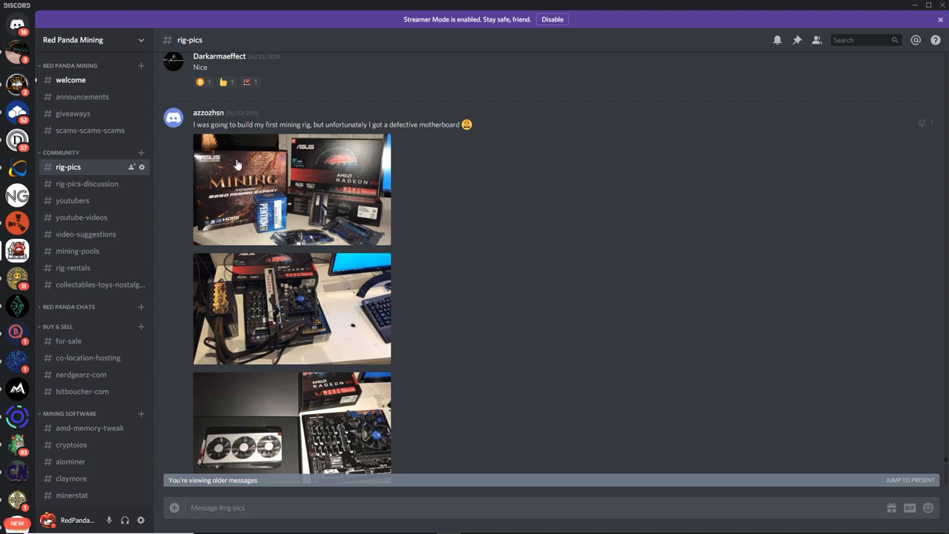
Enlarge the MINING motherboard box and Radeon cards photos, then scroll further through the build posts.
left_click(292, 188)
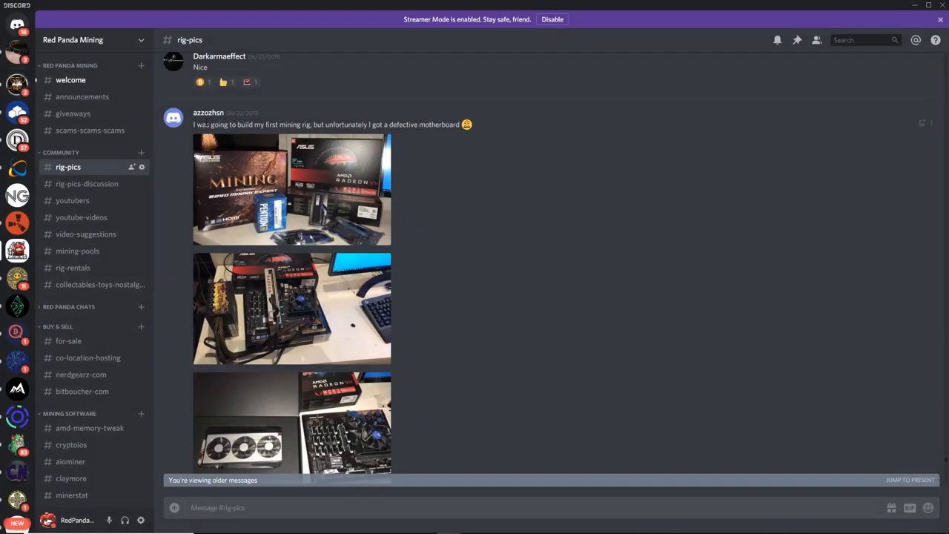
mouse_move(230, 136)
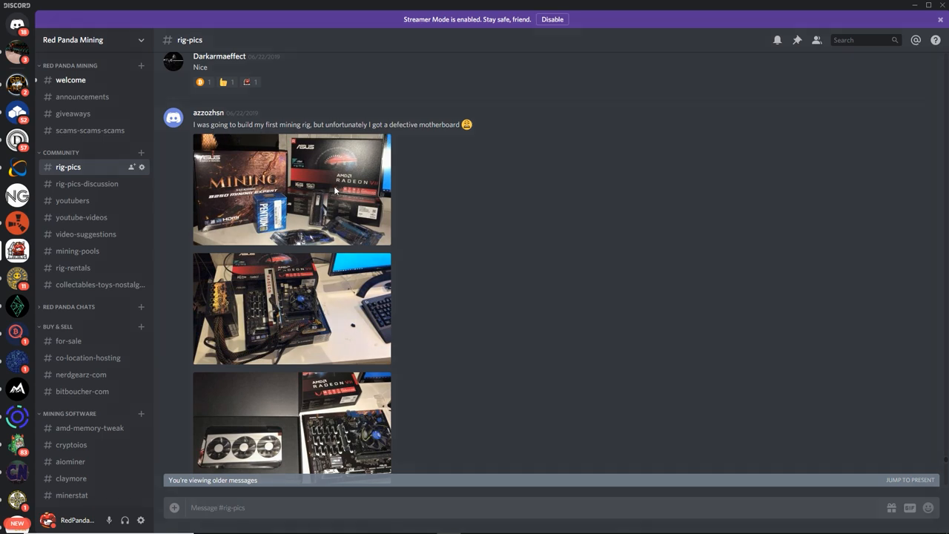
left_click(292, 189)
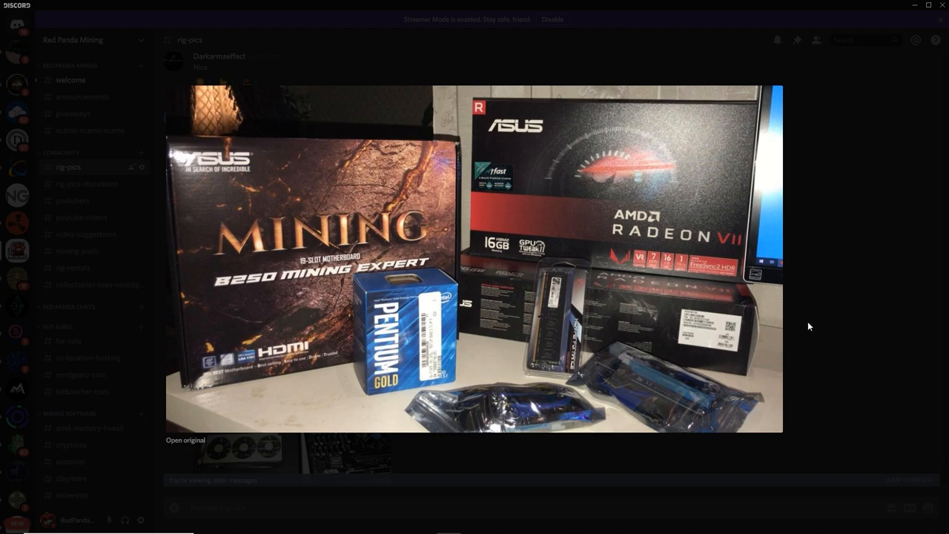
mouse_move(475, 278)
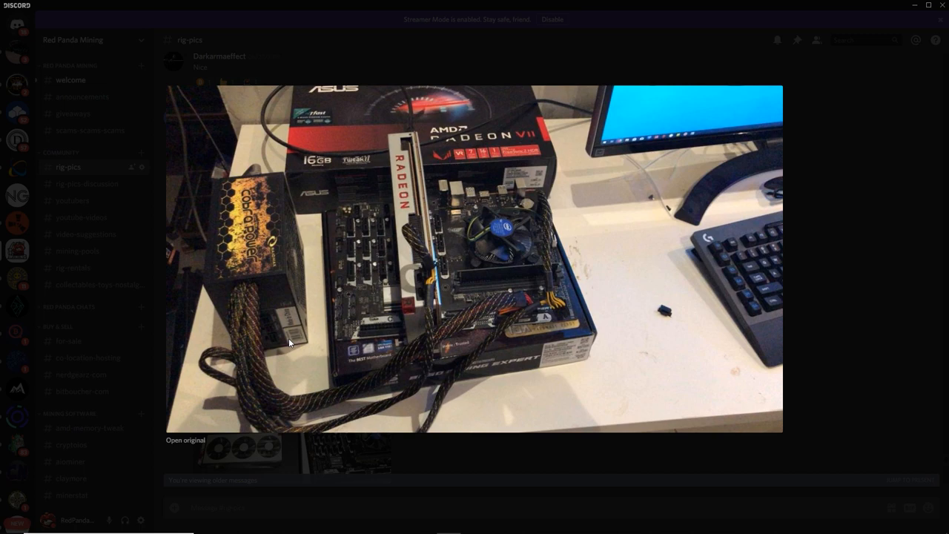
mouse_move(835, 328)
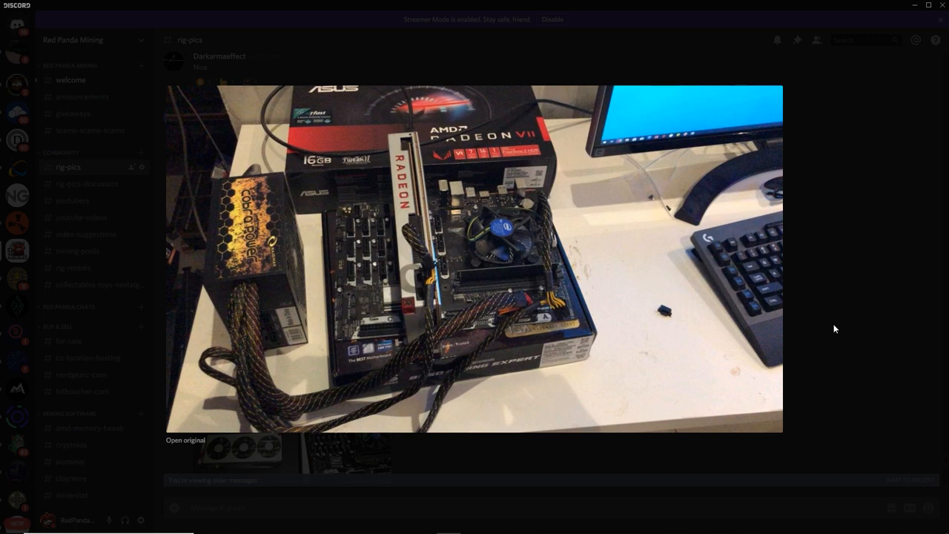
mouse_move(855, 308)
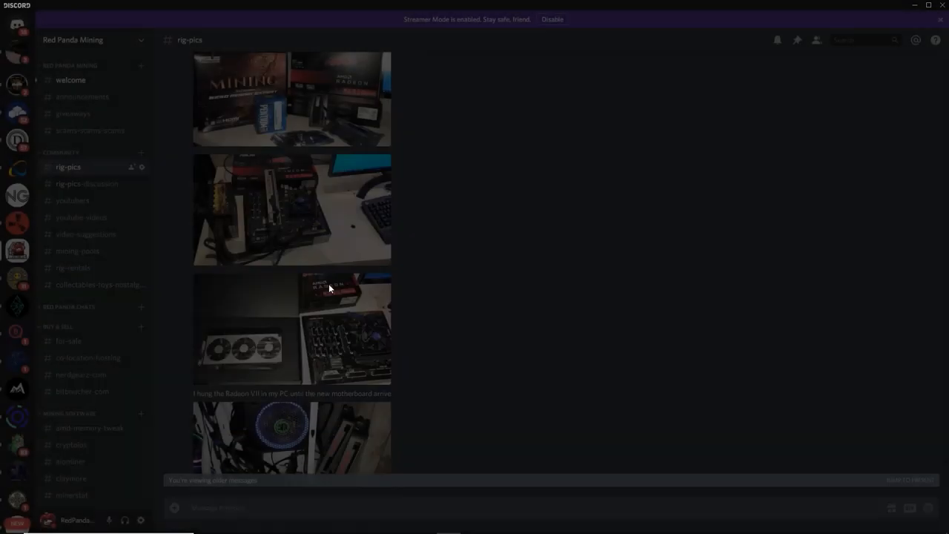
left_click(285, 437)
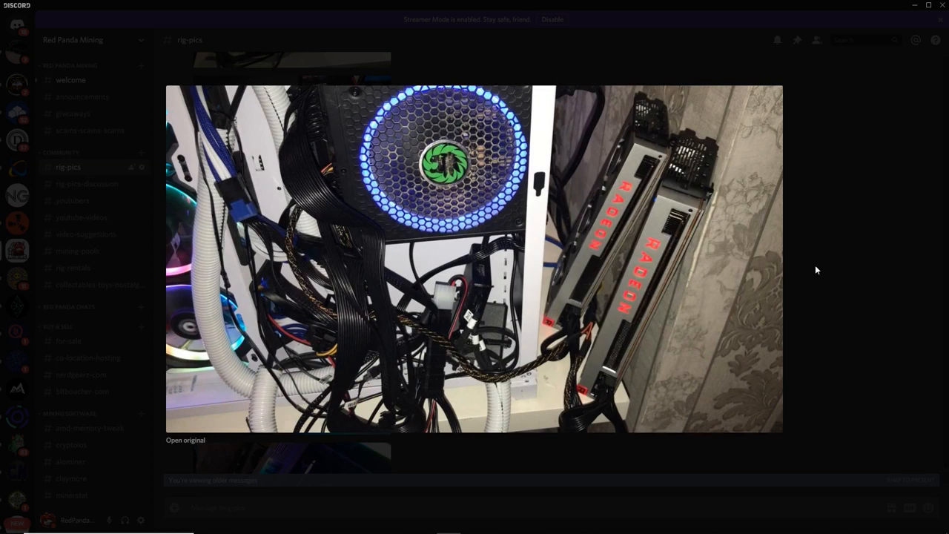
mouse_move(642, 204)
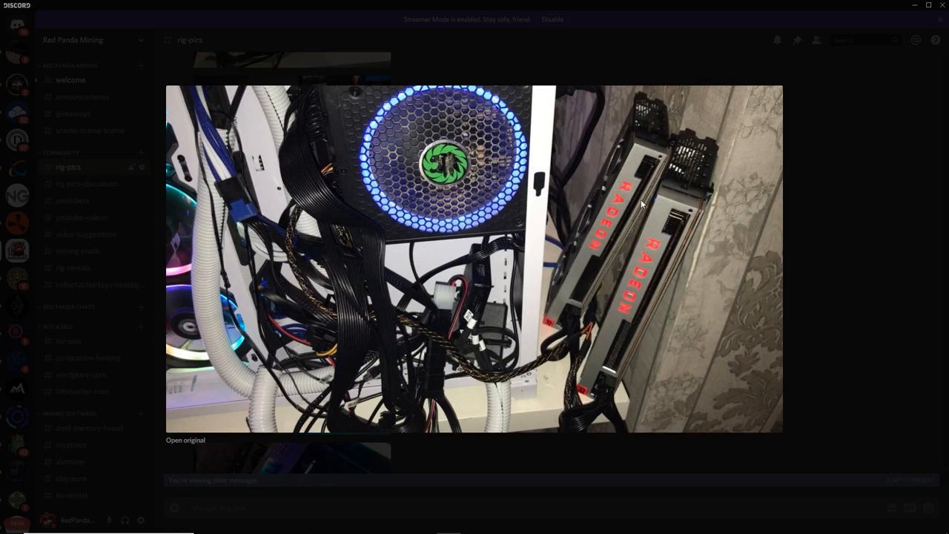
mouse_move(706, 232)
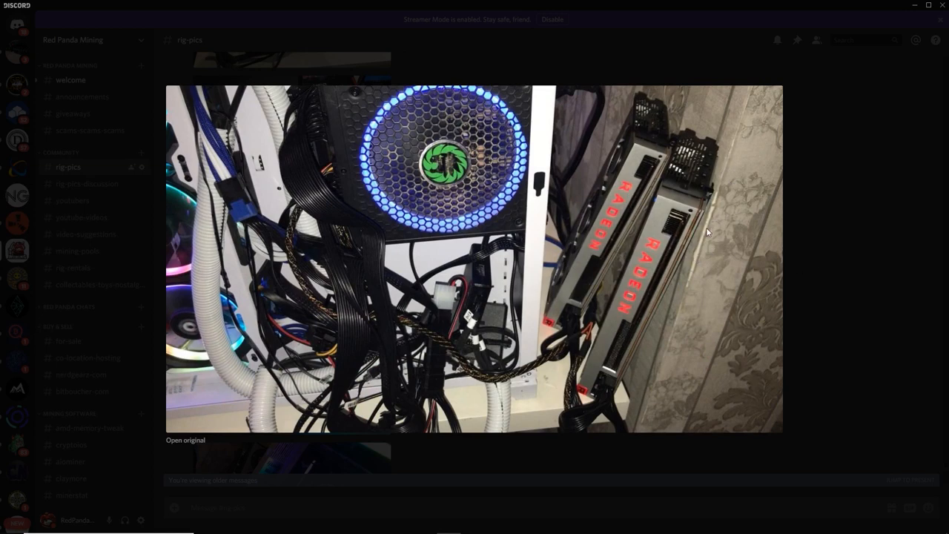
mouse_move(780, 243)
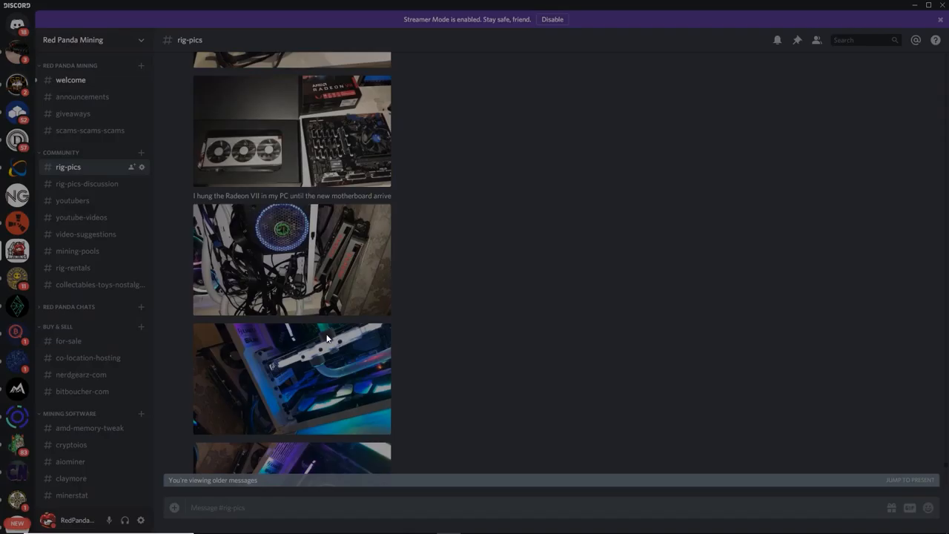
left_click(292, 378)
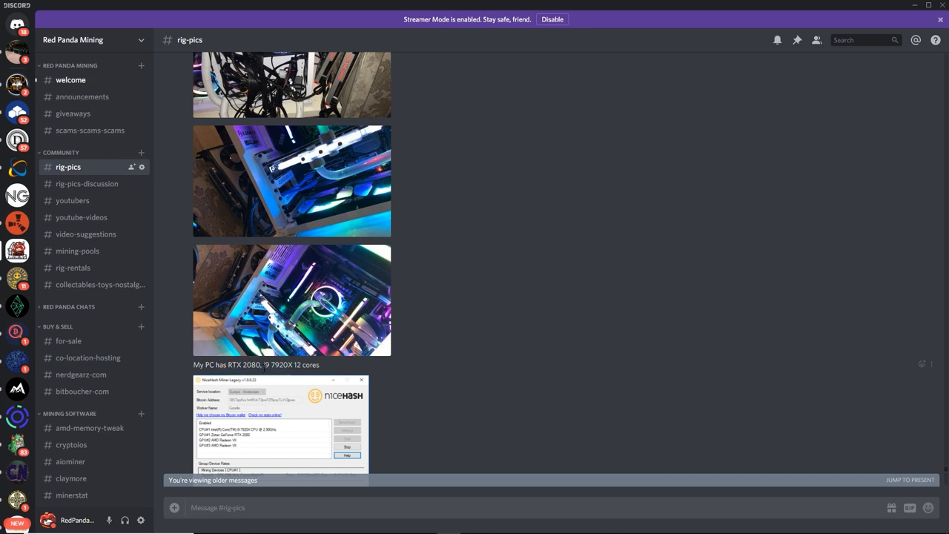
scroll("down", 3)
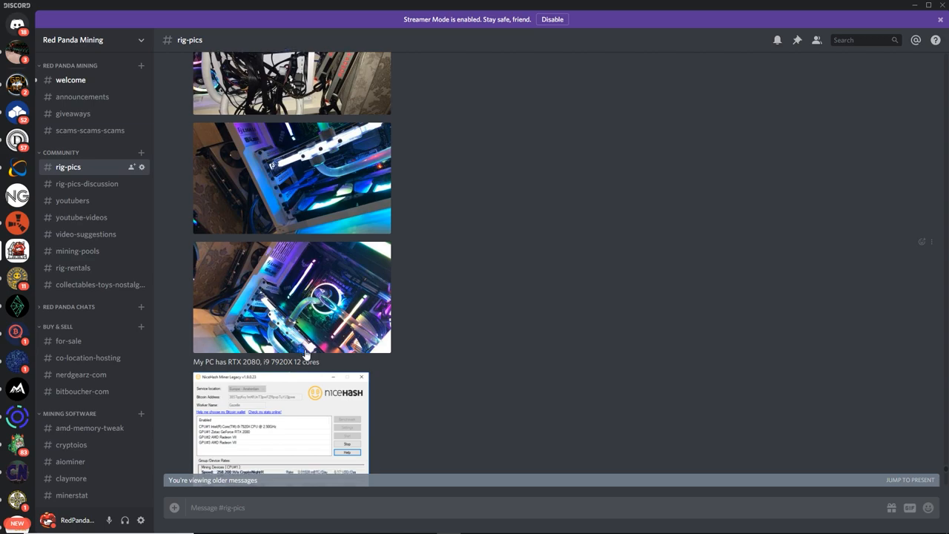
scroll("down", 3)
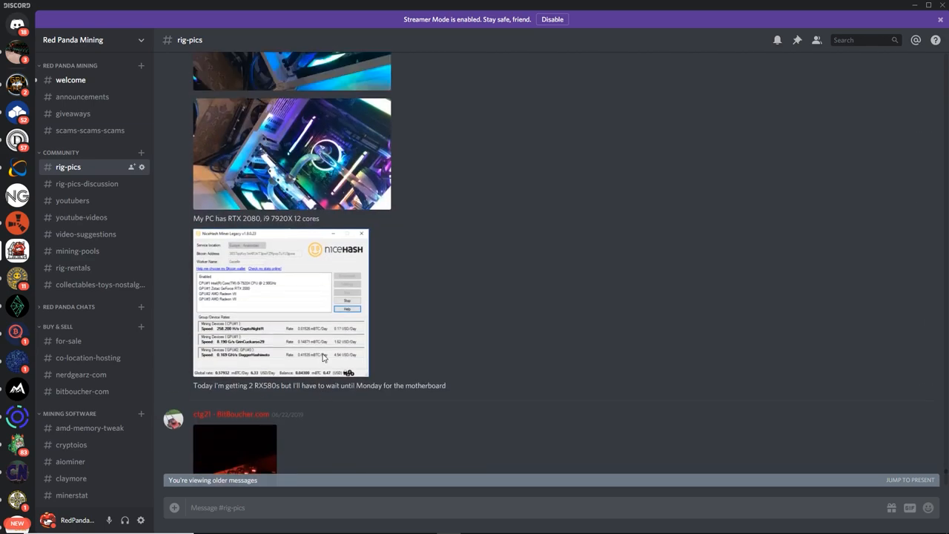
scroll("down", 3)
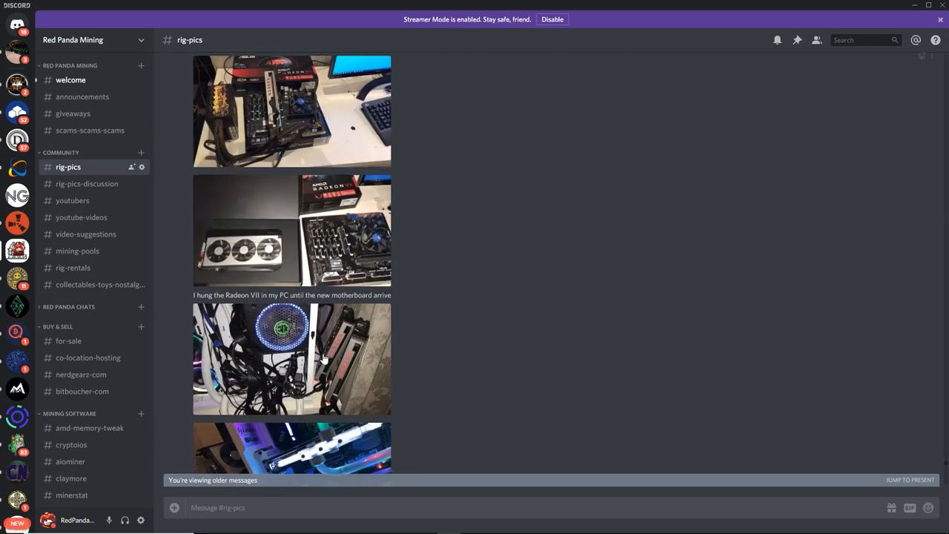
scroll("down", 3)
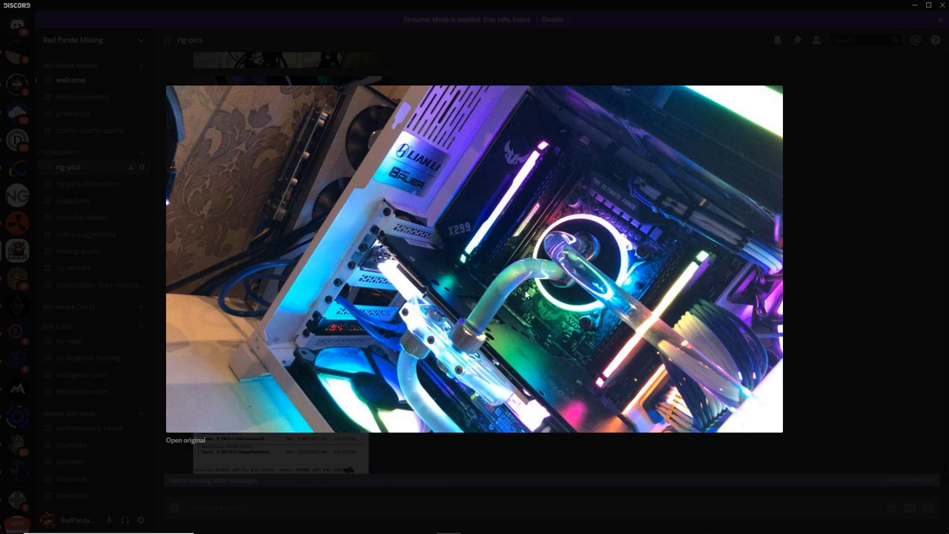
mouse_move(598, 300)
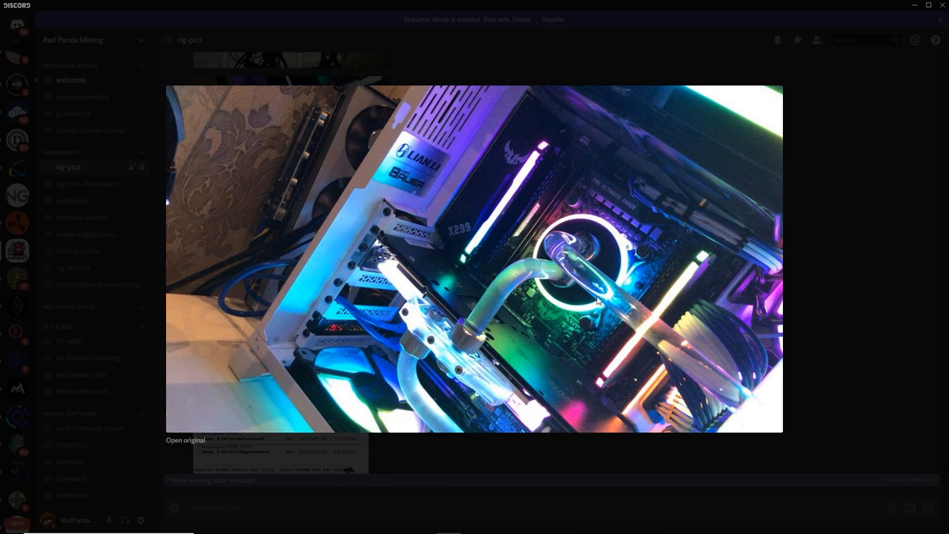
mouse_move(334, 165)
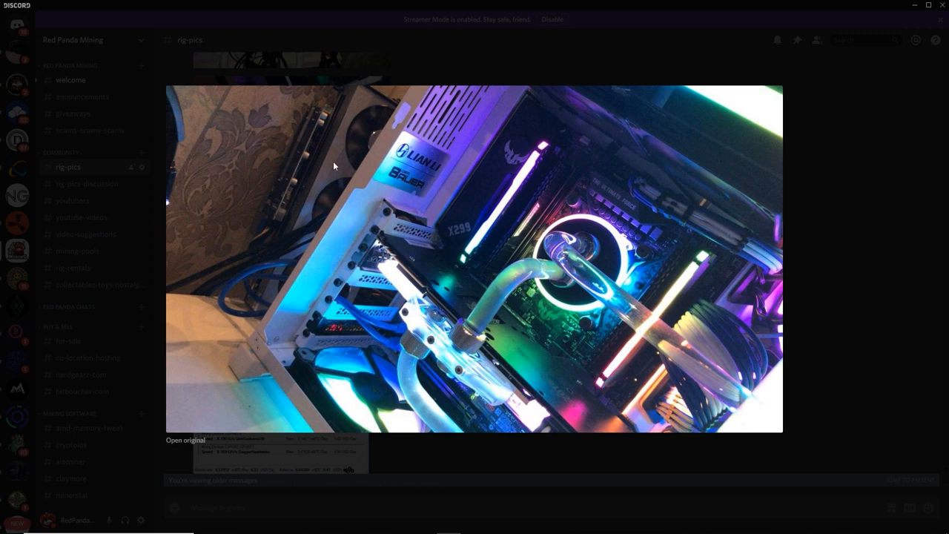
mouse_move(326, 177)
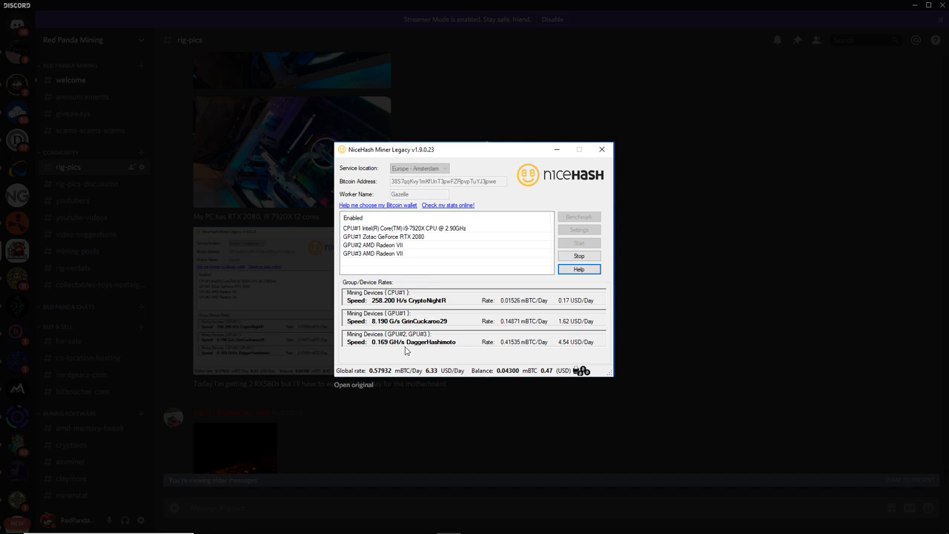
mouse_move(419, 351)
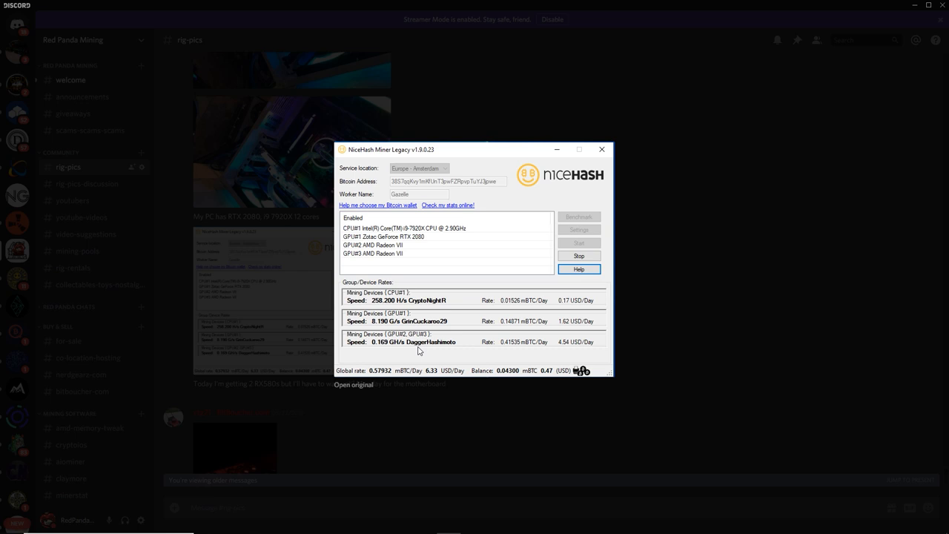
mouse_move(438, 348)
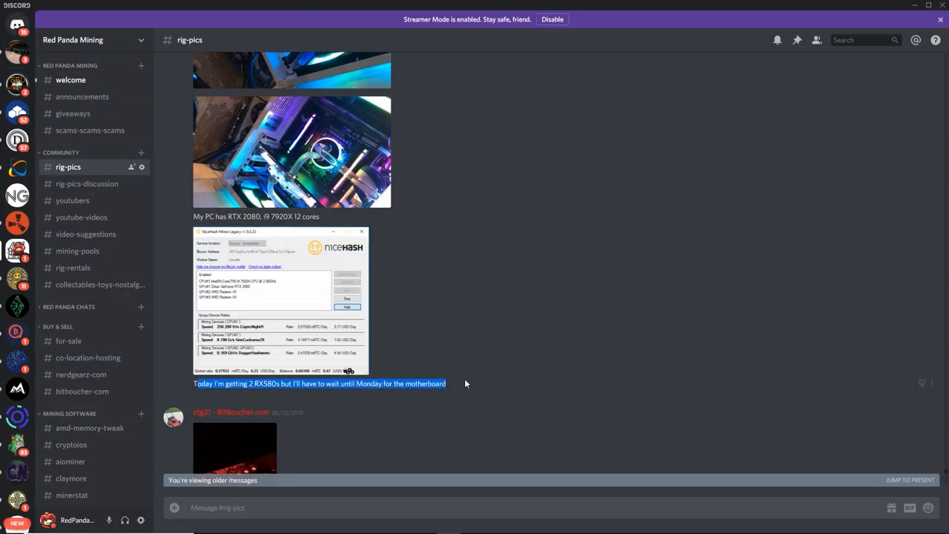
Scroll past ctg21's eight RX Vega 56 Biostar post to the four-card MSI Z97 post.
scroll("down", 3)
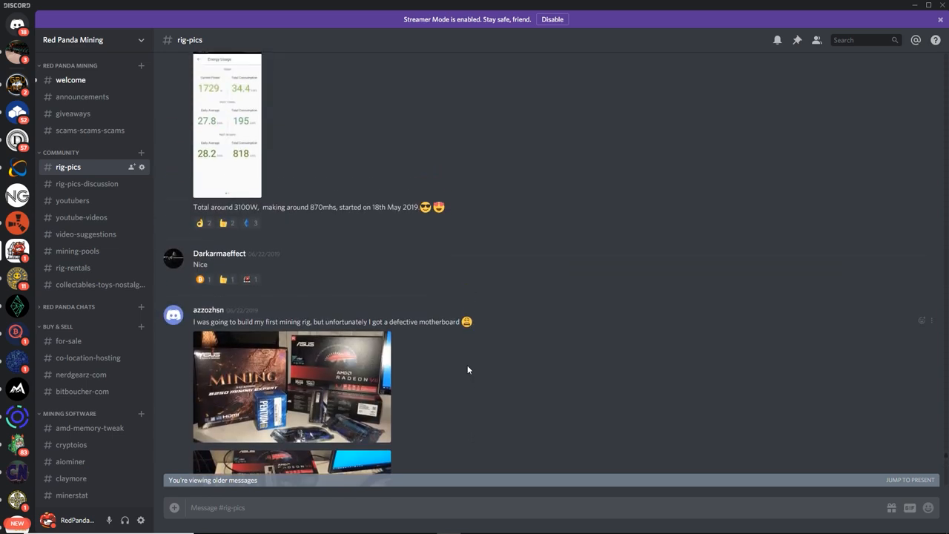
scroll("down", 3)
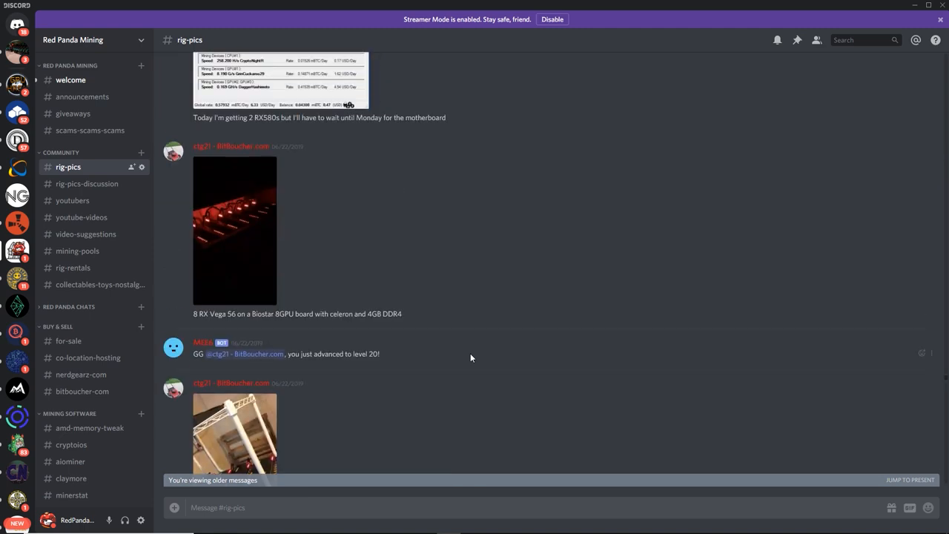
left_click(235, 230)
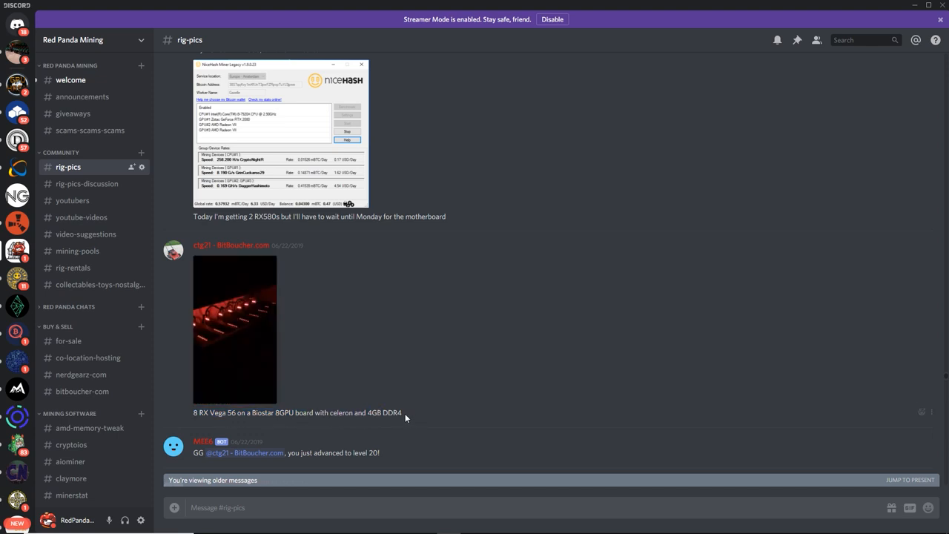
left_click(235, 330)
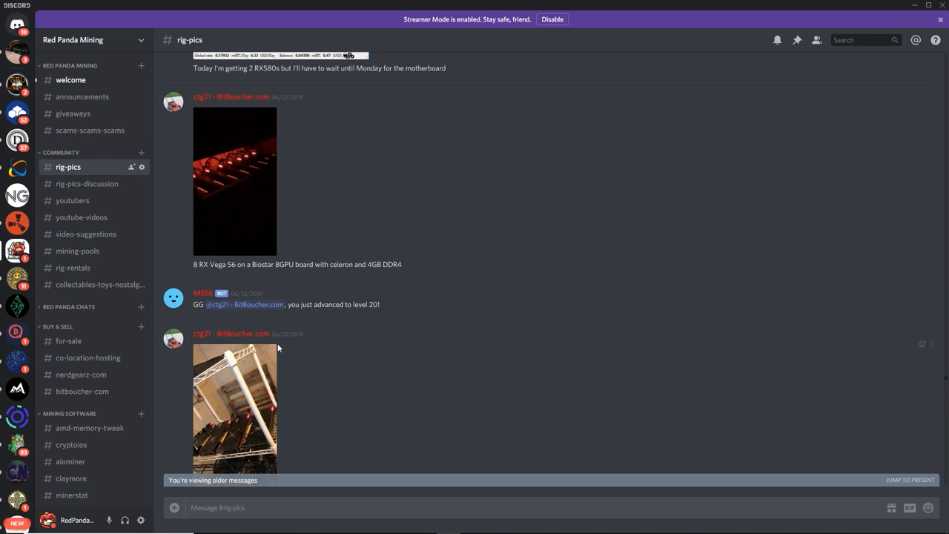
mouse_move(241, 235)
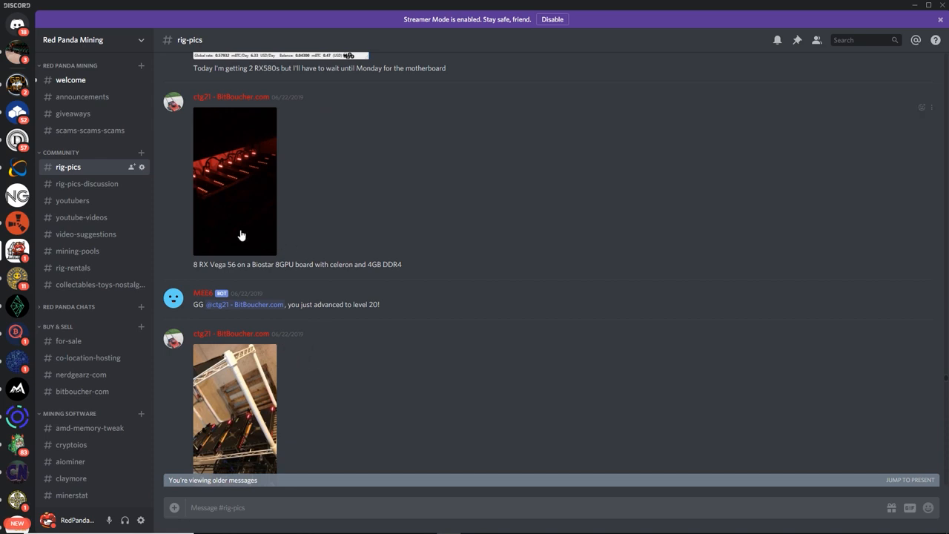
scroll("down", 3)
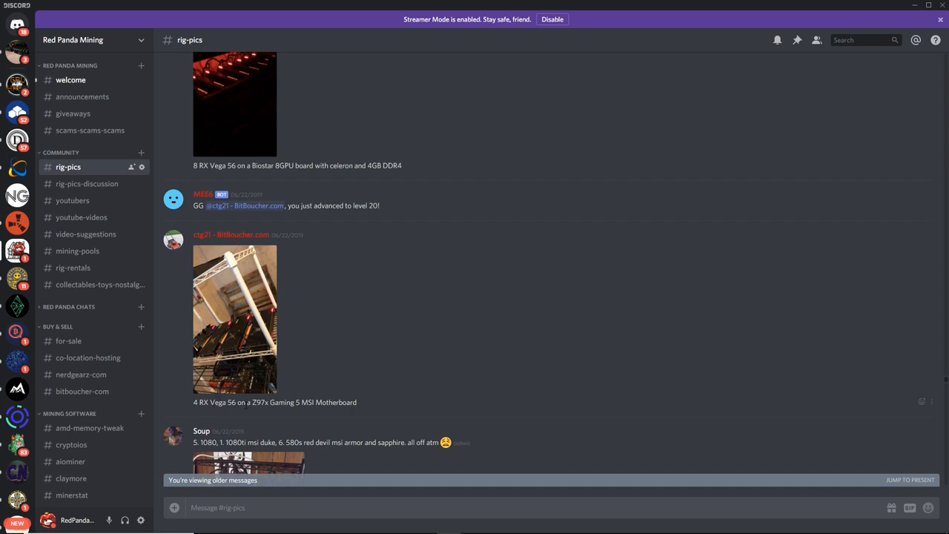
Highlight the motherboard name, then open the four-GPU rig photo's original in Chrome and scroll it.
left_click_drag(246, 402, 300, 402)
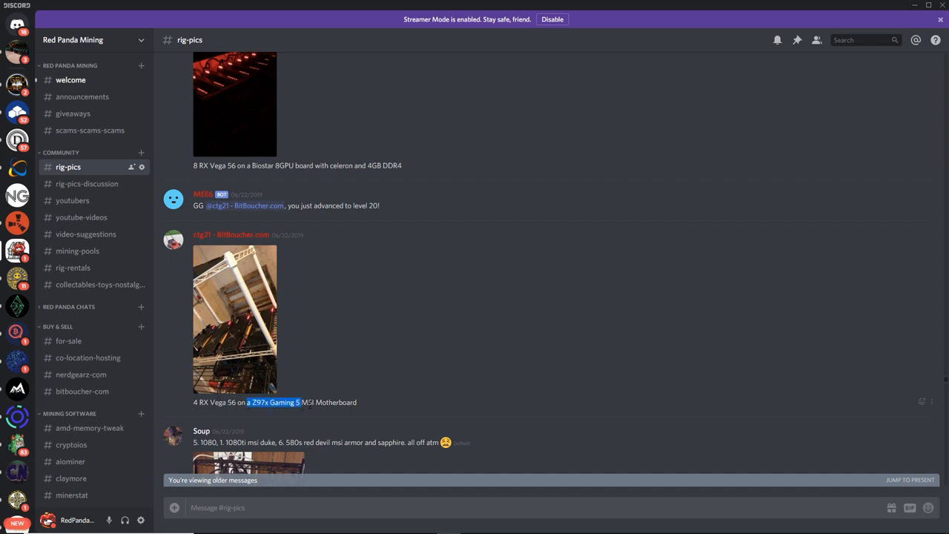
left_click(234, 318)
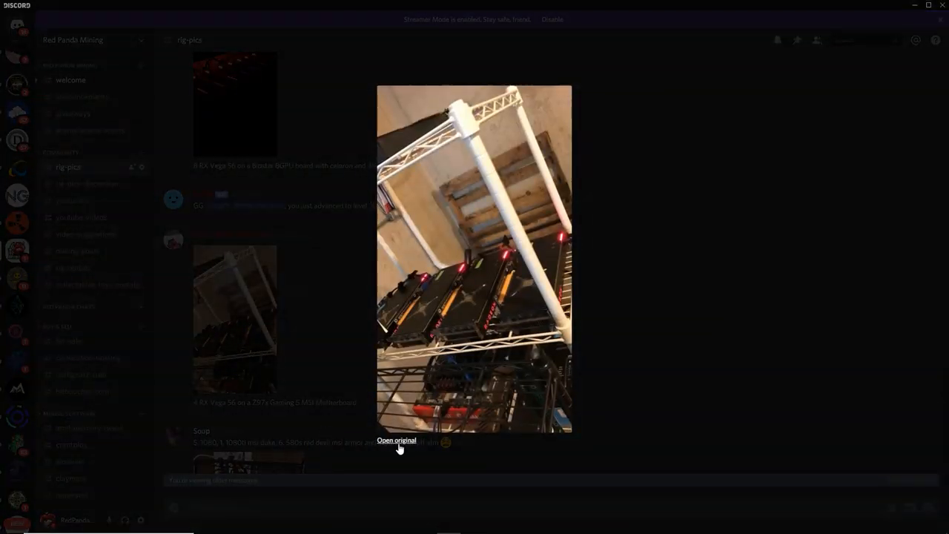
left_click(396, 439)
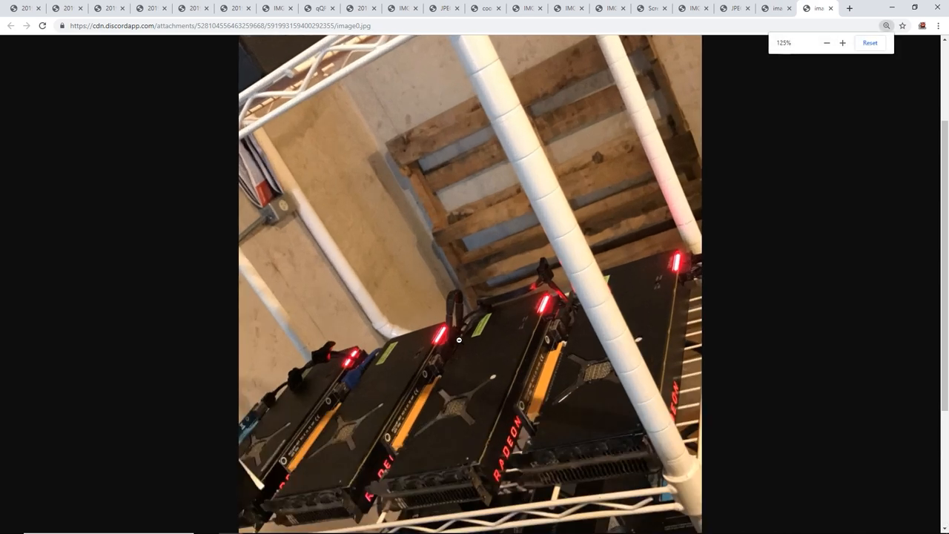
scroll("down", 3)
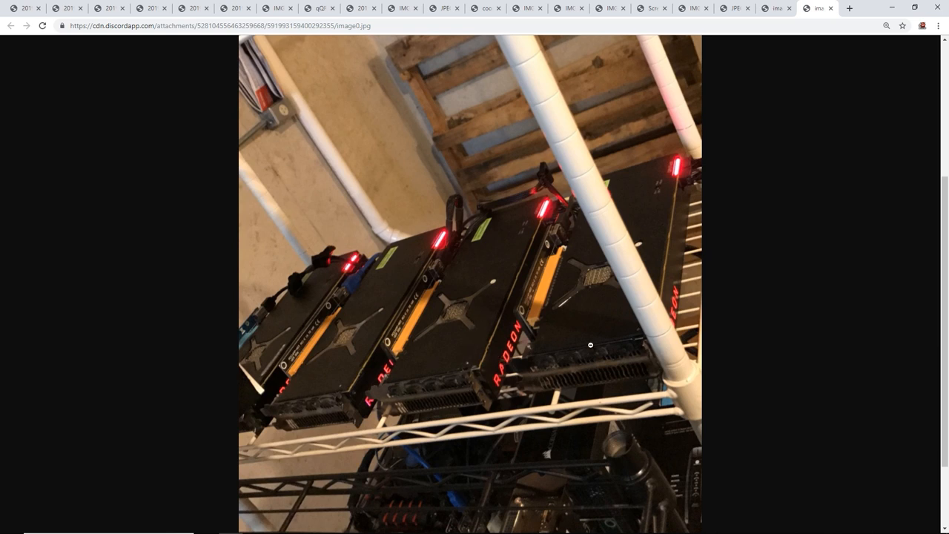
mouse_move(540, 264)
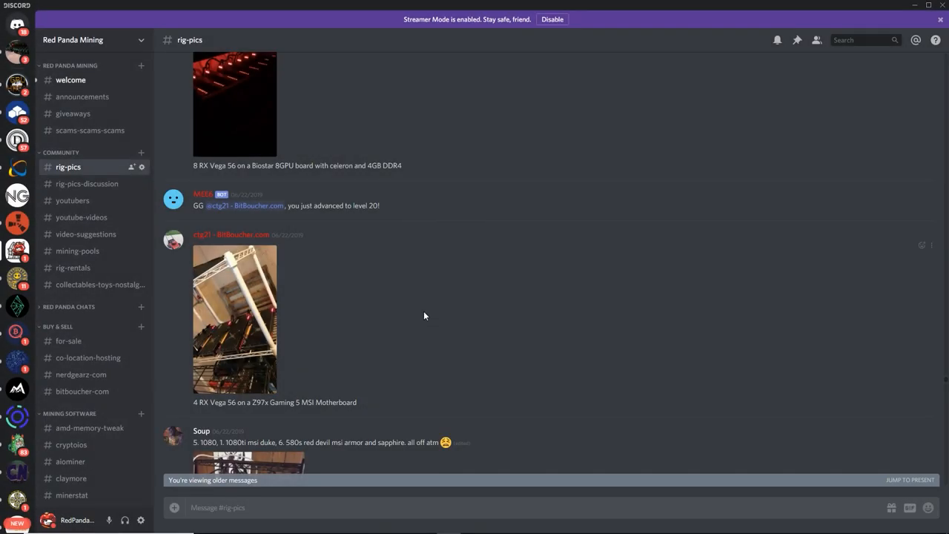
Scroll back through #rig-pics to the older June 19 posts.
scroll("down", 3)
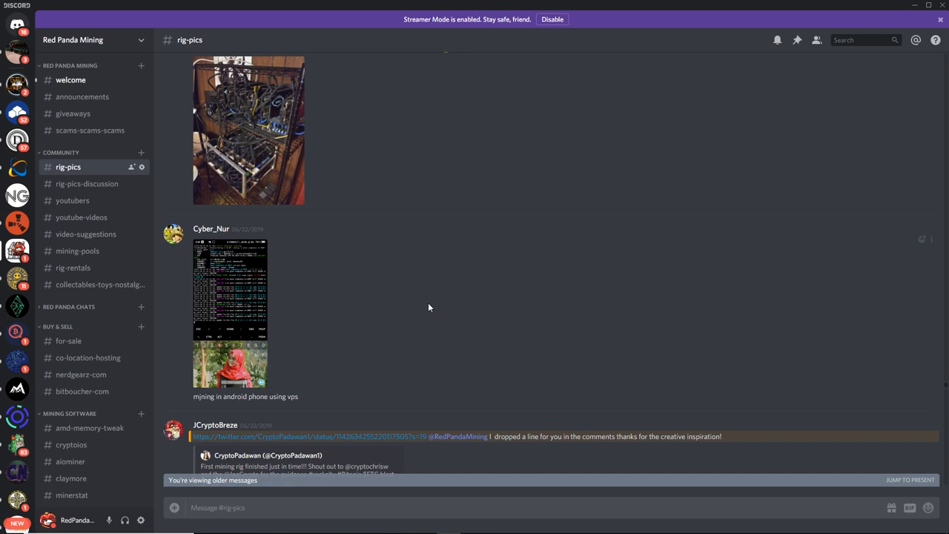
scroll("down", 3)
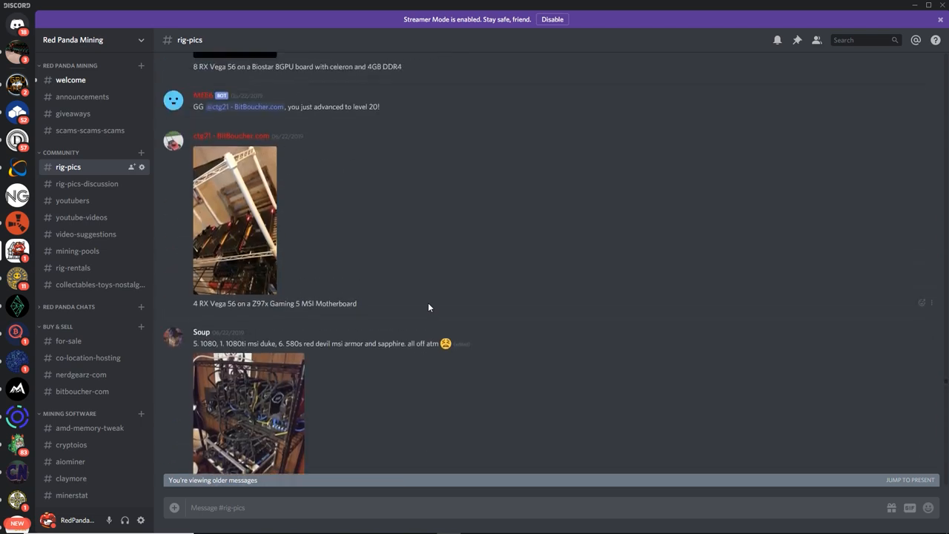
mouse_move(433, 295)
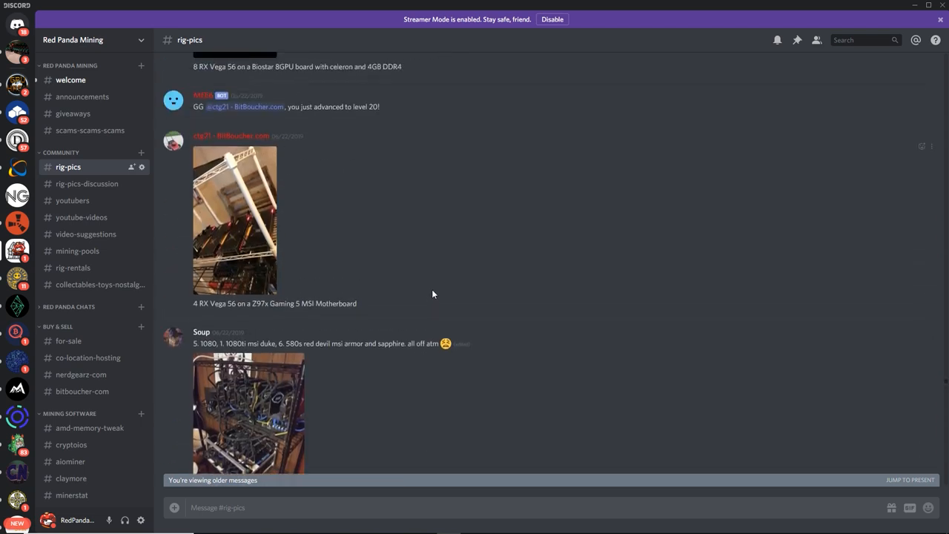
scroll("down", 3)
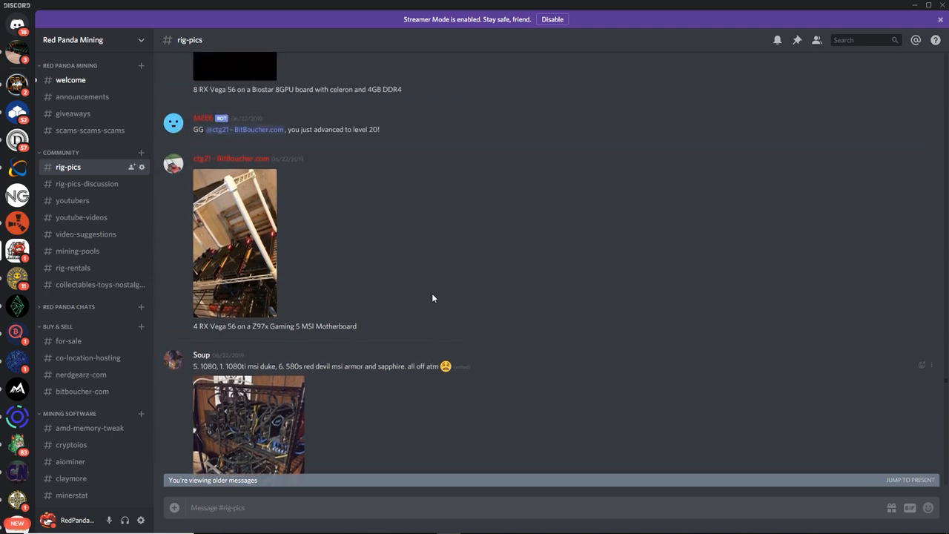
scroll("down", 3)
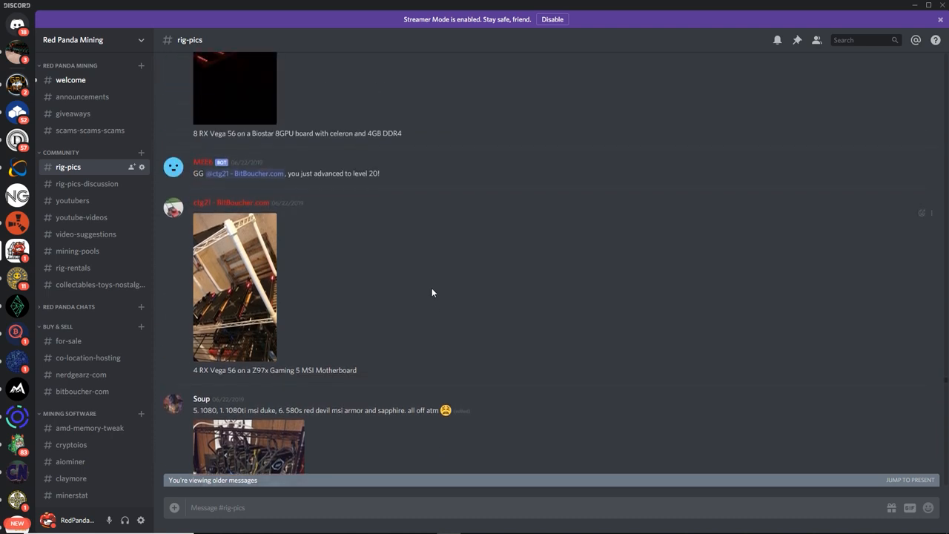
scroll("down", 3)
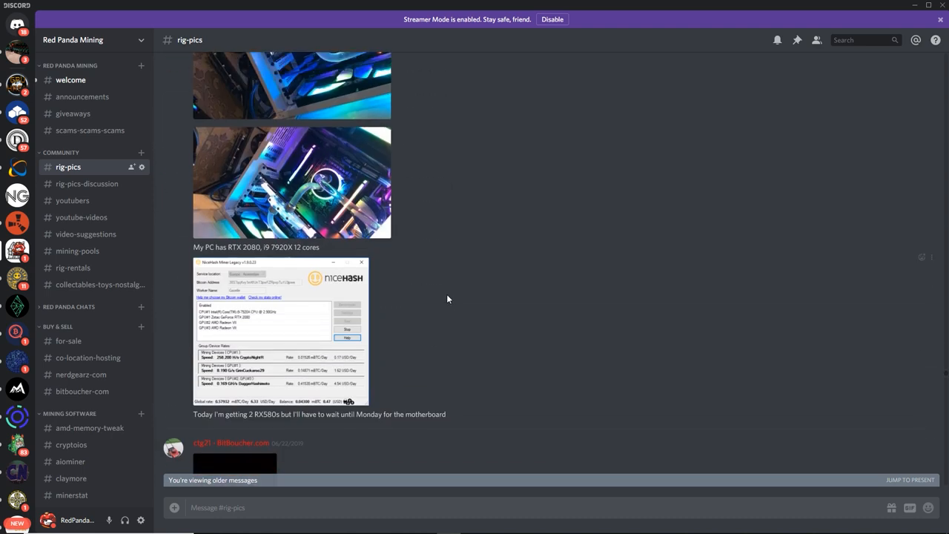
scroll("down", 3)
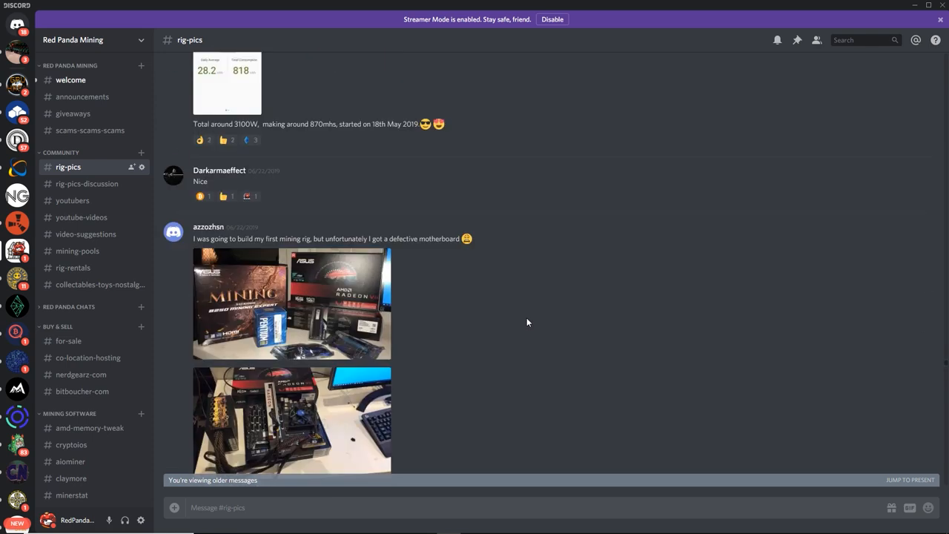
scroll("down", 3)
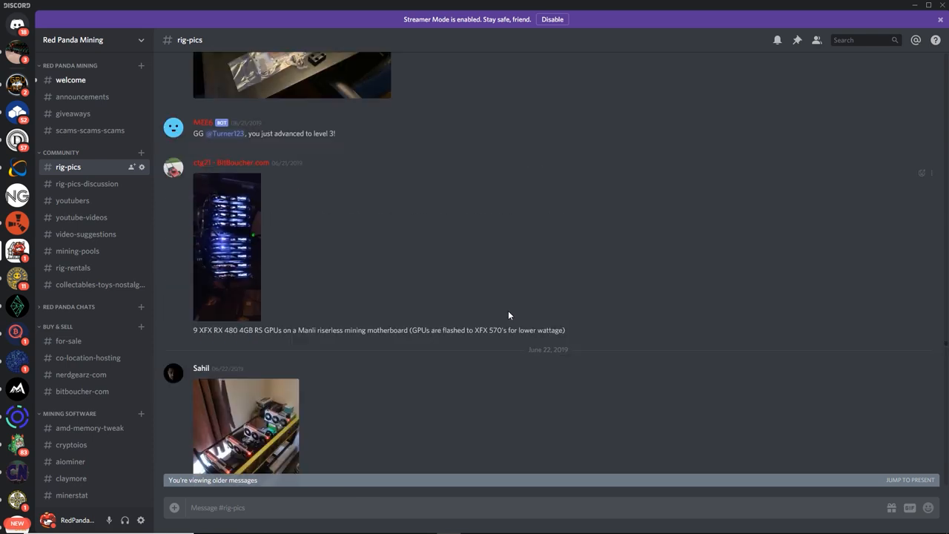
scroll("down", 3)
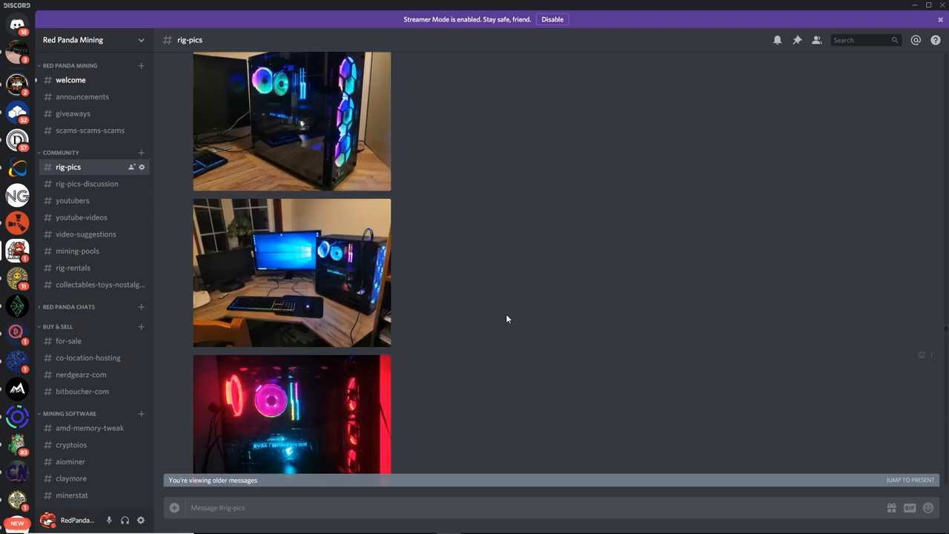
scroll("down", 3)
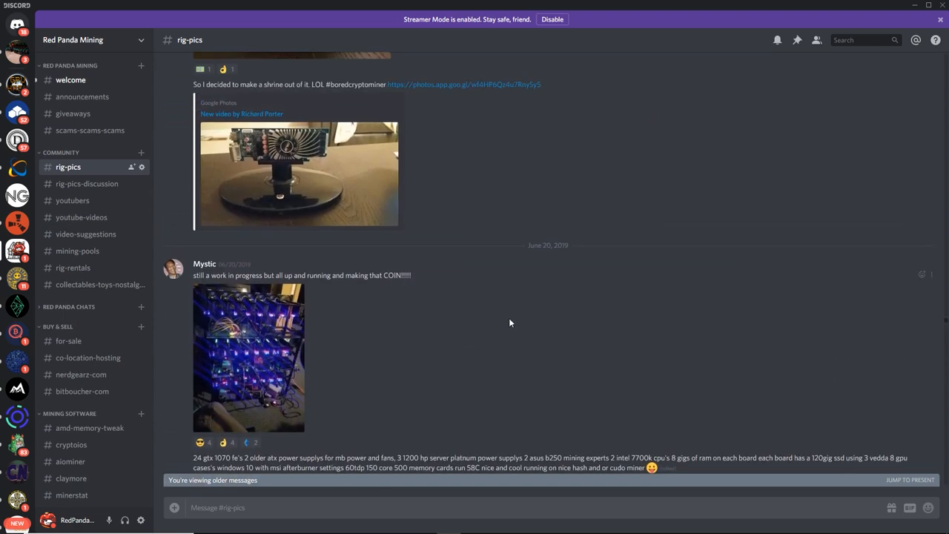
scroll("down", 3)
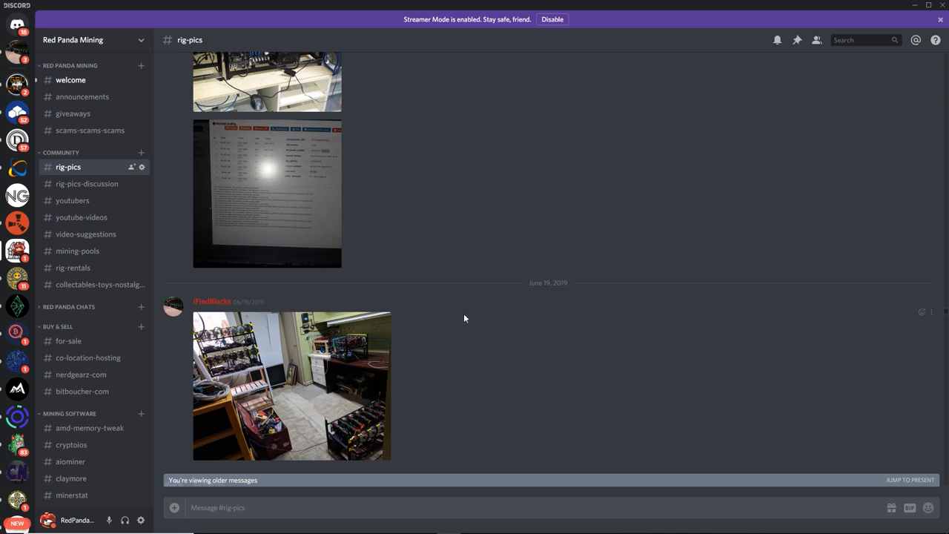
mouse_move(22, 321)
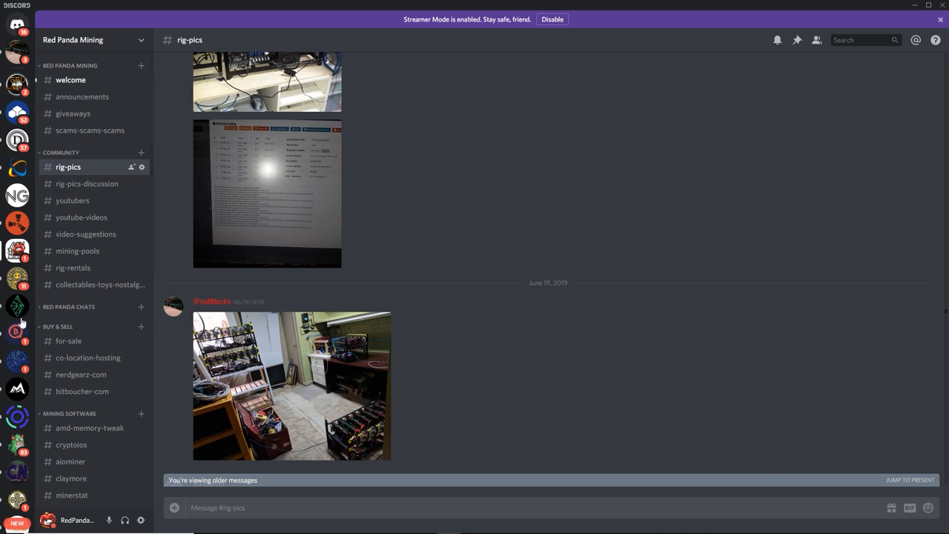
Enlarge the red water-cooled rig photo in the image viewer.
left_click(291, 385)
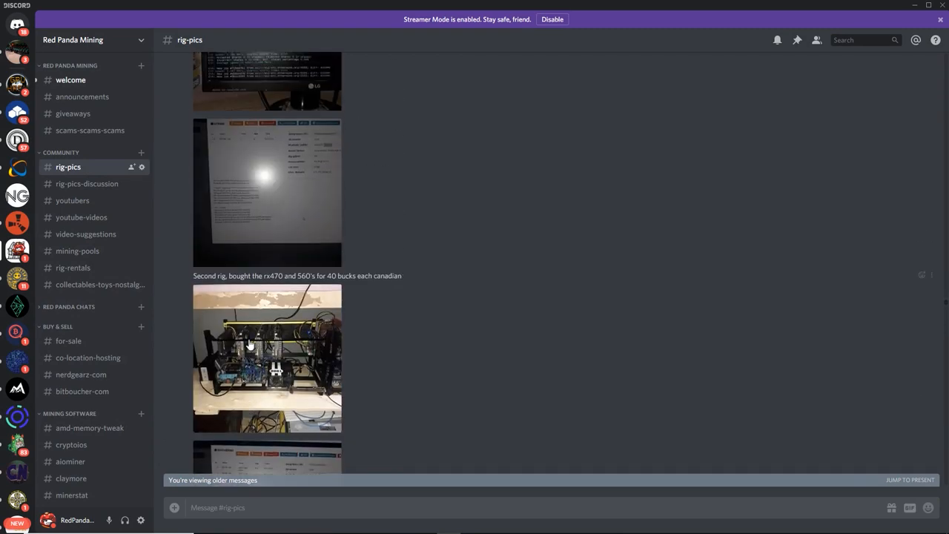
scroll("down", 3)
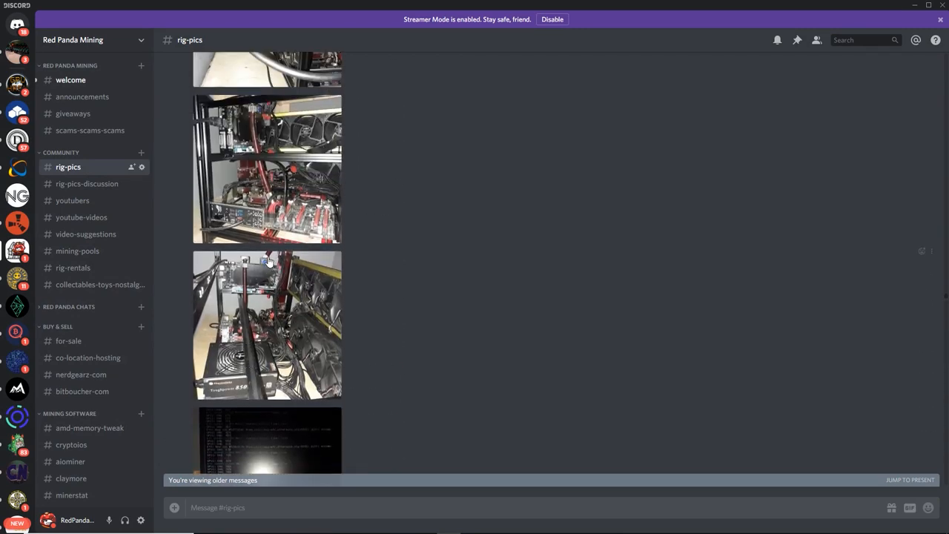
left_click(266, 168)
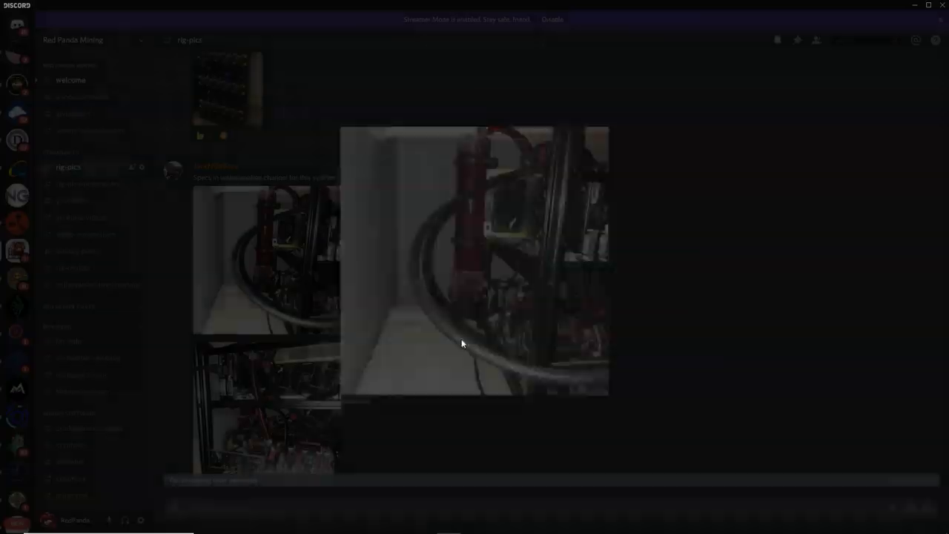